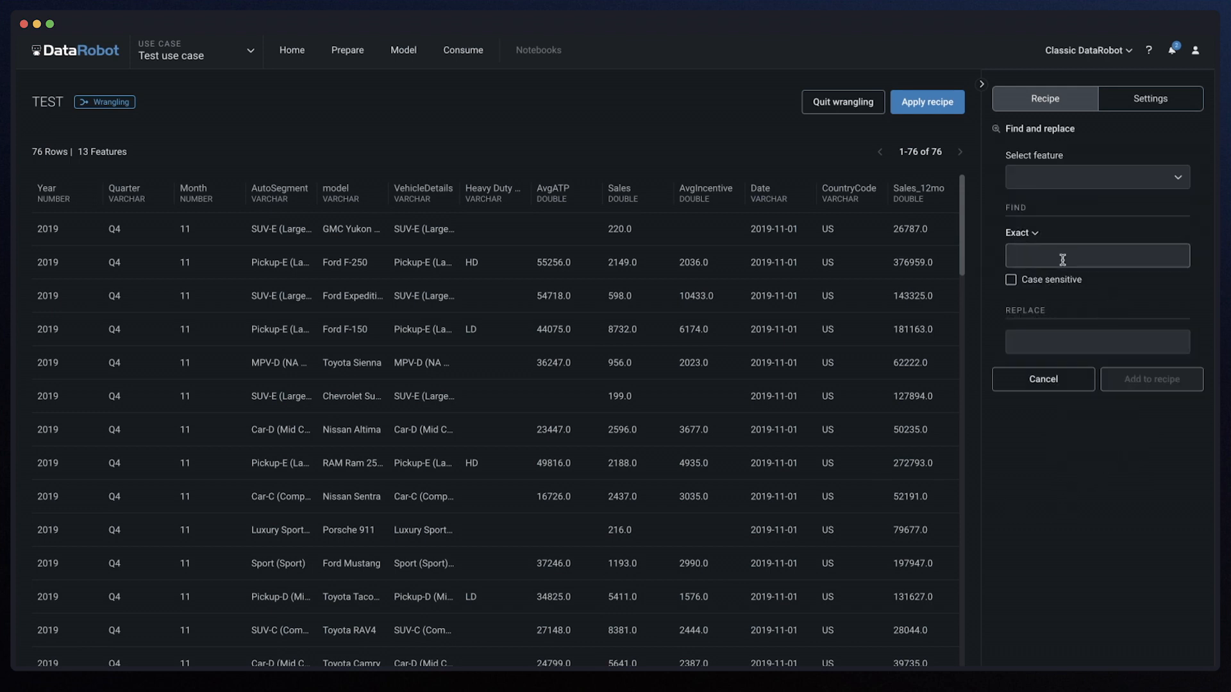
- Add a Find and replace recipe step on Year, replacing 2019 with 2023
left_click(1095, 177)
type("202")
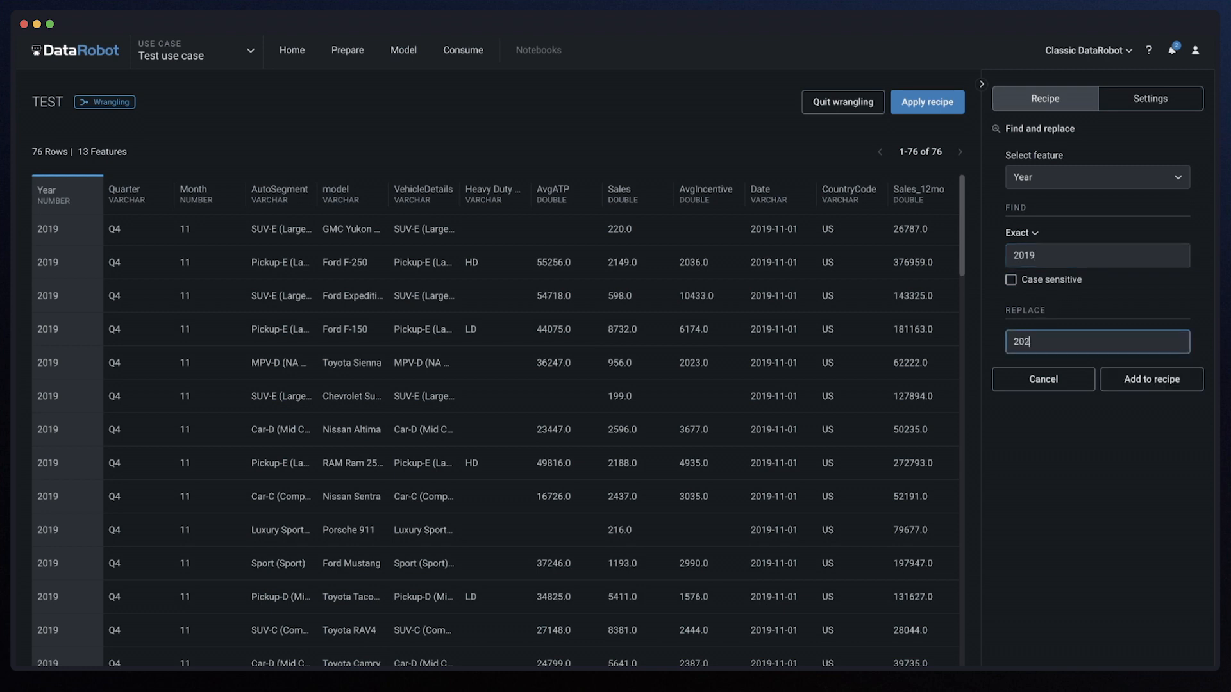
left_click(1150, 380)
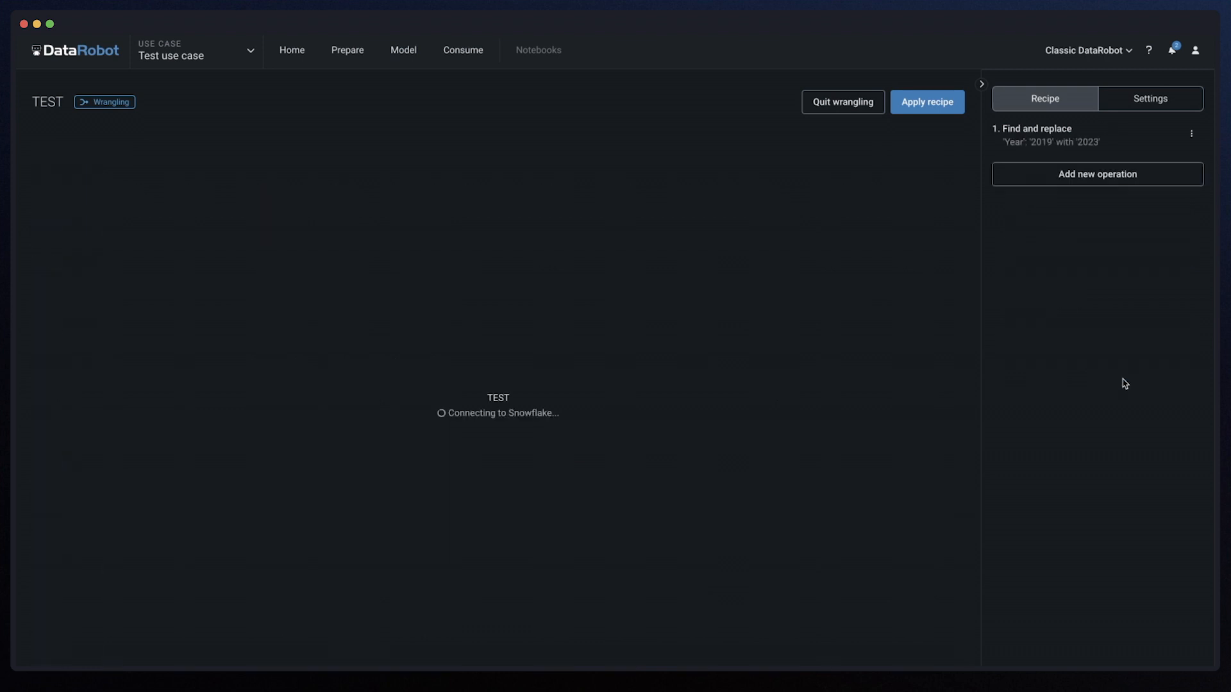
left_click(927, 102)
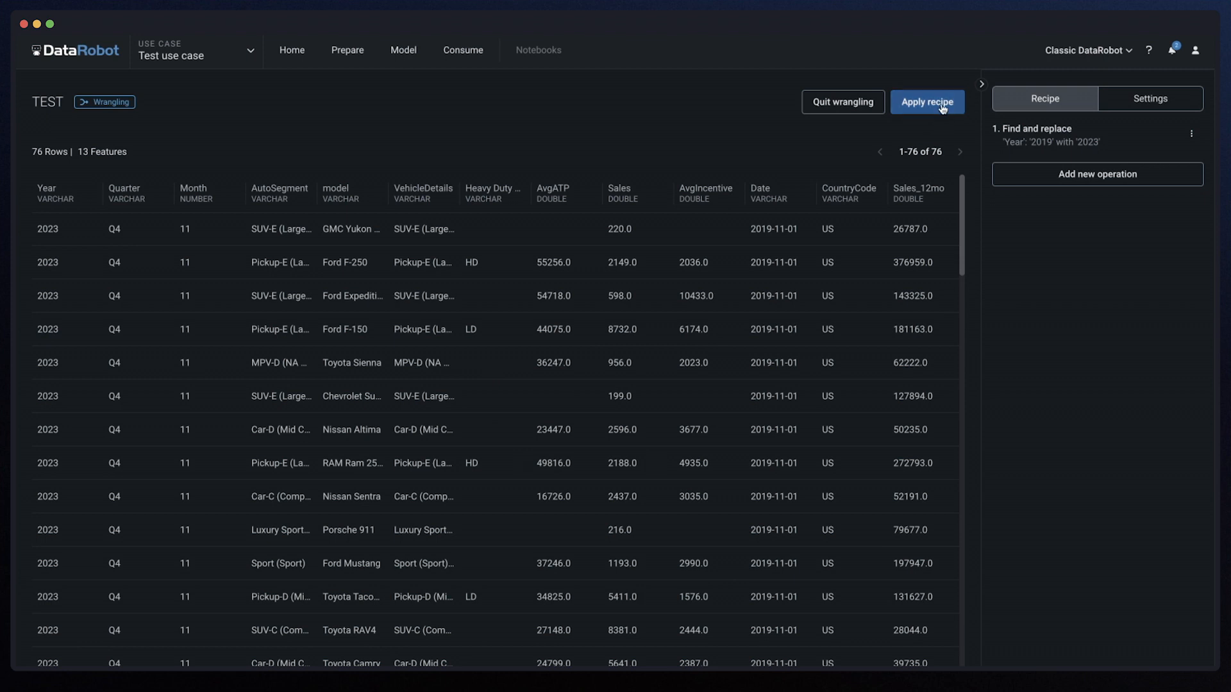
- Apply the recipe and publish the output as dataset 'New dataset 2023'
left_click(927, 101)
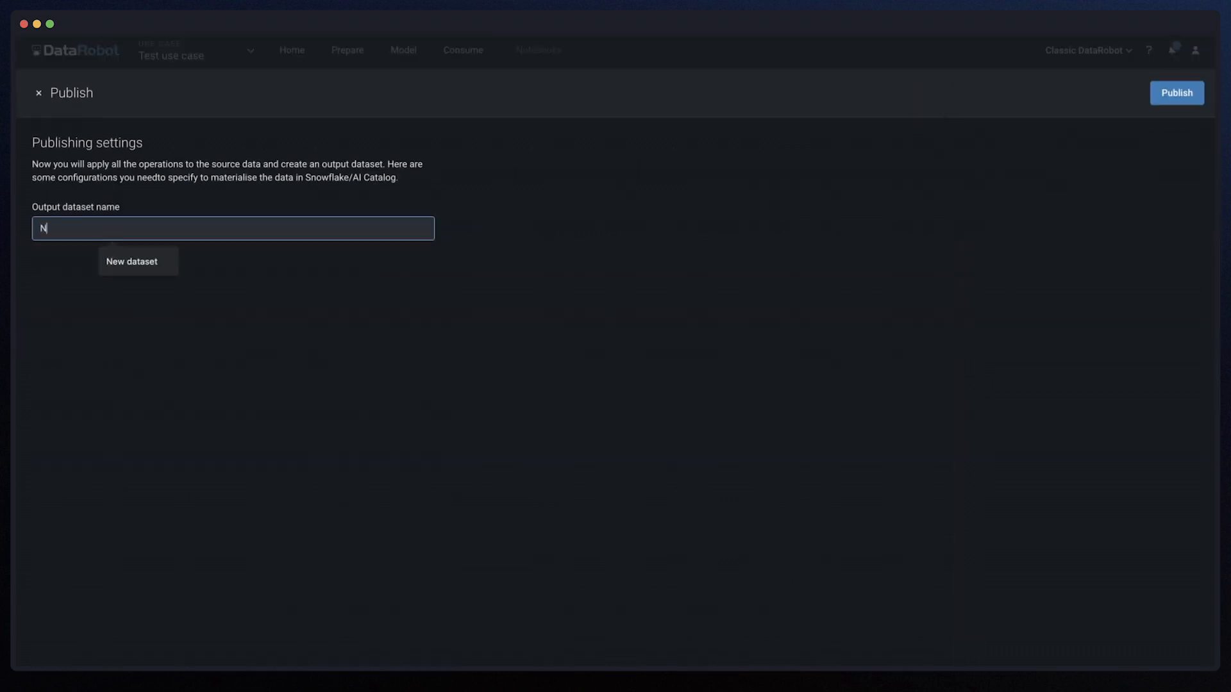
type("New dataset 202")
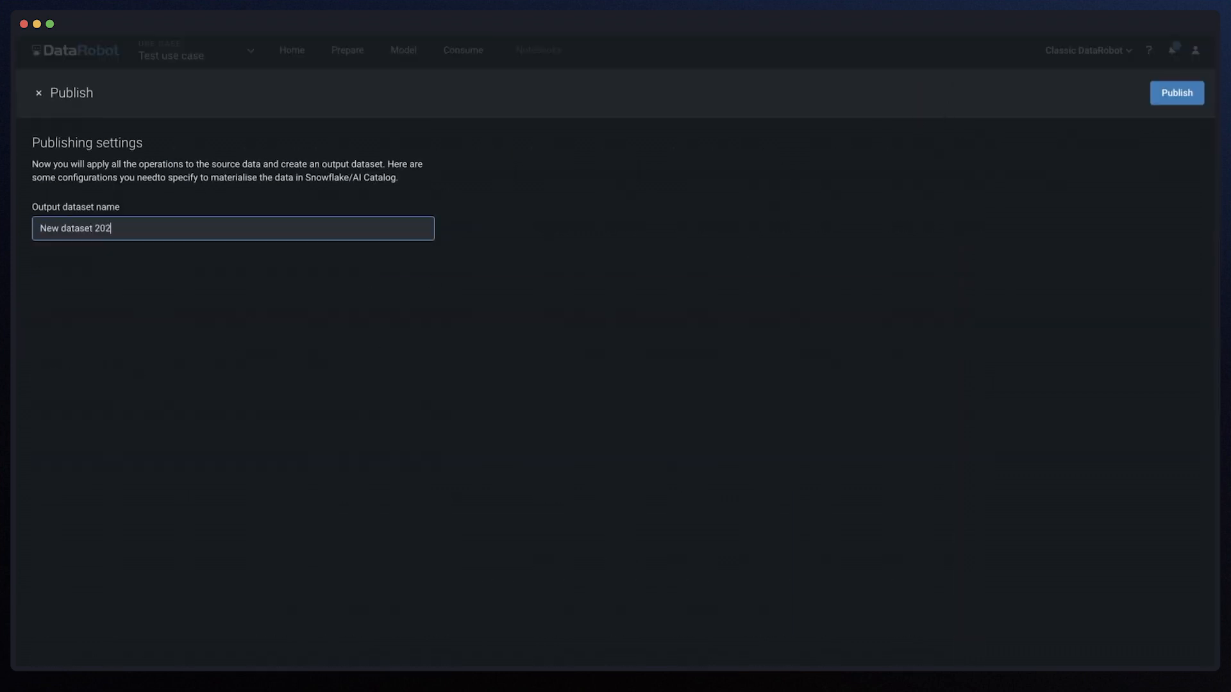
left_click(1176, 92)
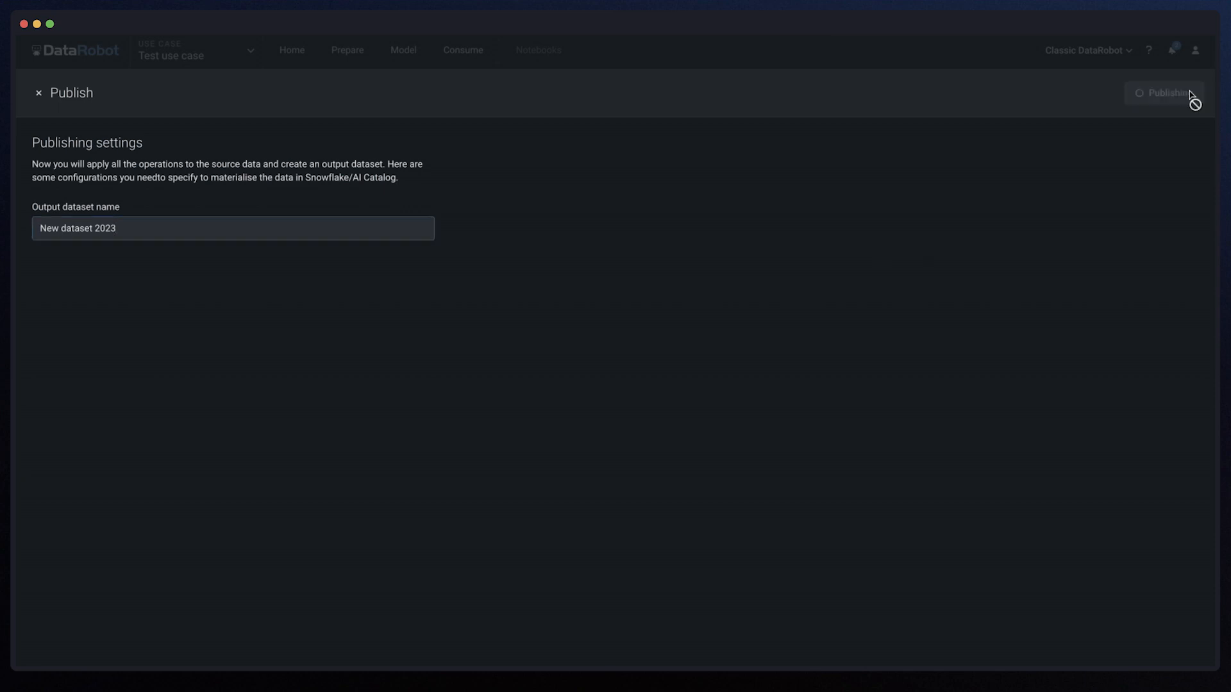
left_click(1165, 92)
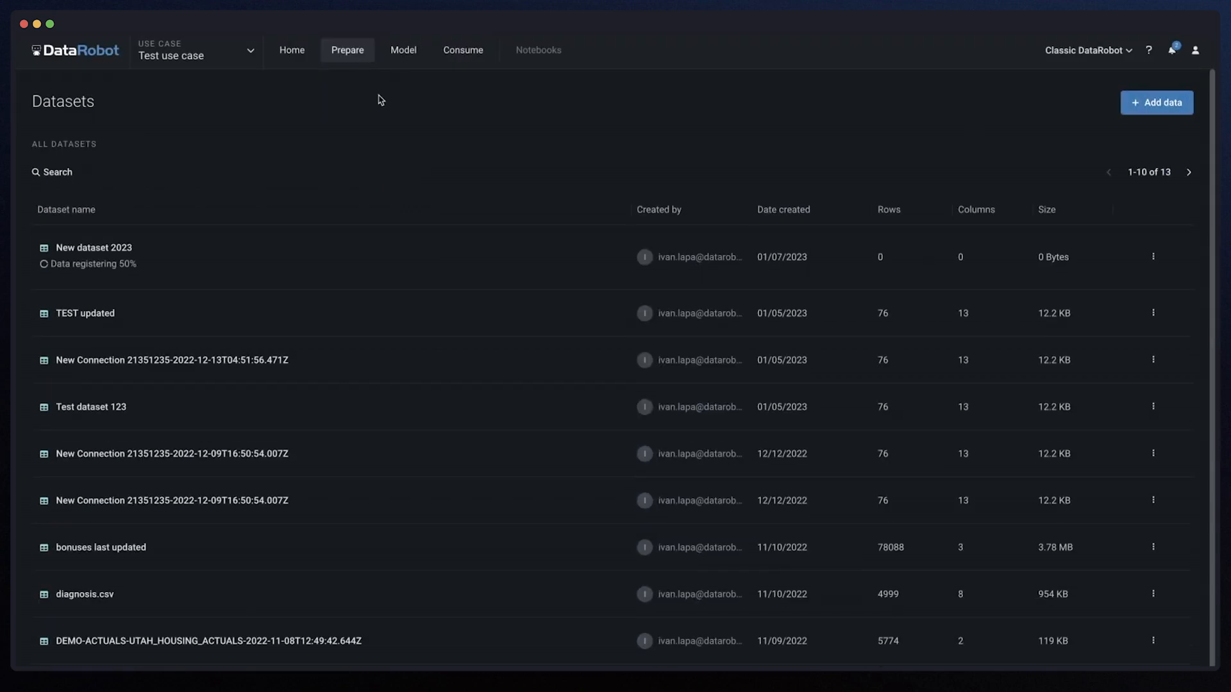
mouse_move(188, 183)
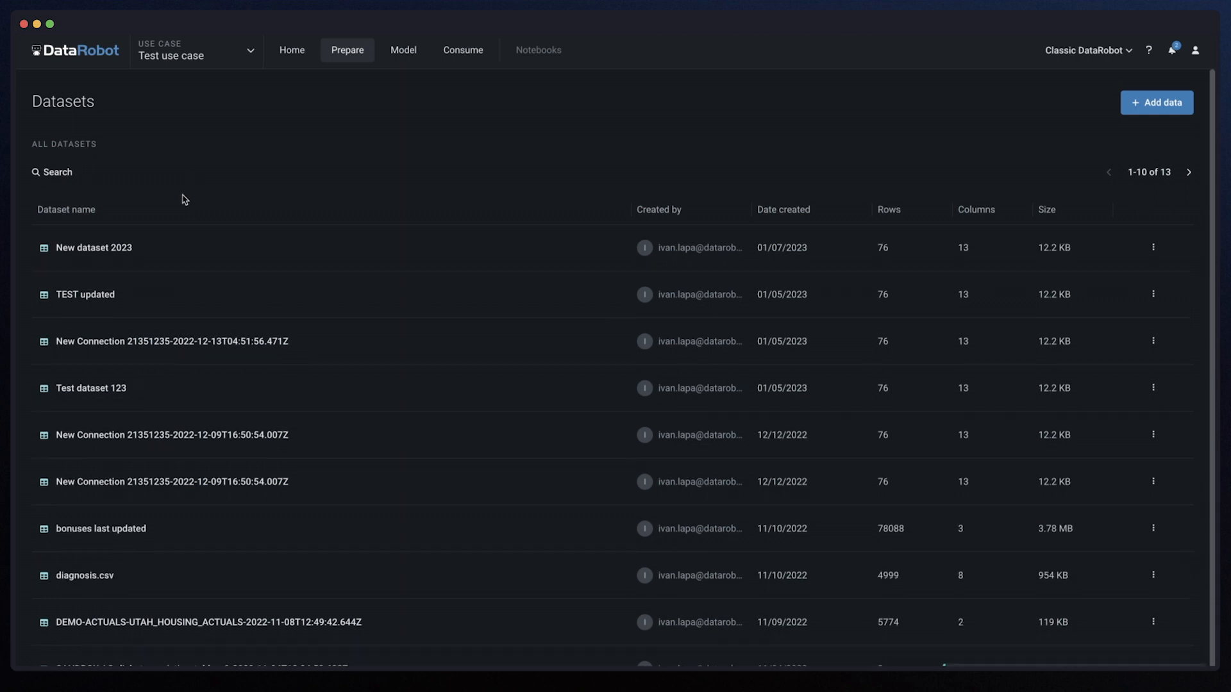
- Add a notebook to the use case, opening the Finserv demo - Fraud detection notebook
left_click(93, 247)
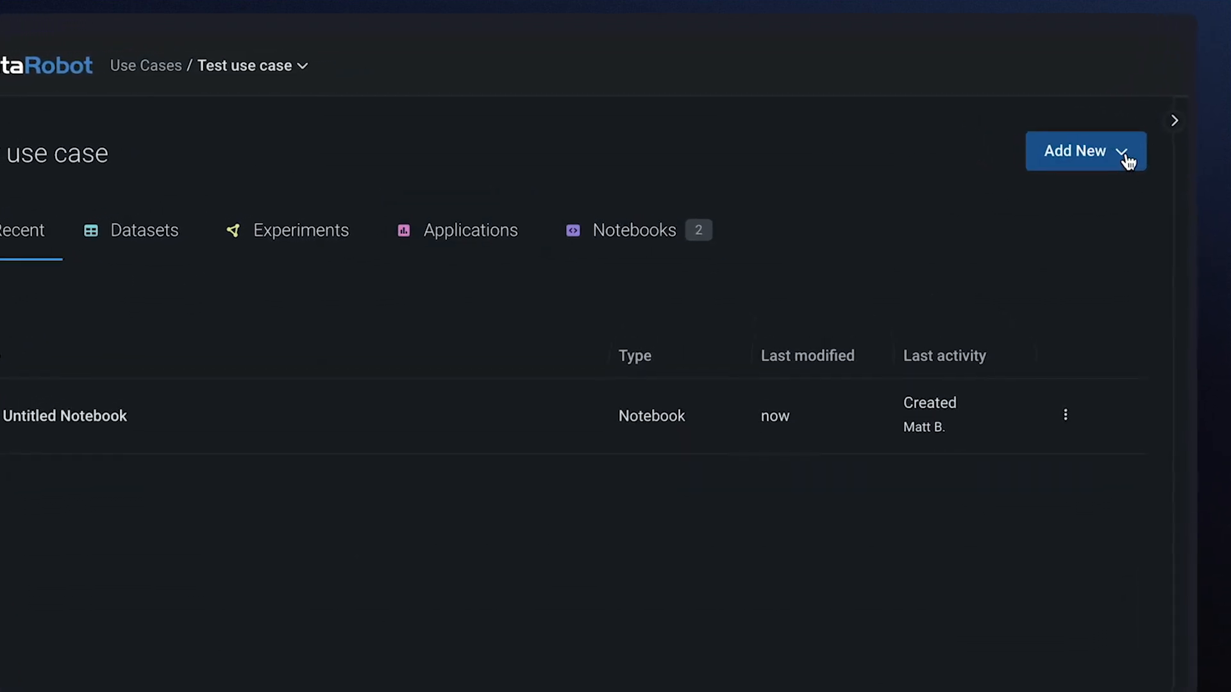
left_click(1086, 152)
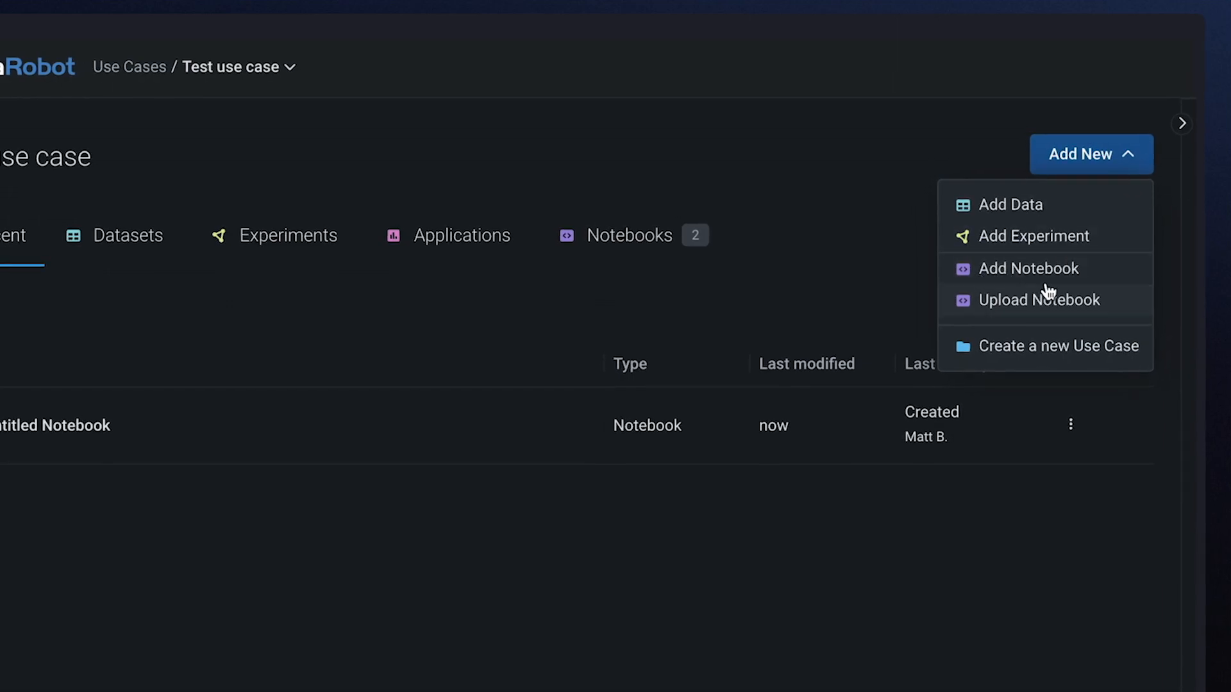
left_click(1027, 268)
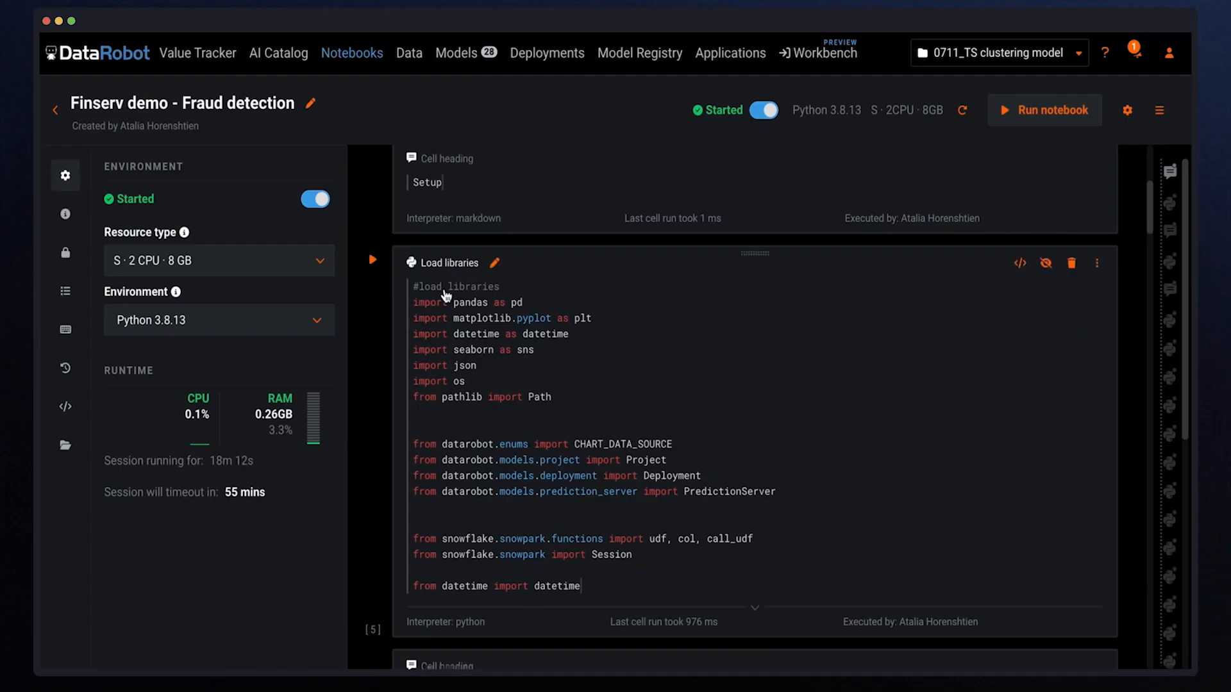
- Scroll through the notebook's Snowflake connection and training-table query cells
scroll("down", 3)
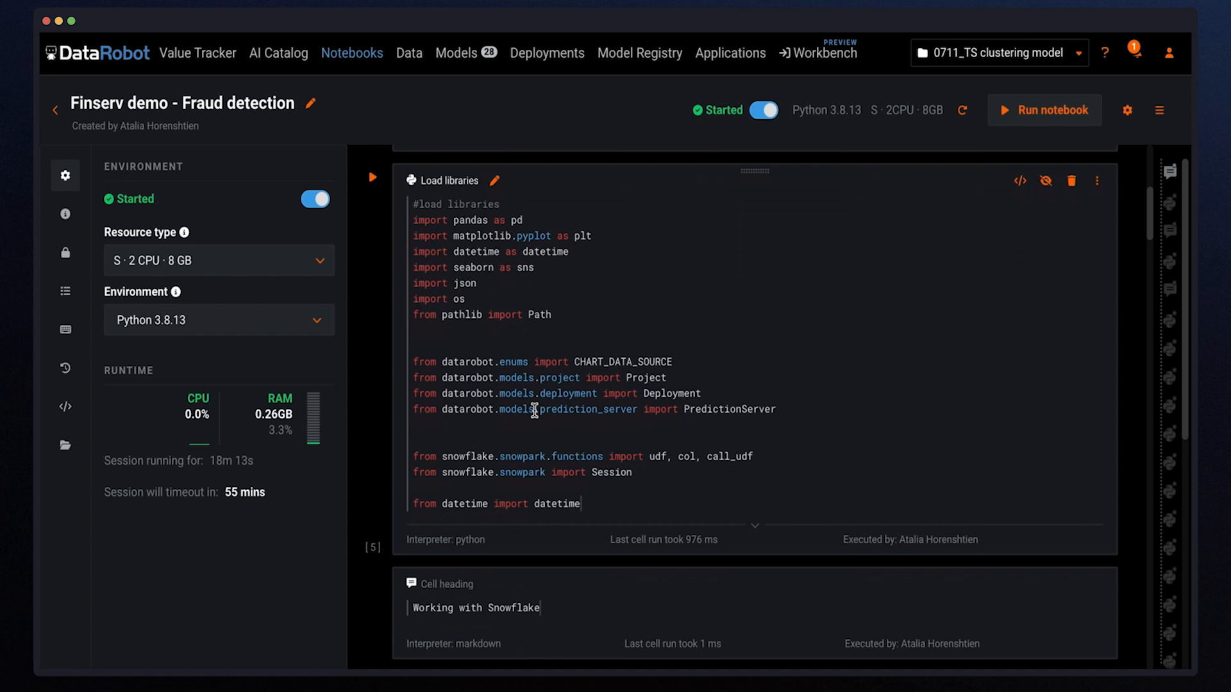
scroll("down", 3)
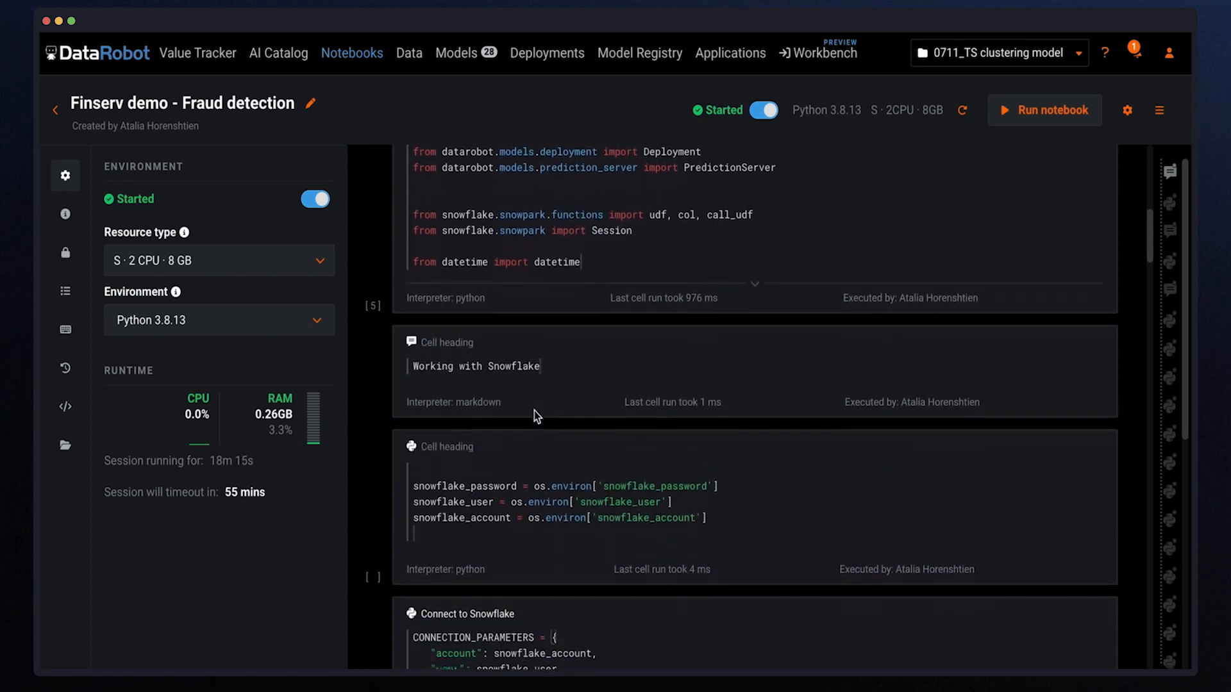
scroll("down", 3)
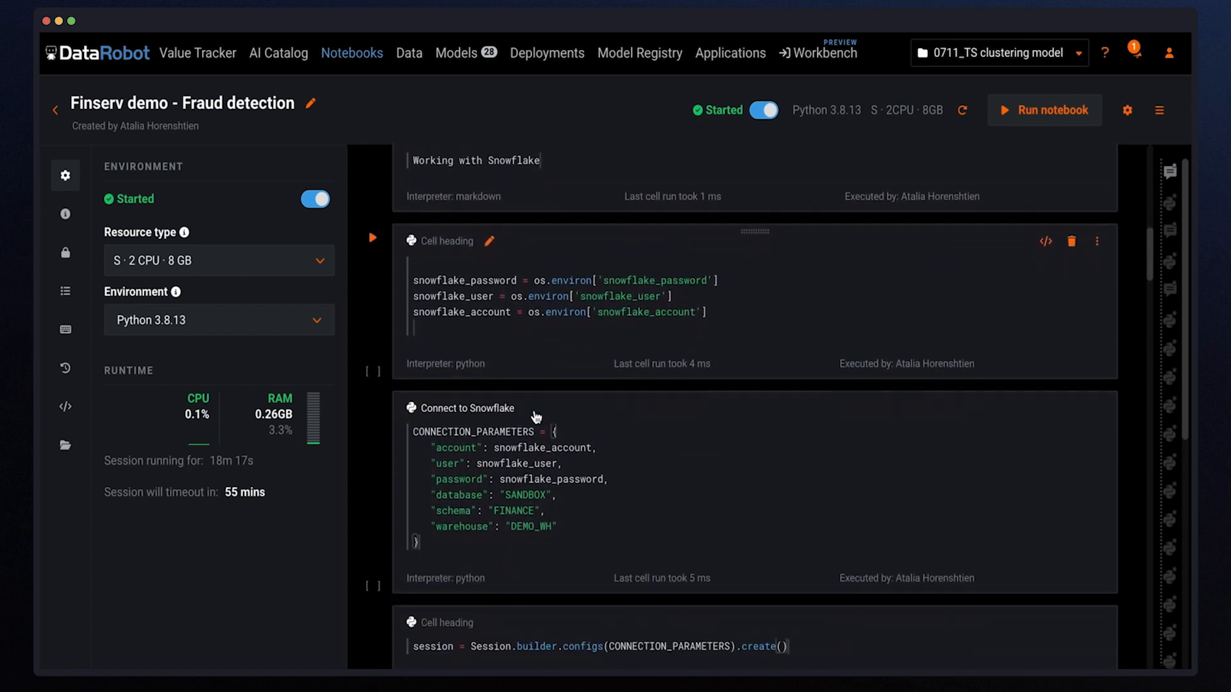
scroll("down", 3)
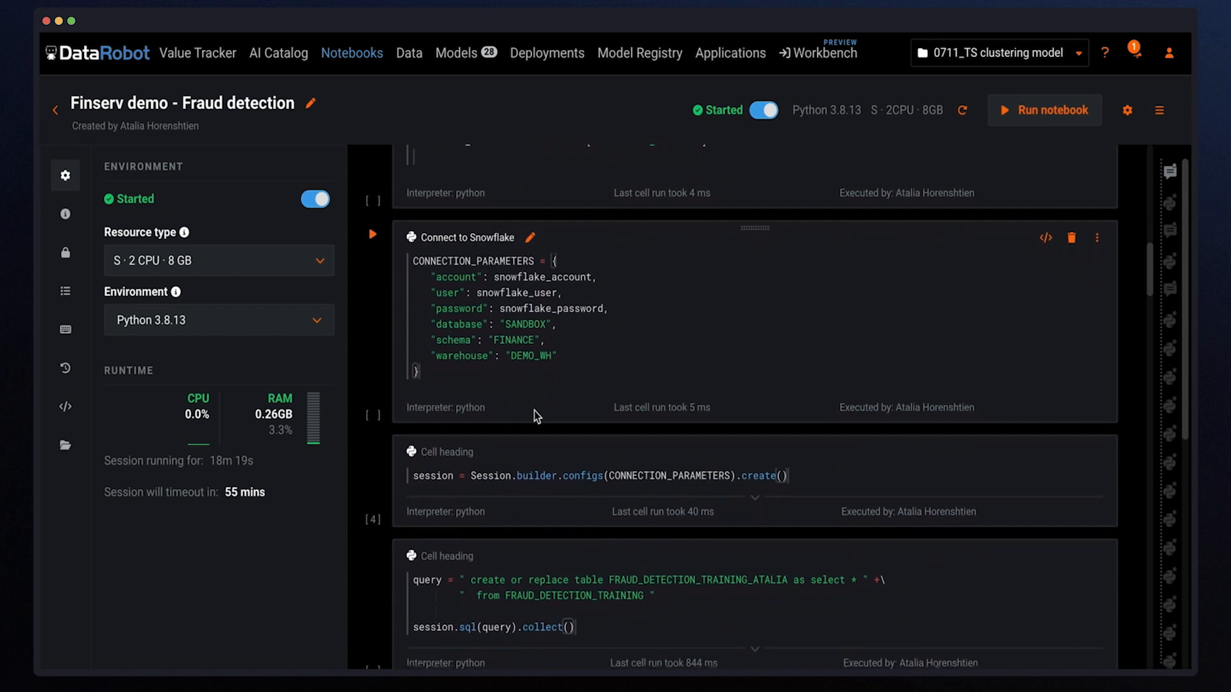
scroll("down", 3)
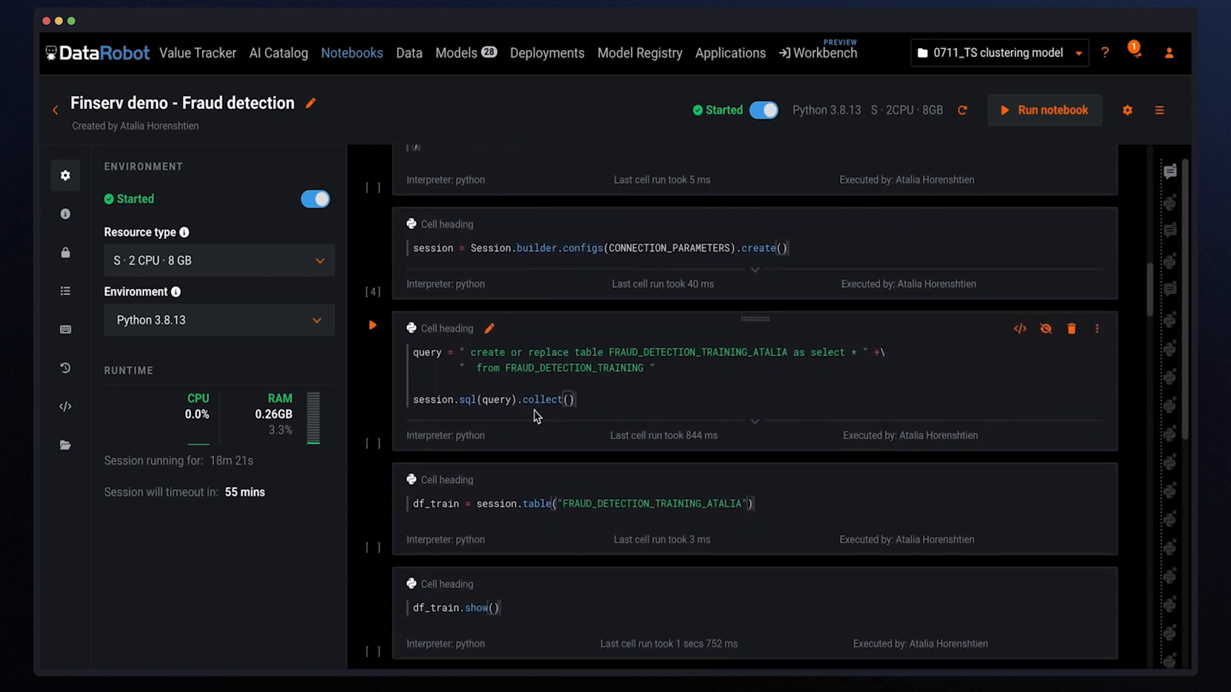
mouse_move(65, 406)
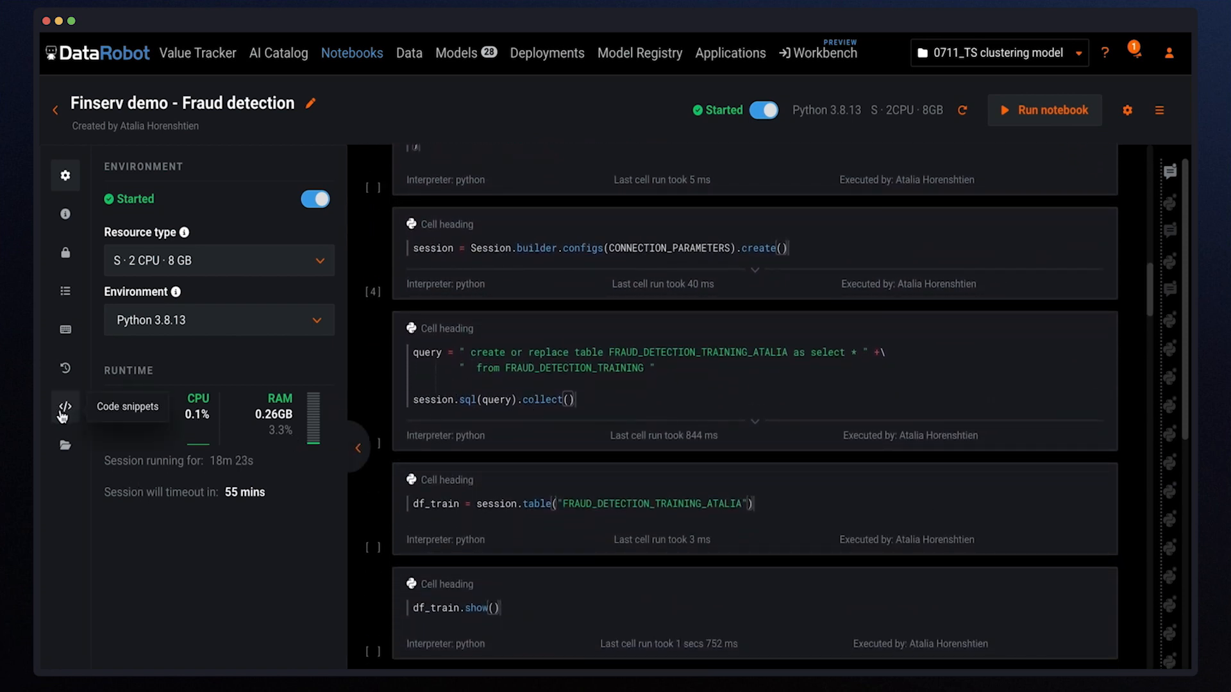
- Run the cells creating the training table in Snowflake and loading it into a DataFrame
left_click(64, 407)
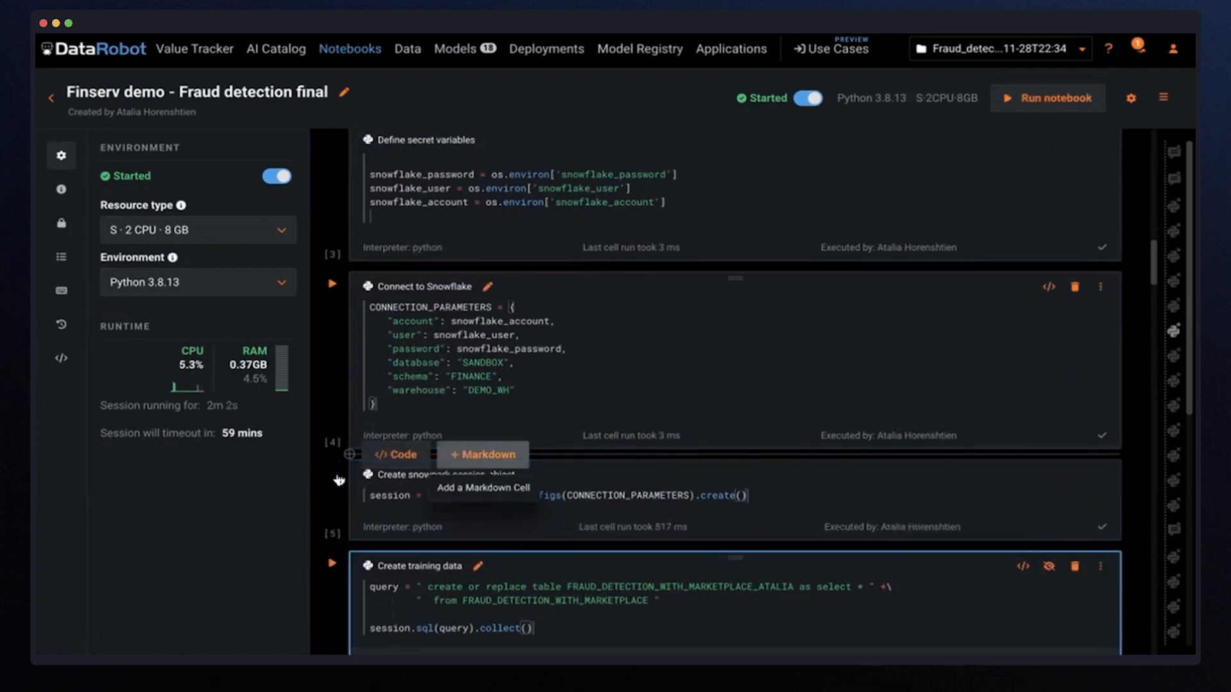
scroll("down", 3)
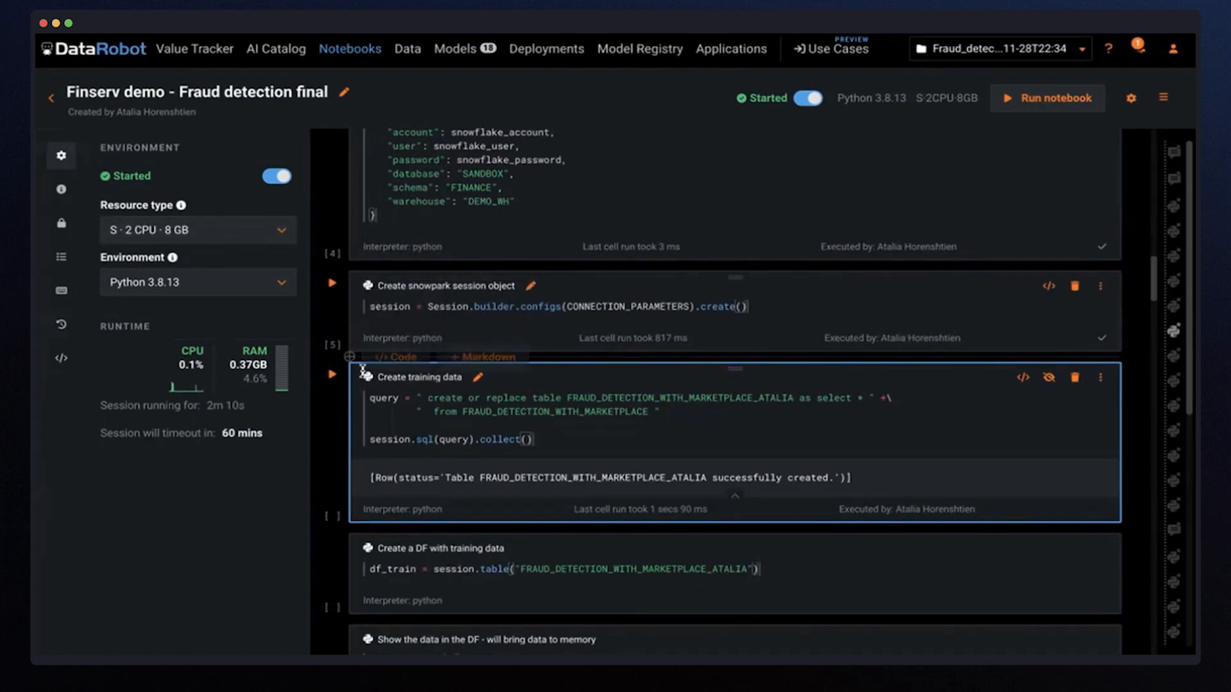
left_click(331, 377)
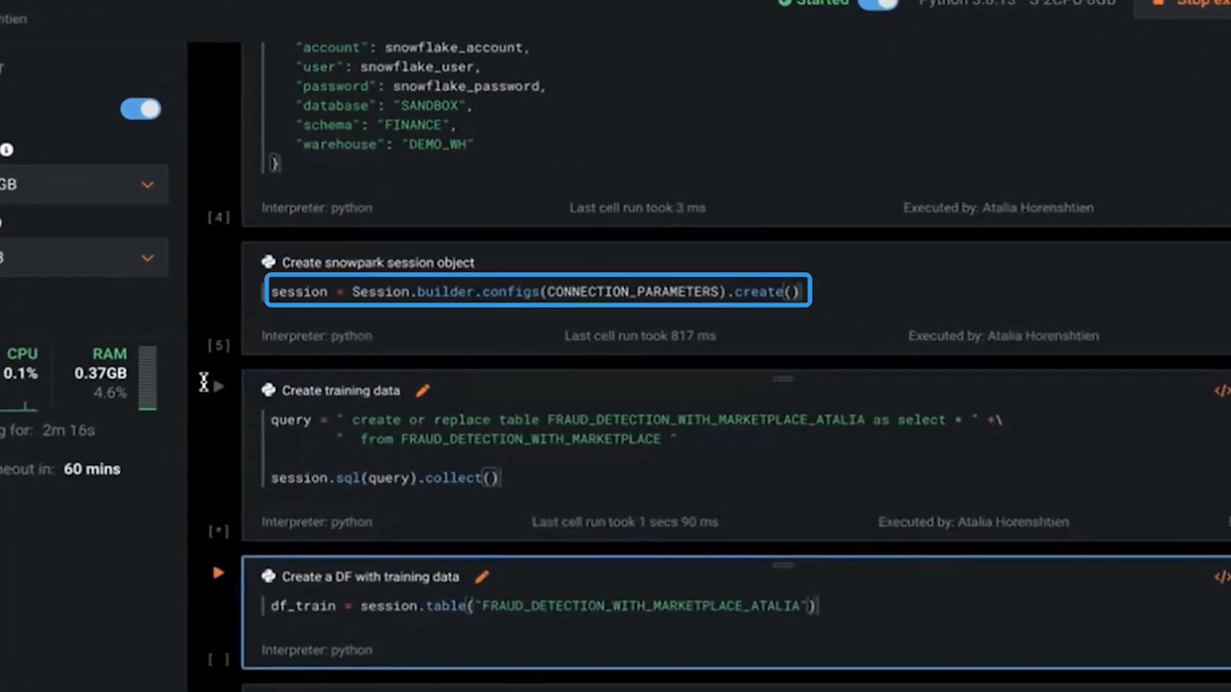
scroll("down", 3)
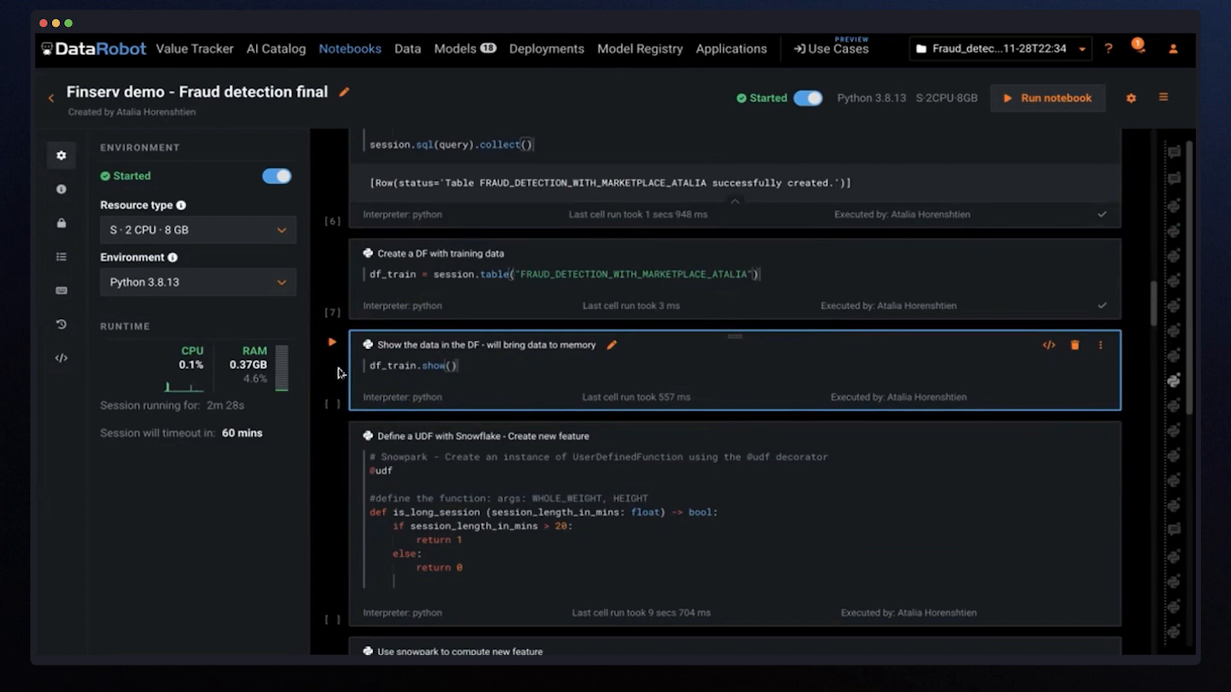
- Display the training DataFrame rows, then define the is_long_session Snowflake UDF
left_click(332, 342)
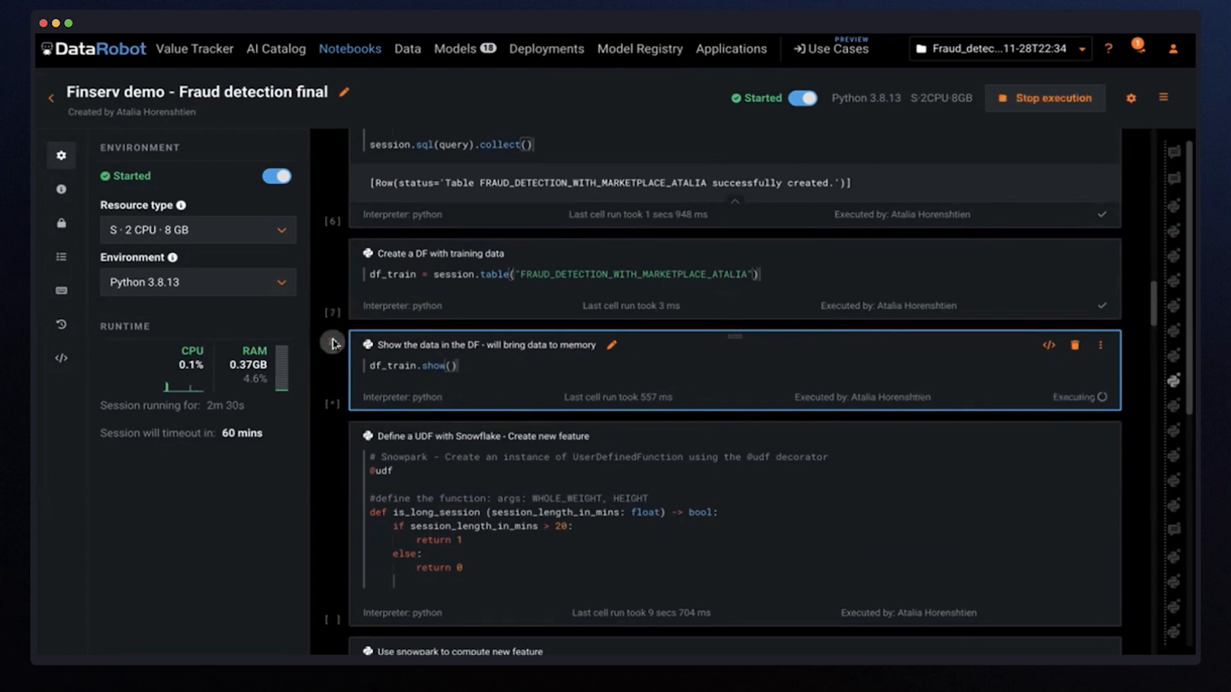
left_click(332, 344)
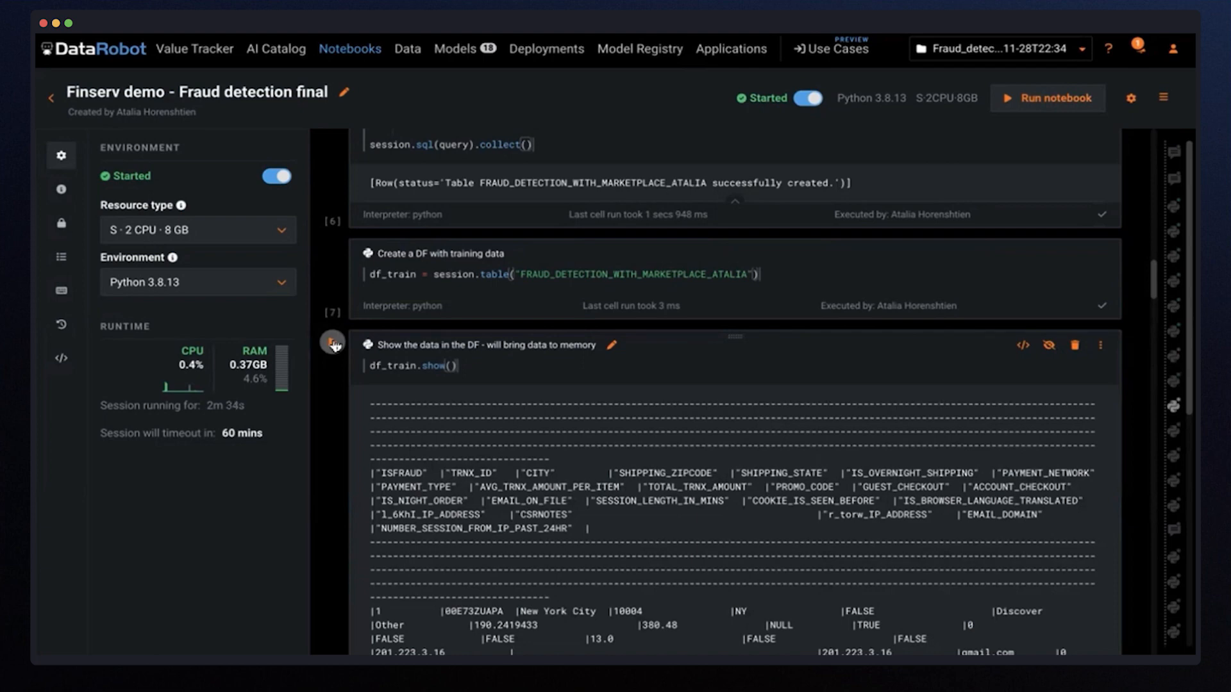
scroll("down", 3)
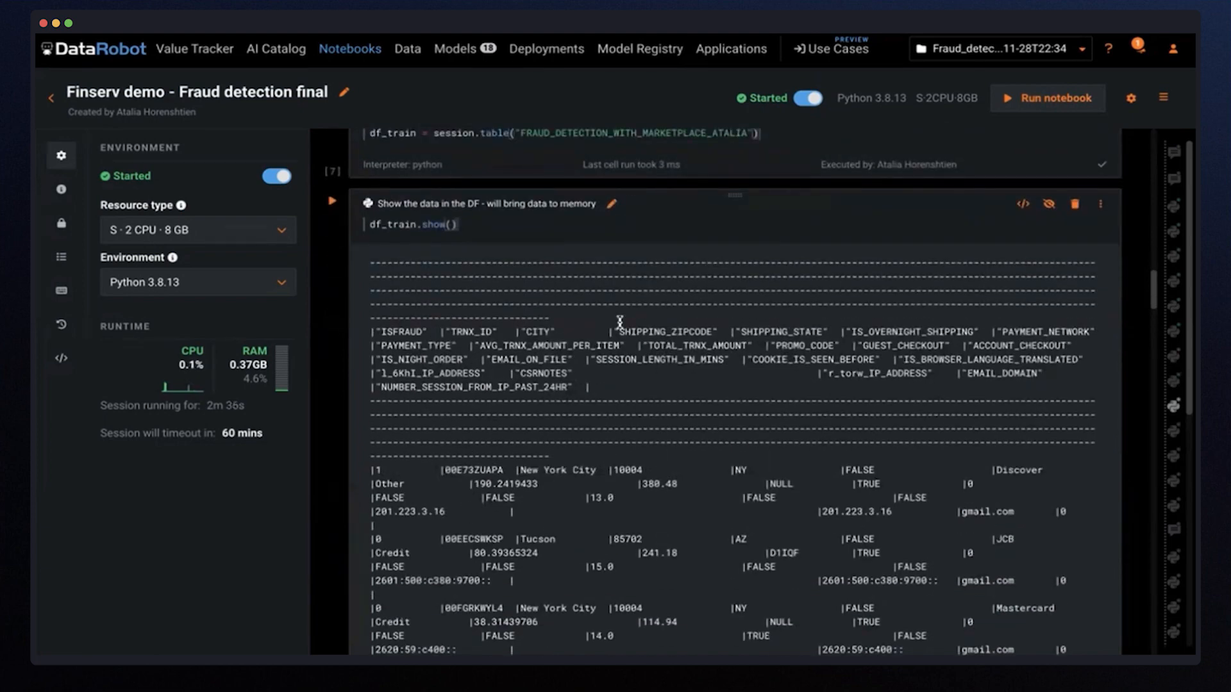
scroll("down", 3)
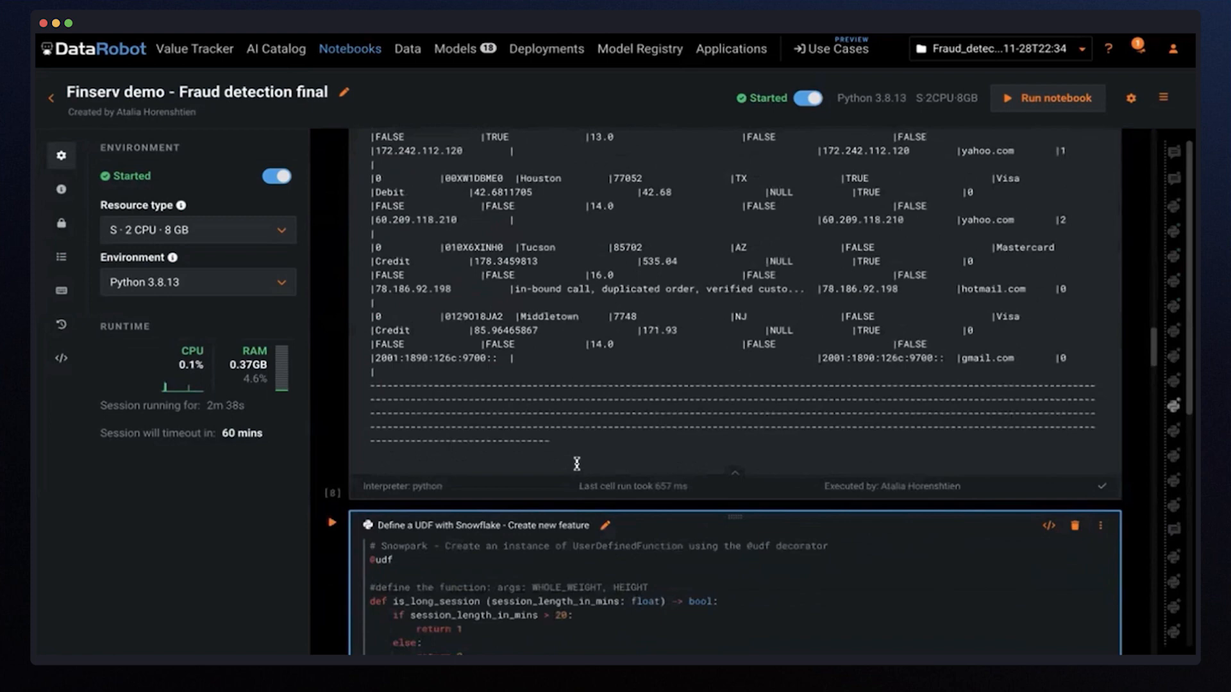
scroll("down", 3)
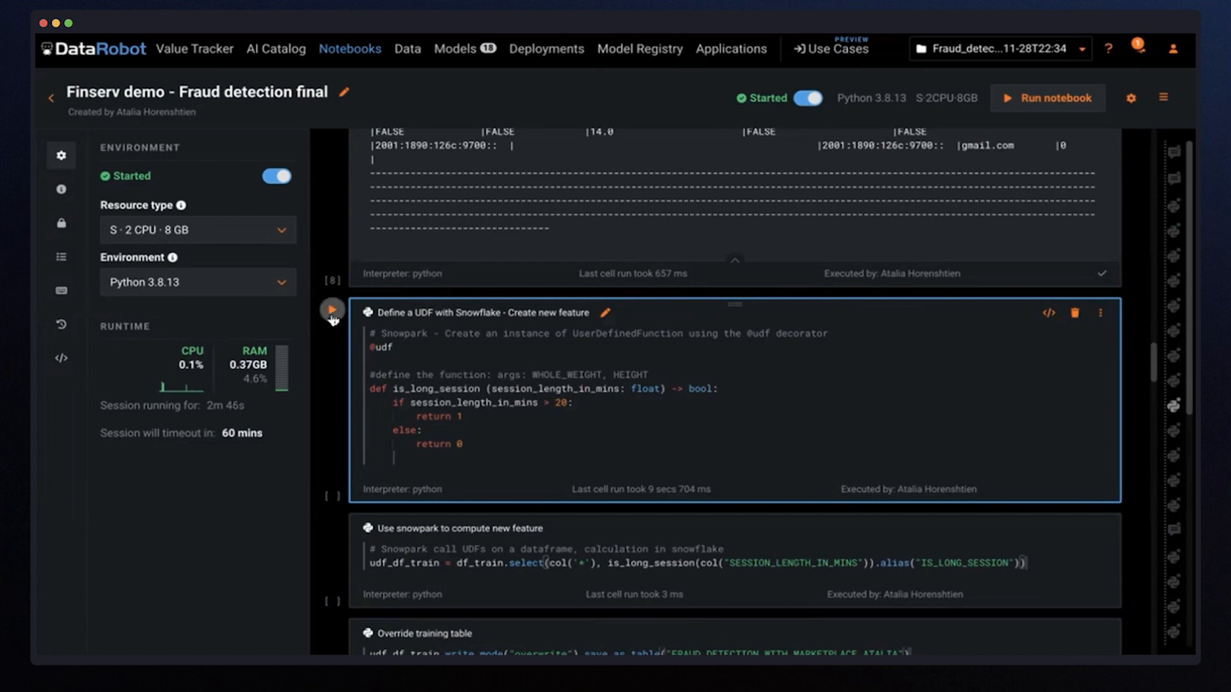
left_click(1048, 99)
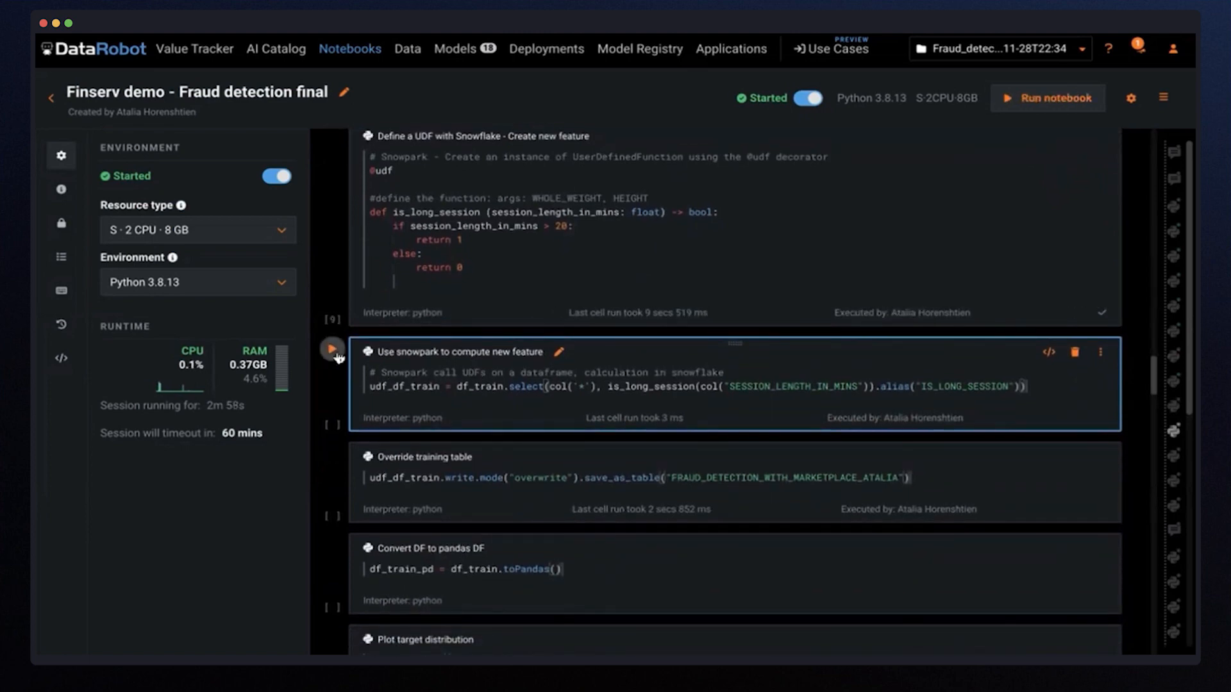
- Compute IS_LONG_SESSION, convert to a pandas DataFrame and plot the ISFRAUD target distribution
left_click(350, 414)
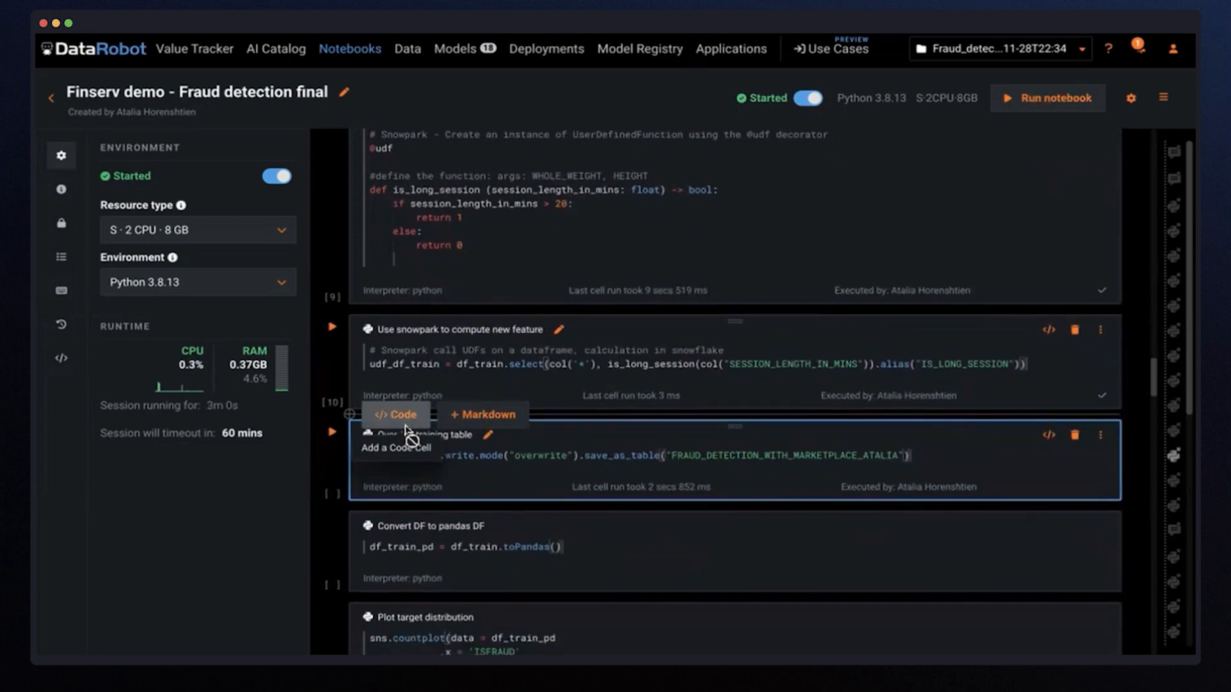
scroll("down", 3)
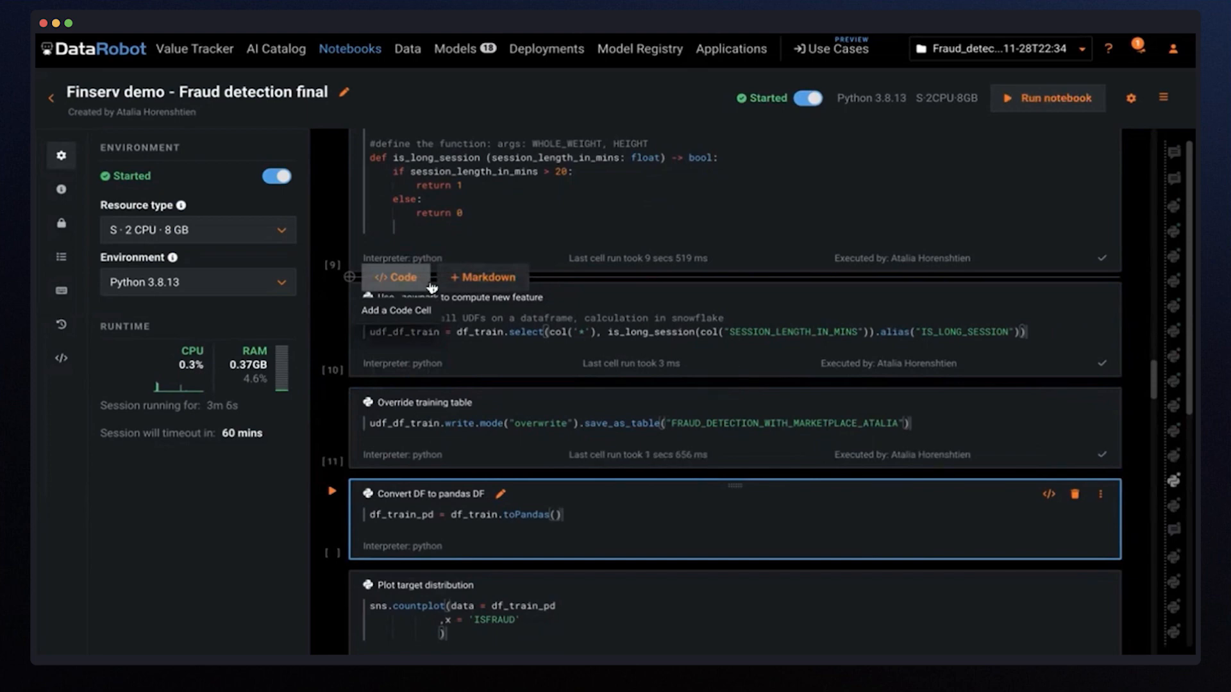
scroll("down", 3)
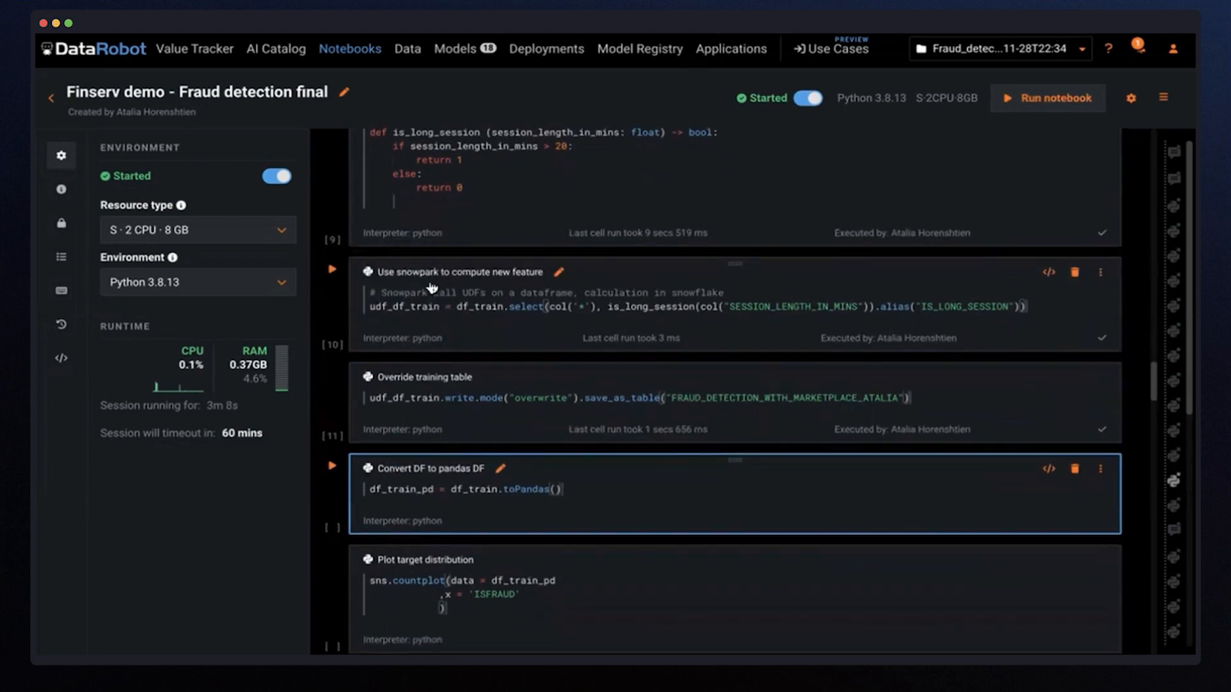
scroll("down", 3)
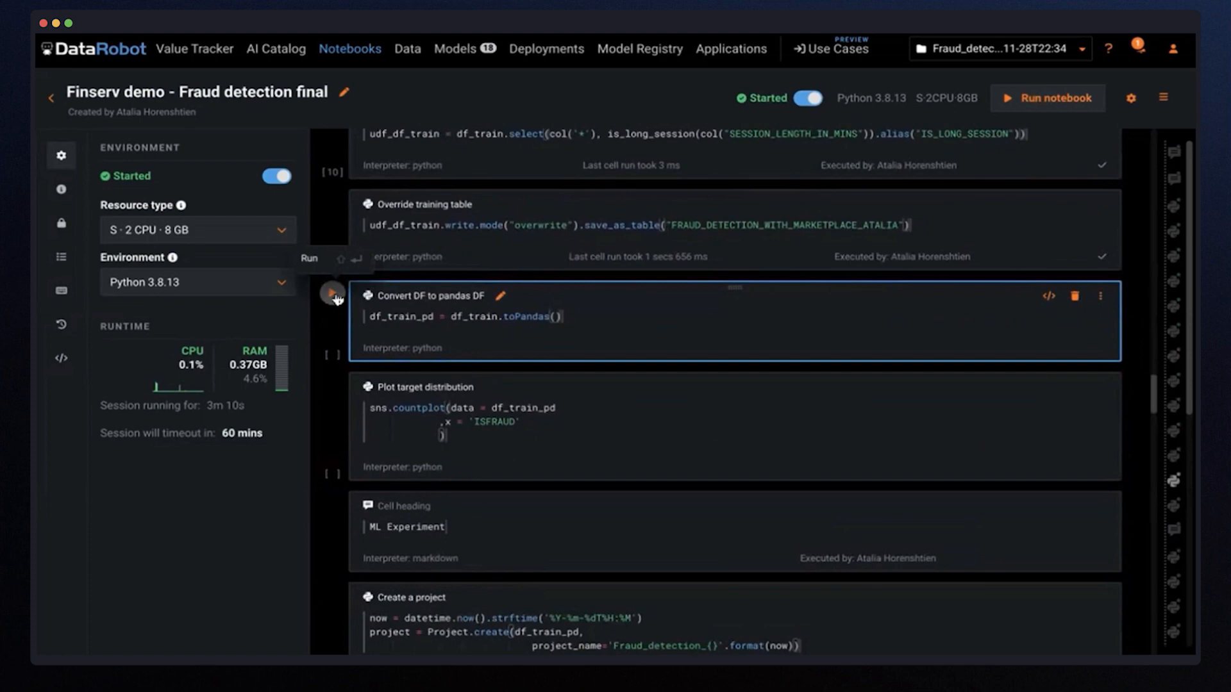
left_click(332, 296)
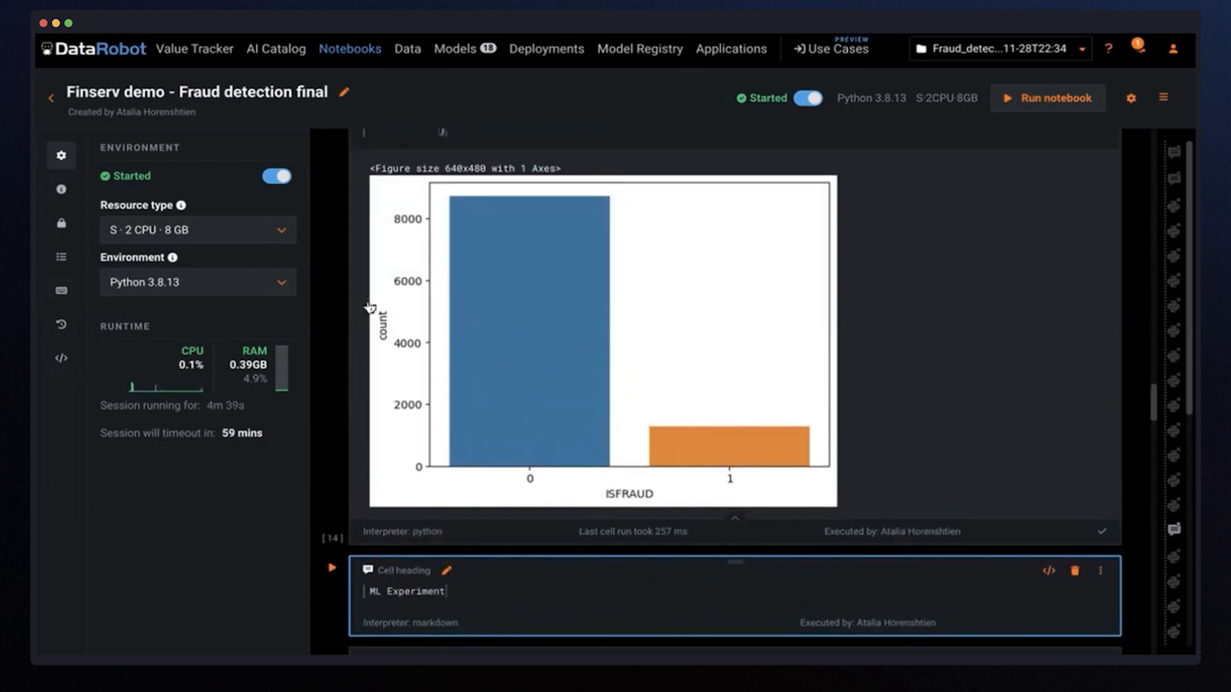
- Scroll past the ML Experiment cells and show the Autopilot model Leaderboard
scroll("down", 3)
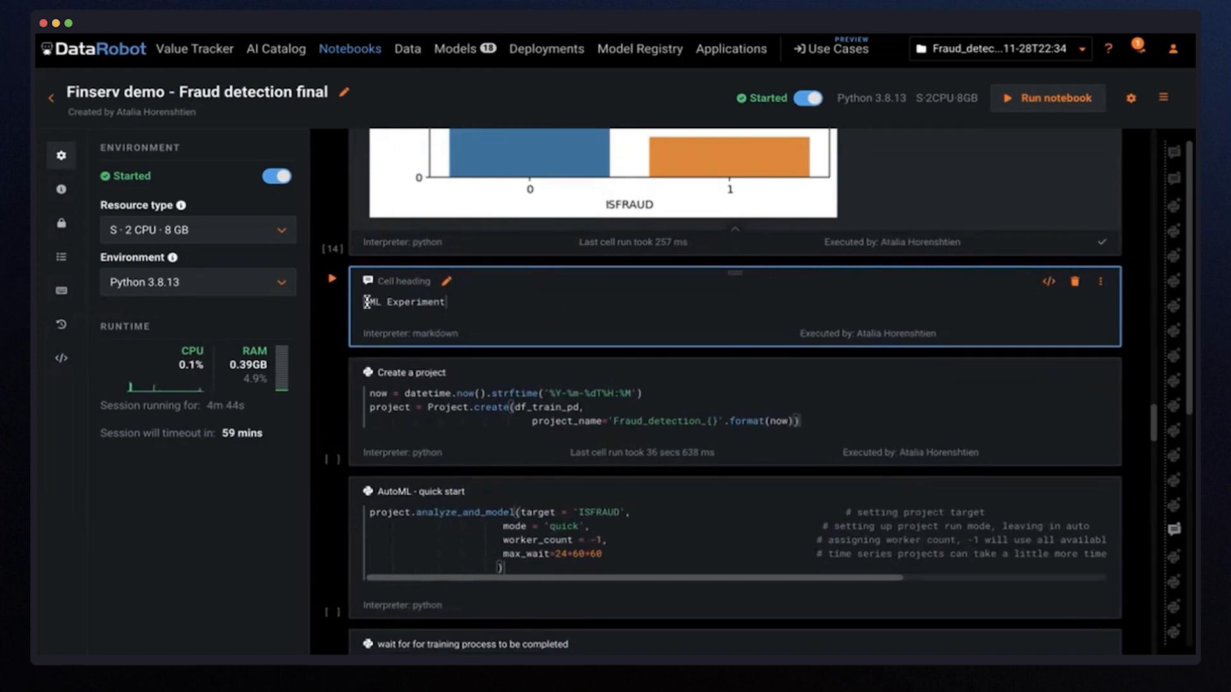
scroll("down", 3)
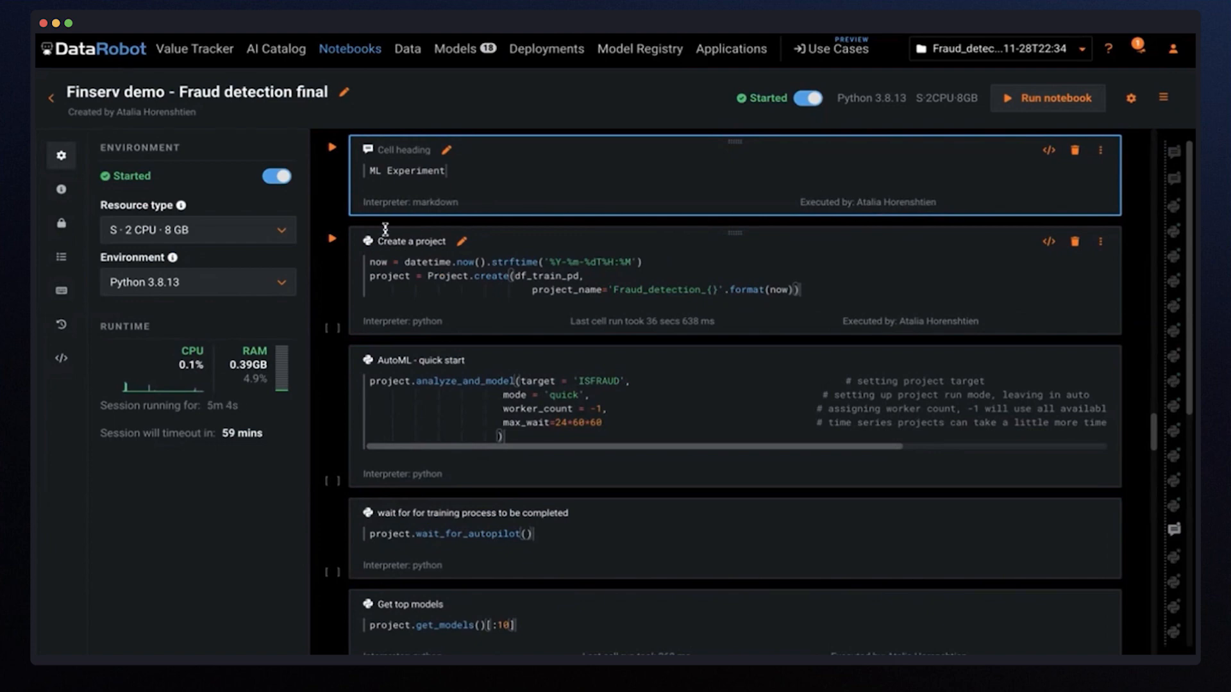
scroll("down", 3)
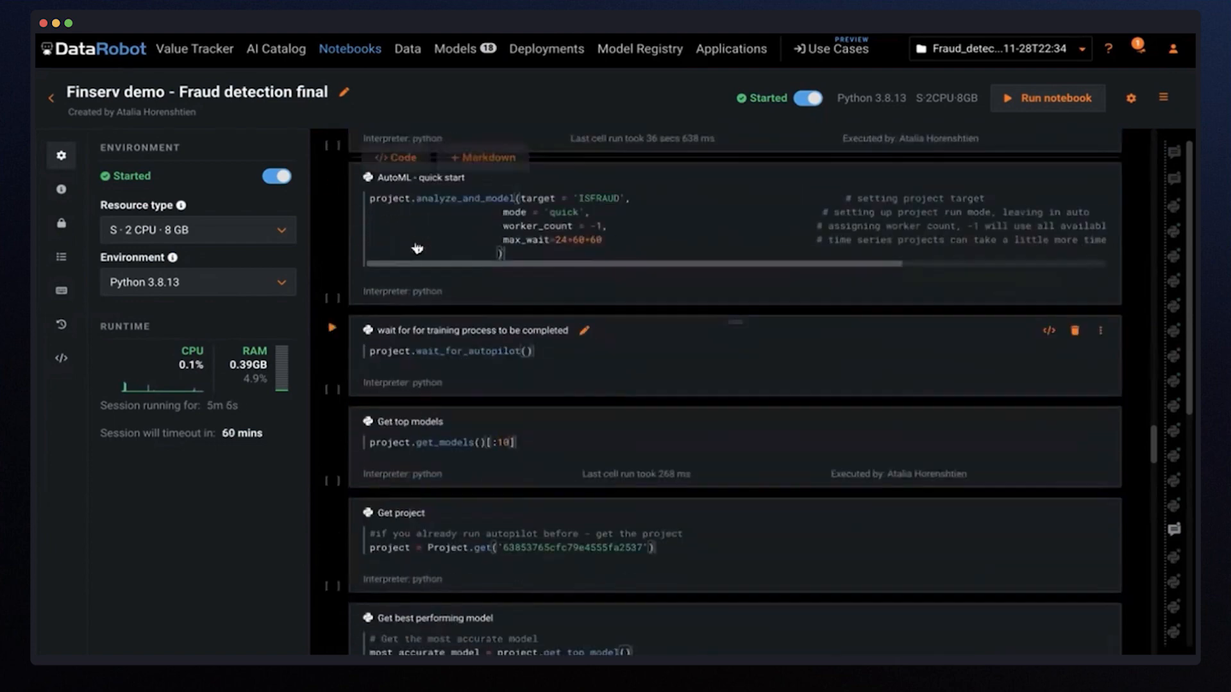
left_click(331, 510)
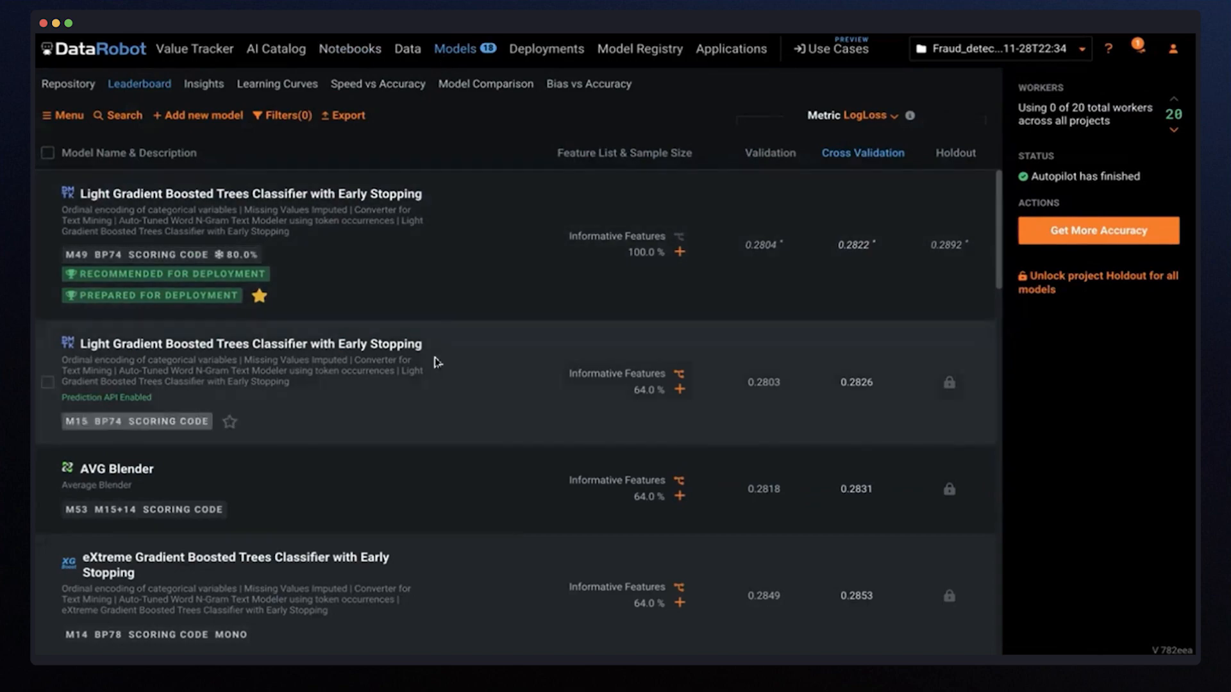
scroll("down", 3)
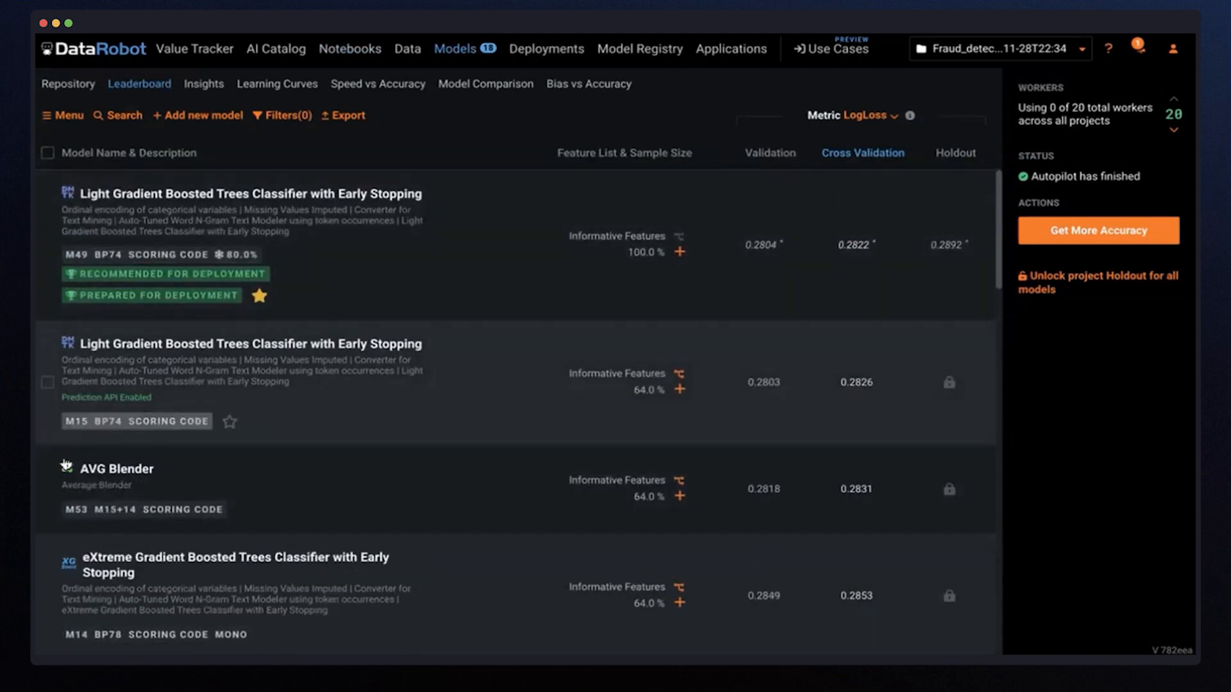
scroll("down", 3)
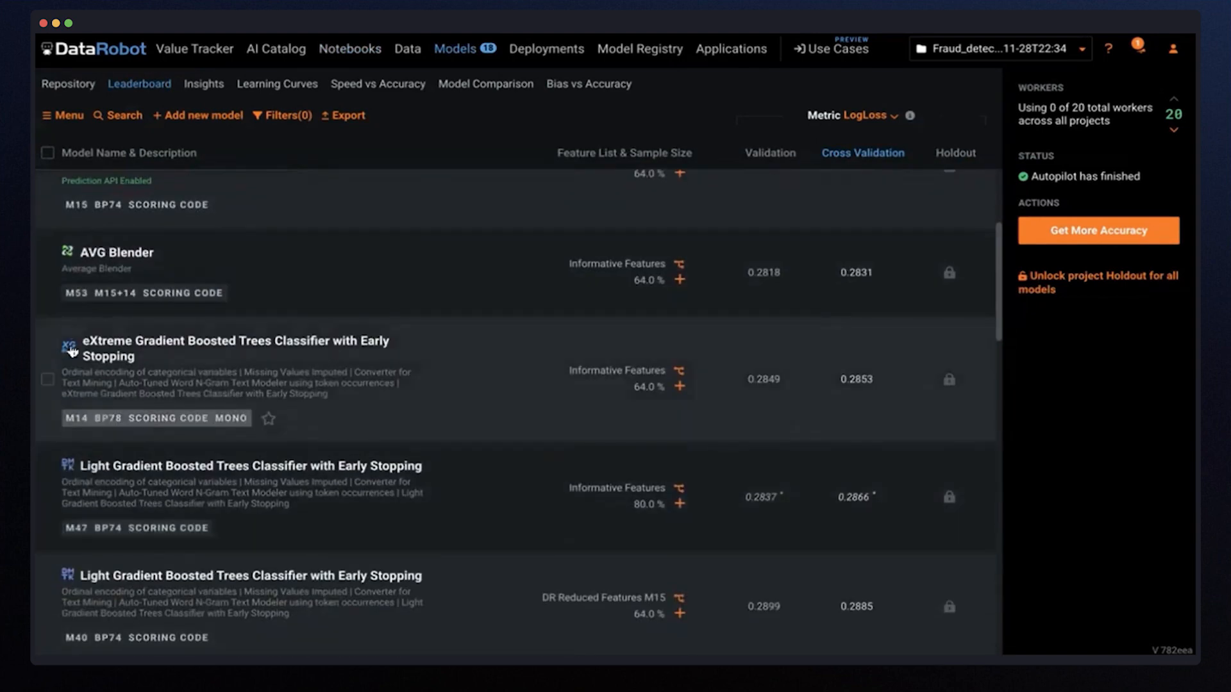
scroll("down", 3)
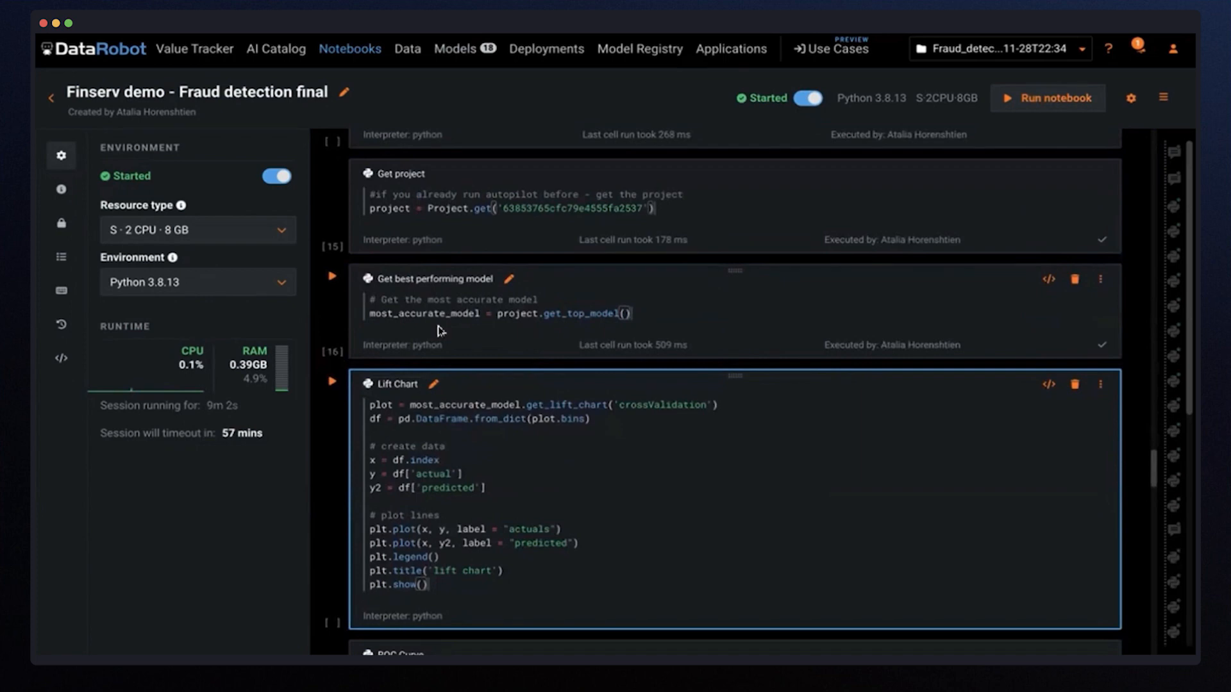
- Plot the lift chart and ROC curve for the most accurate model
scroll("down", 3)
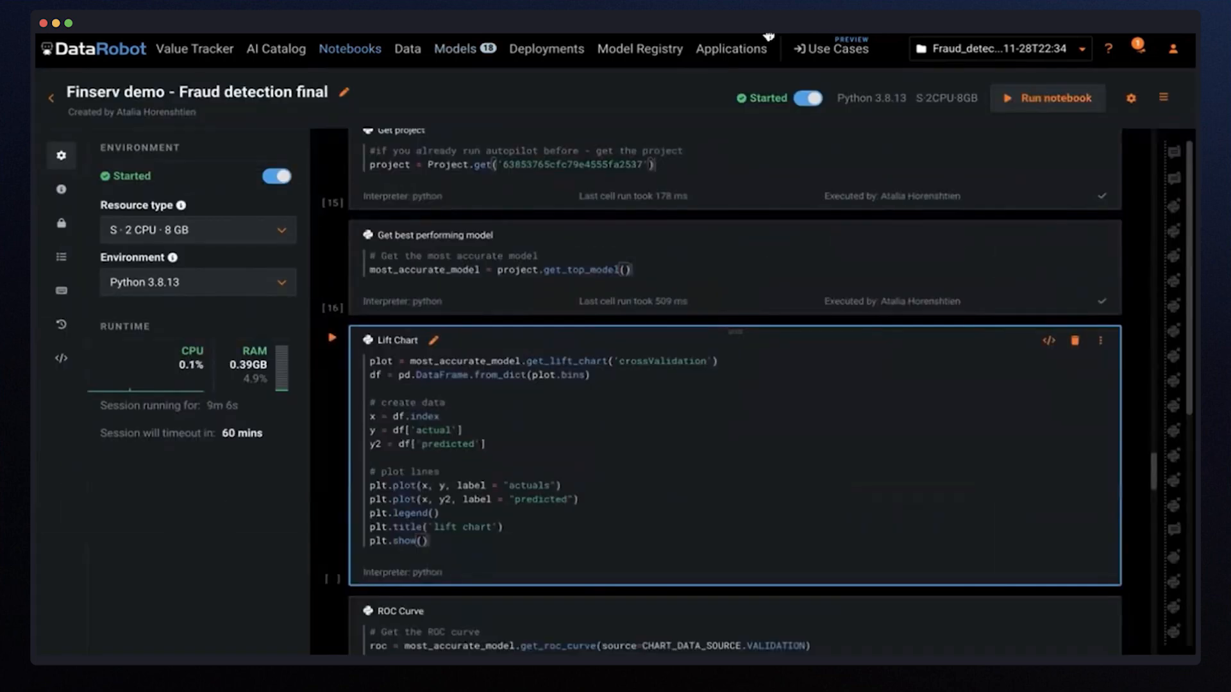
left_click(332, 340)
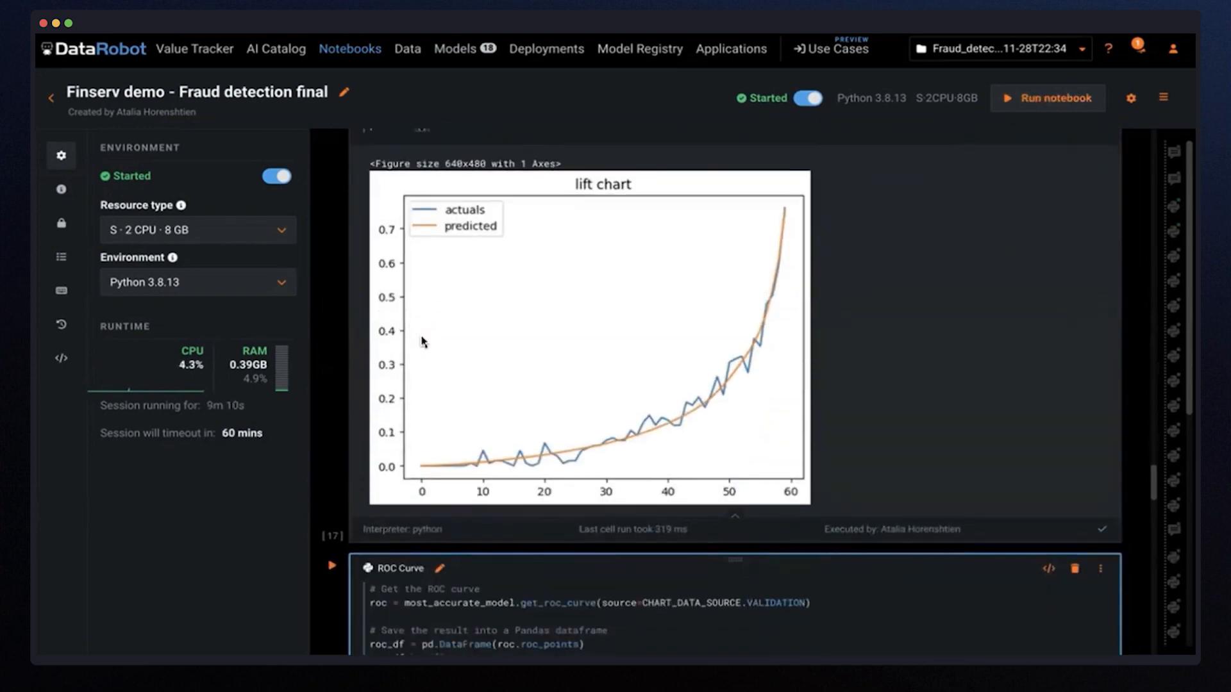
scroll("down", 3)
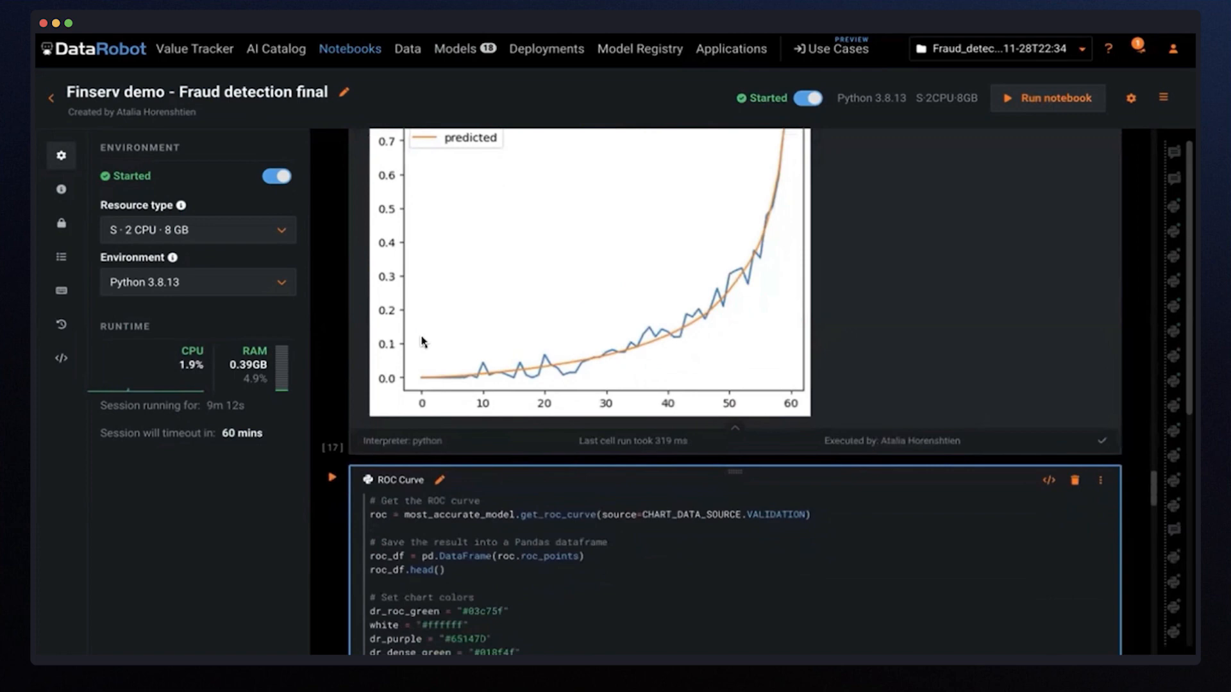
scroll("down", 3)
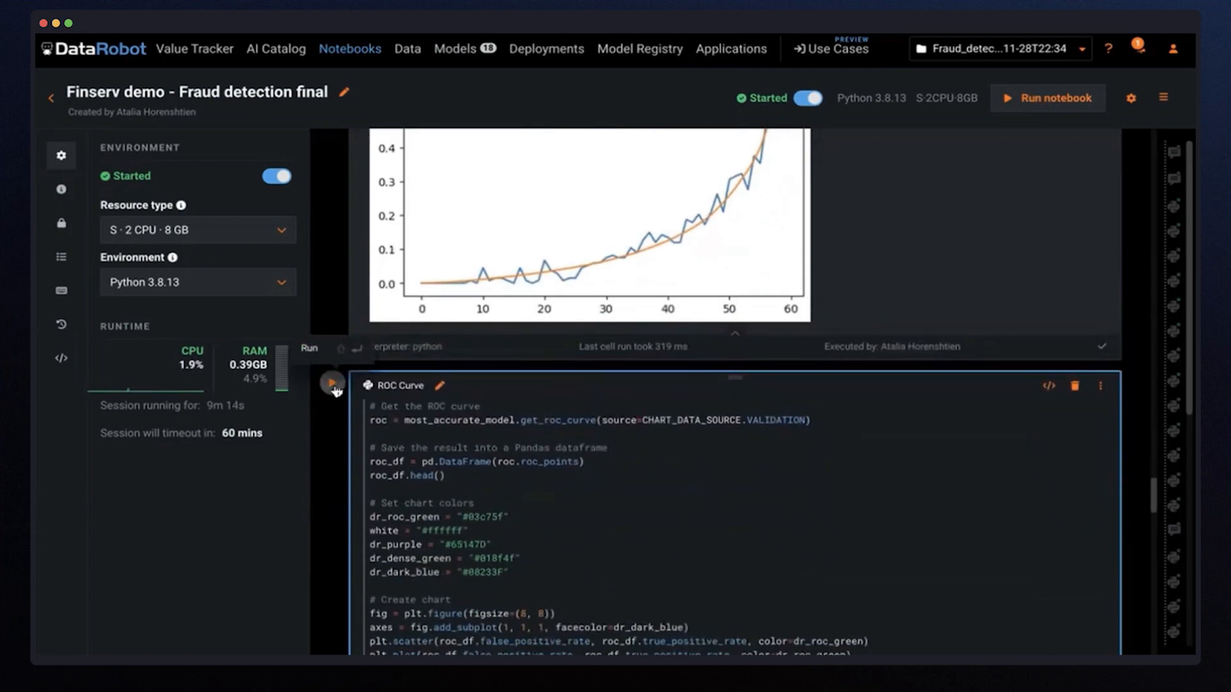
left_click(330, 385)
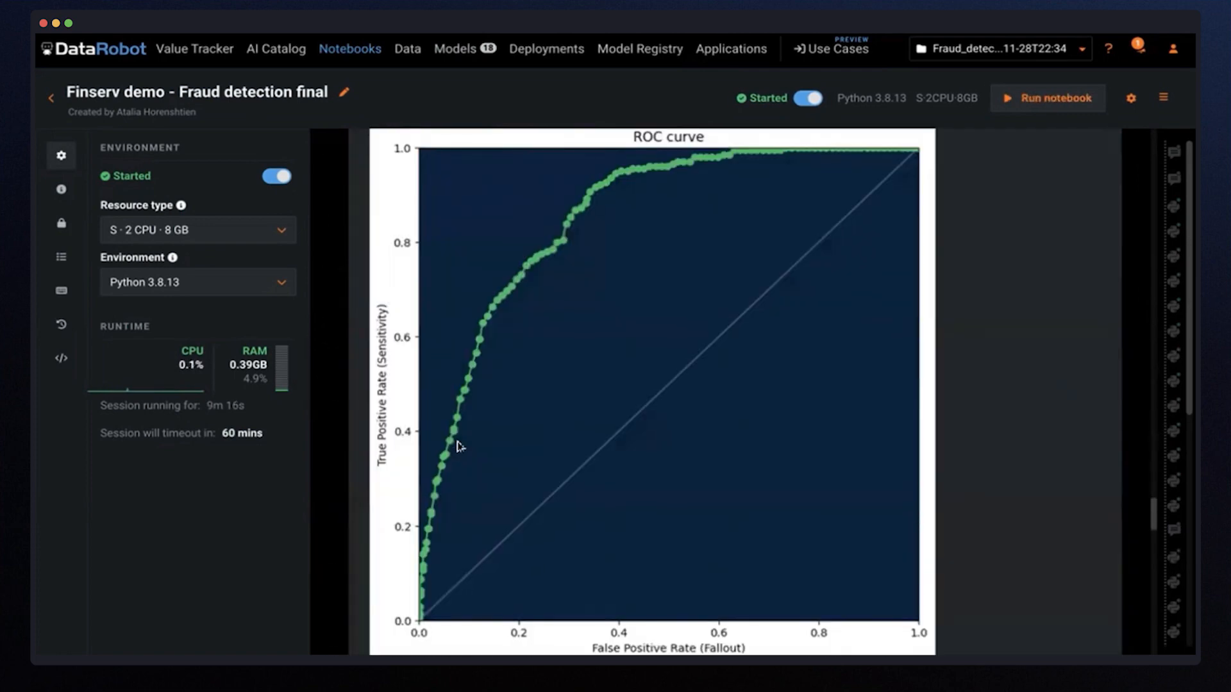
scroll("down", 3)
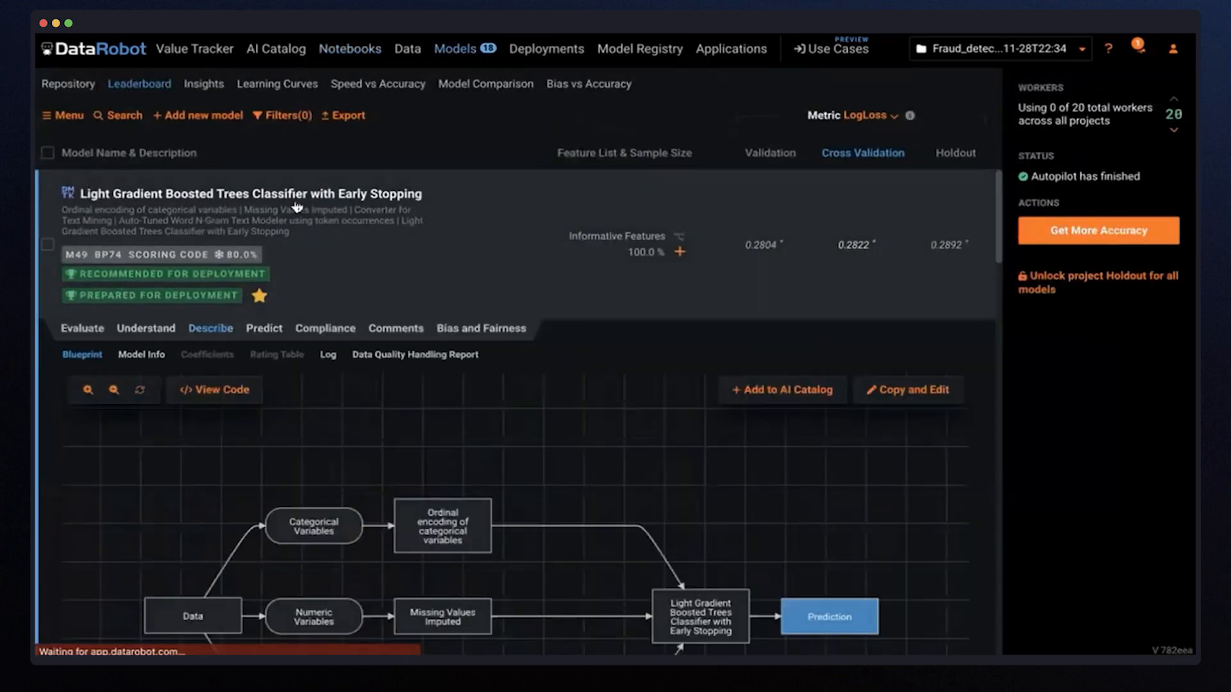
- Review the top model's Evaluate, Predict and Describe views, ending at Compliance documentation
left_click(82, 329)
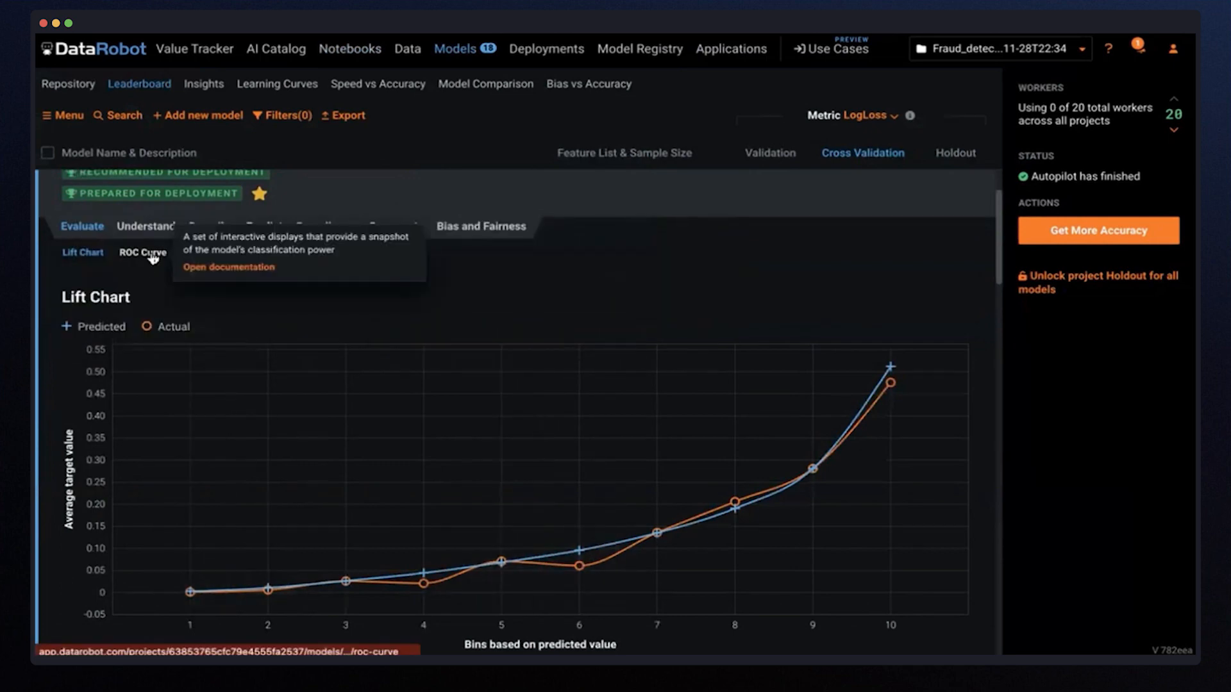
left_click(263, 226)
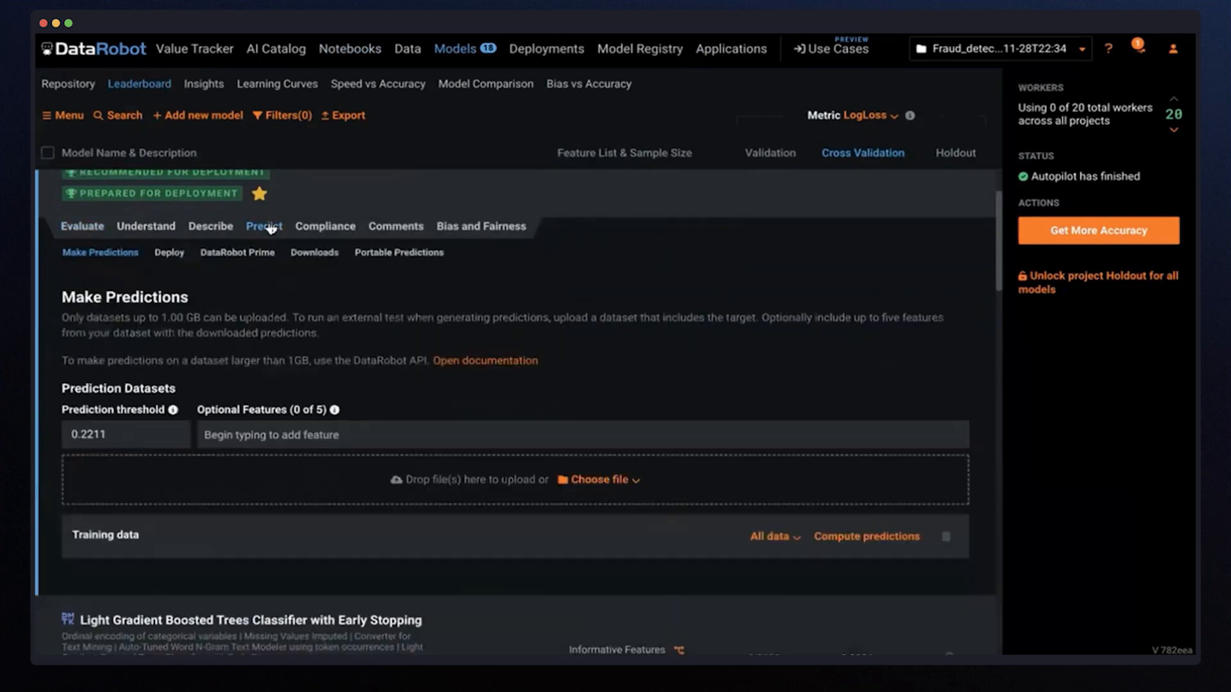
left_click(210, 226)
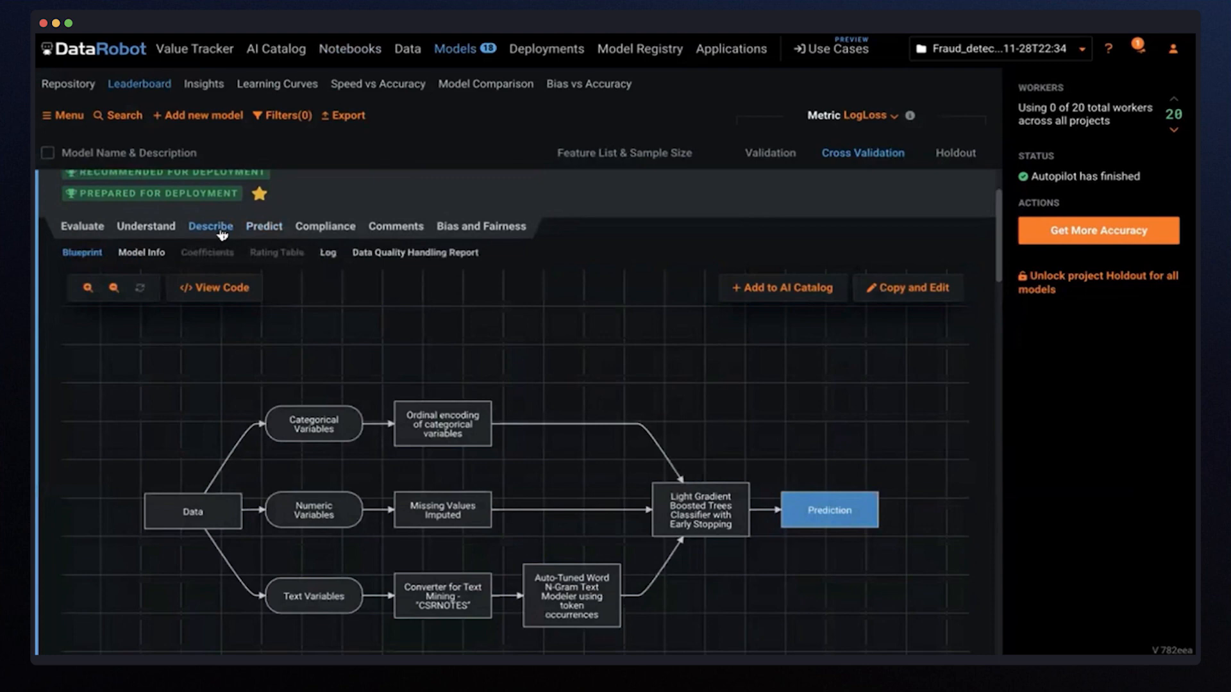
mouse_move(268, 440)
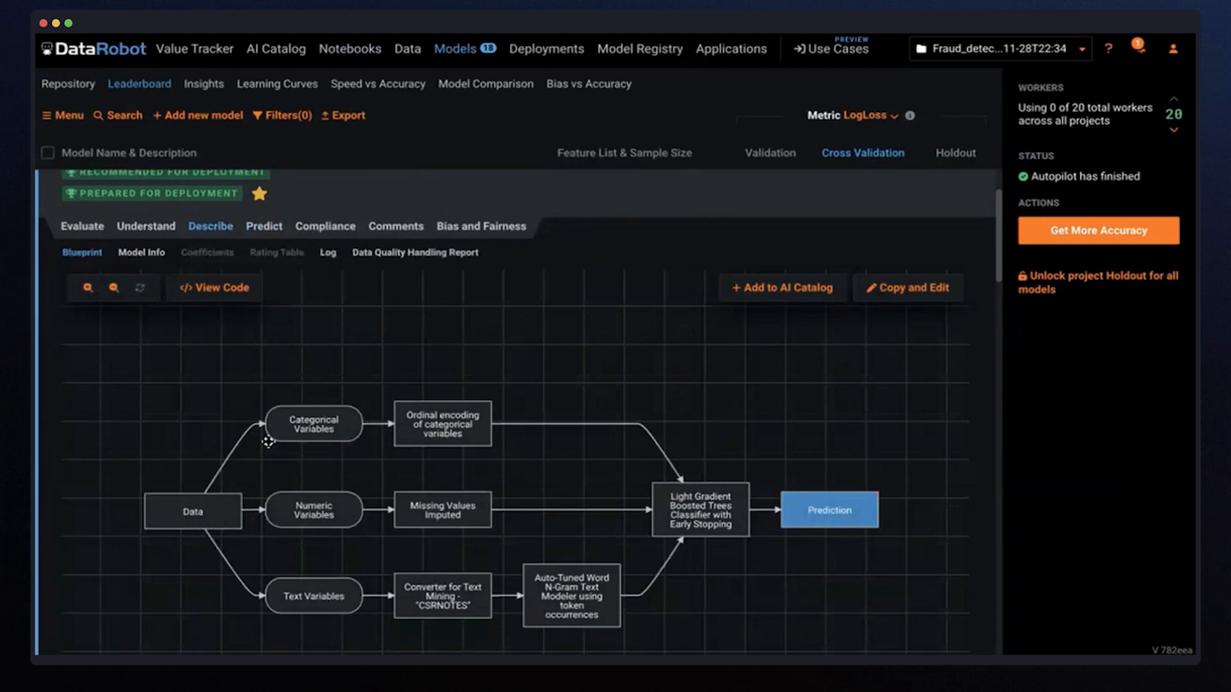
mouse_move(363, 379)
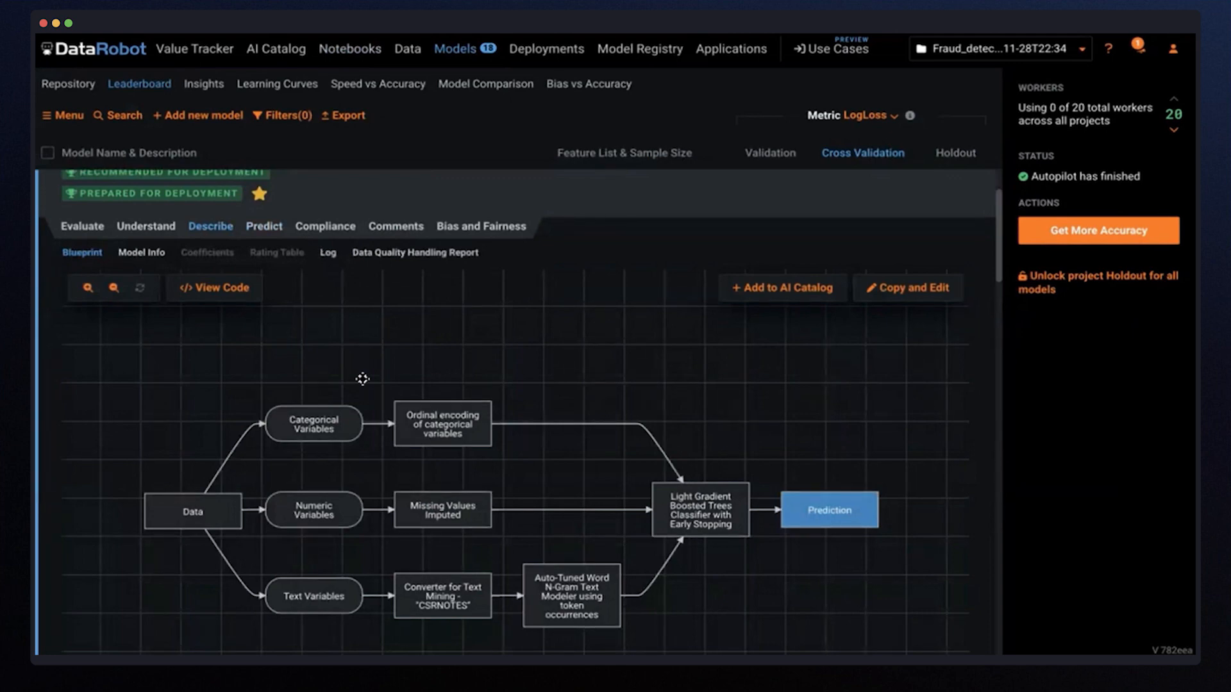
mouse_move(736, 551)
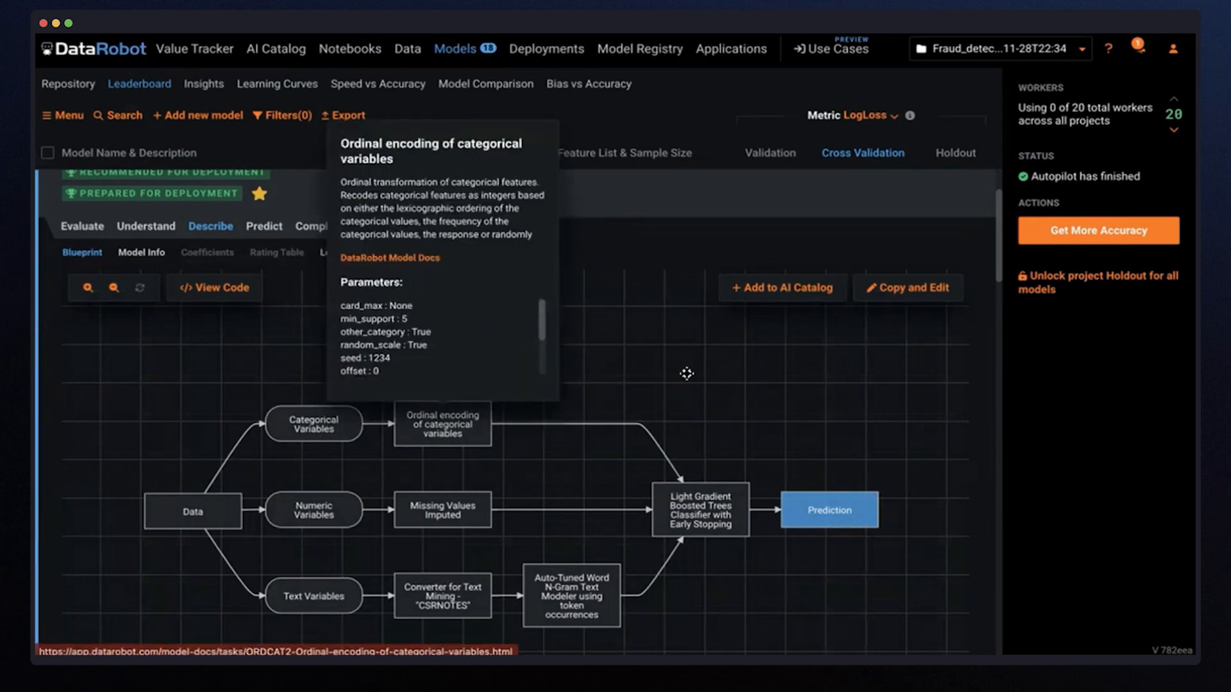
left_click(324, 226)
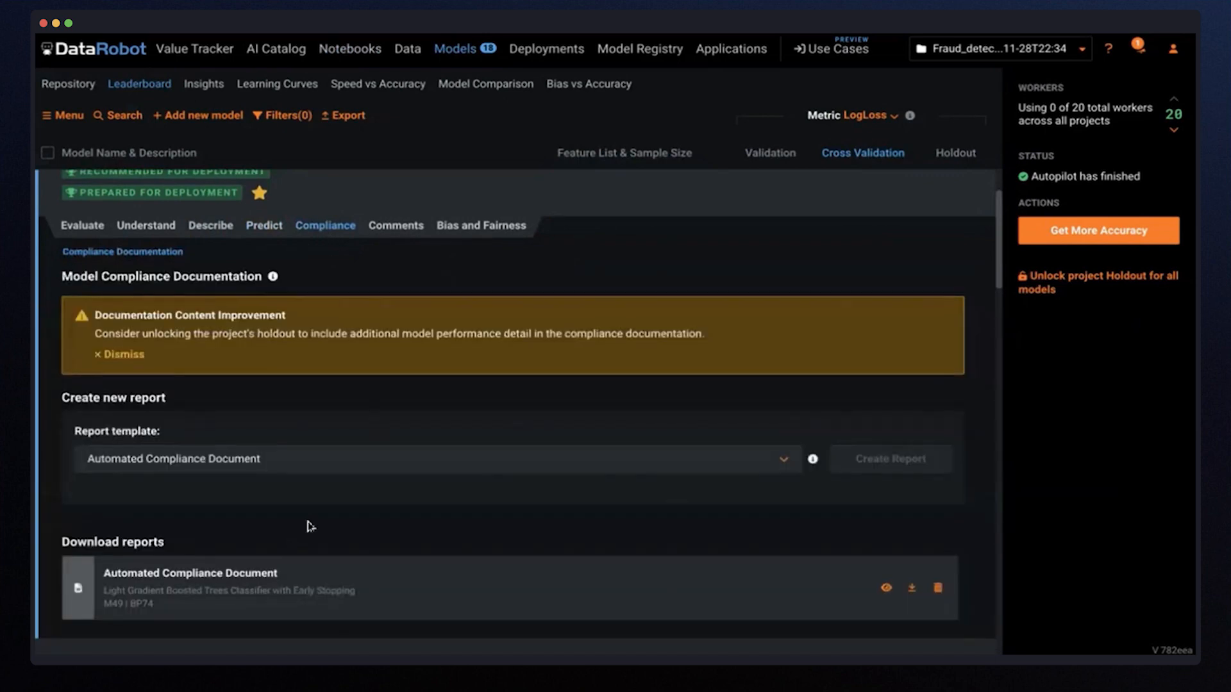
- Preview the Automated Compliance Document and scroll through its summary and data sections
scroll("down", 3)
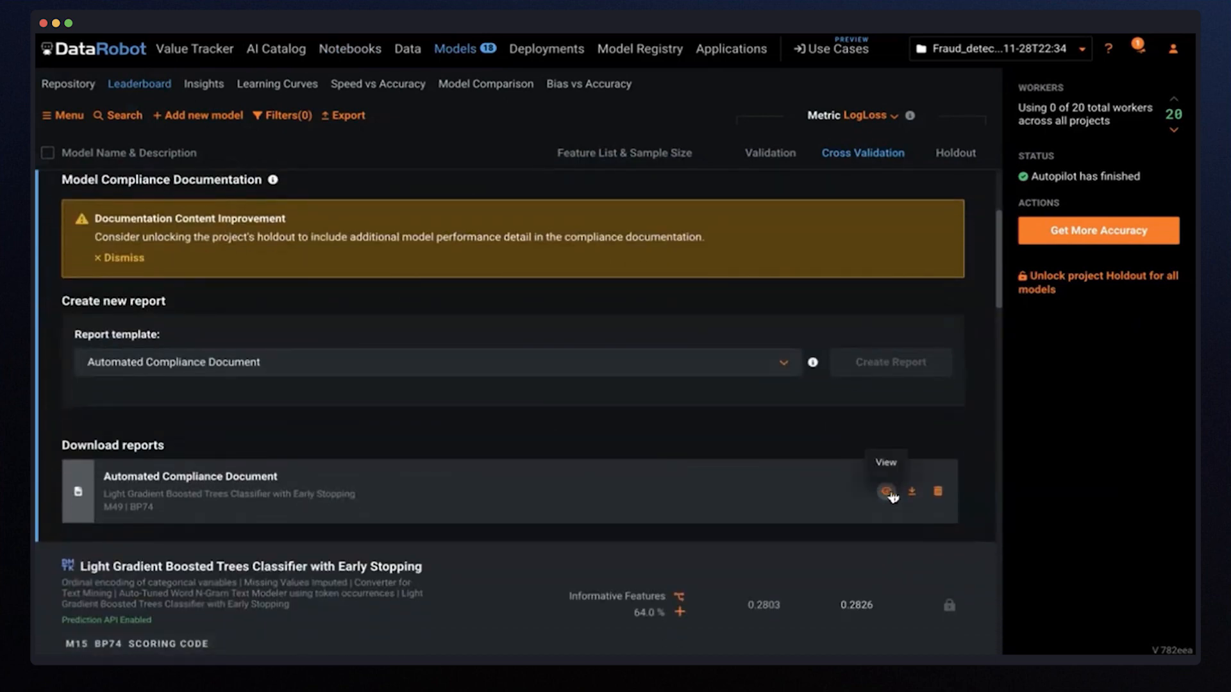
left_click(887, 492)
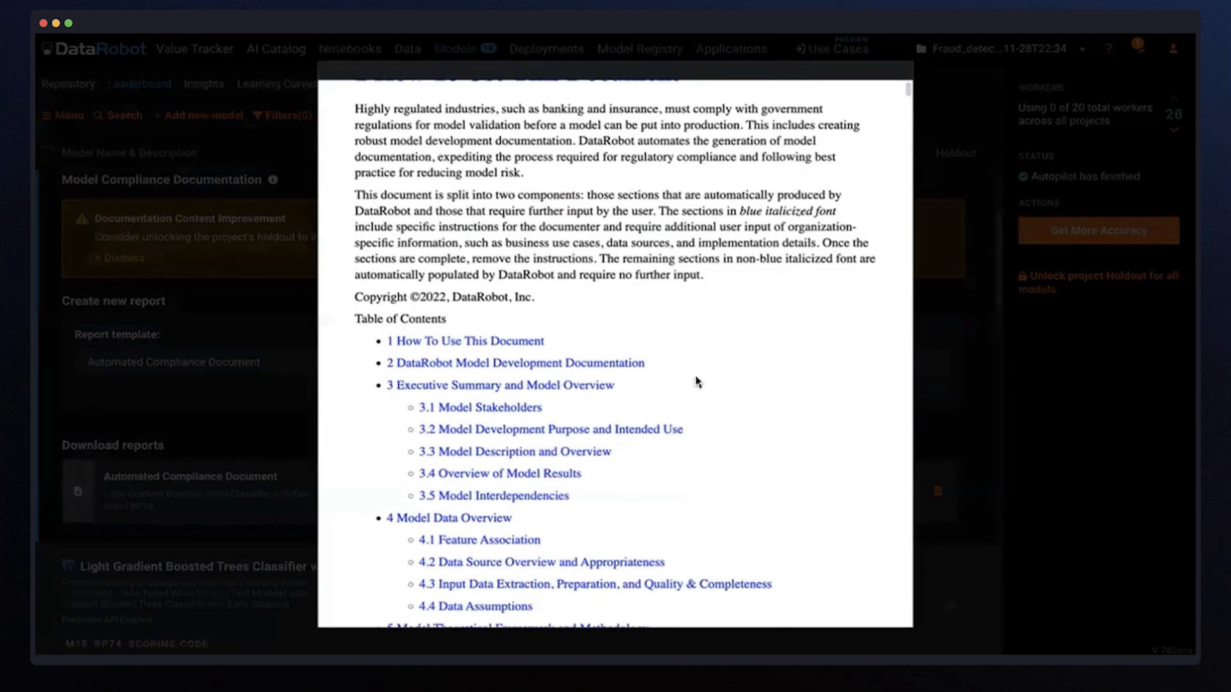
scroll("down", 3)
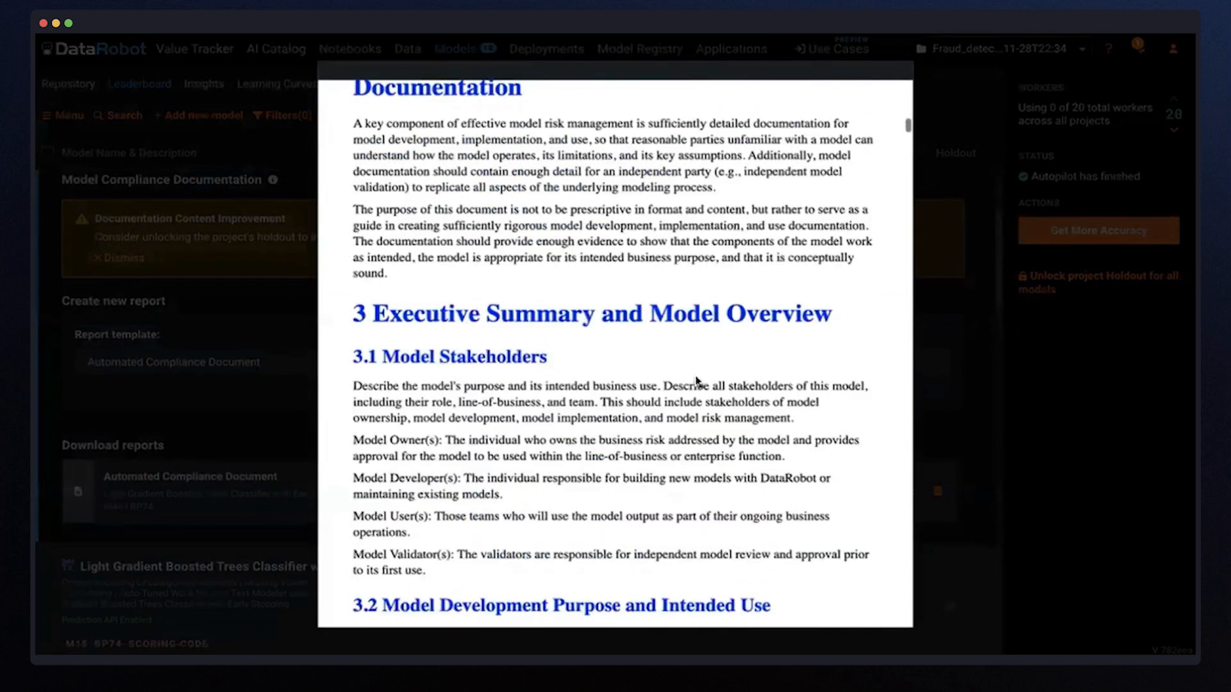
scroll("down", 3)
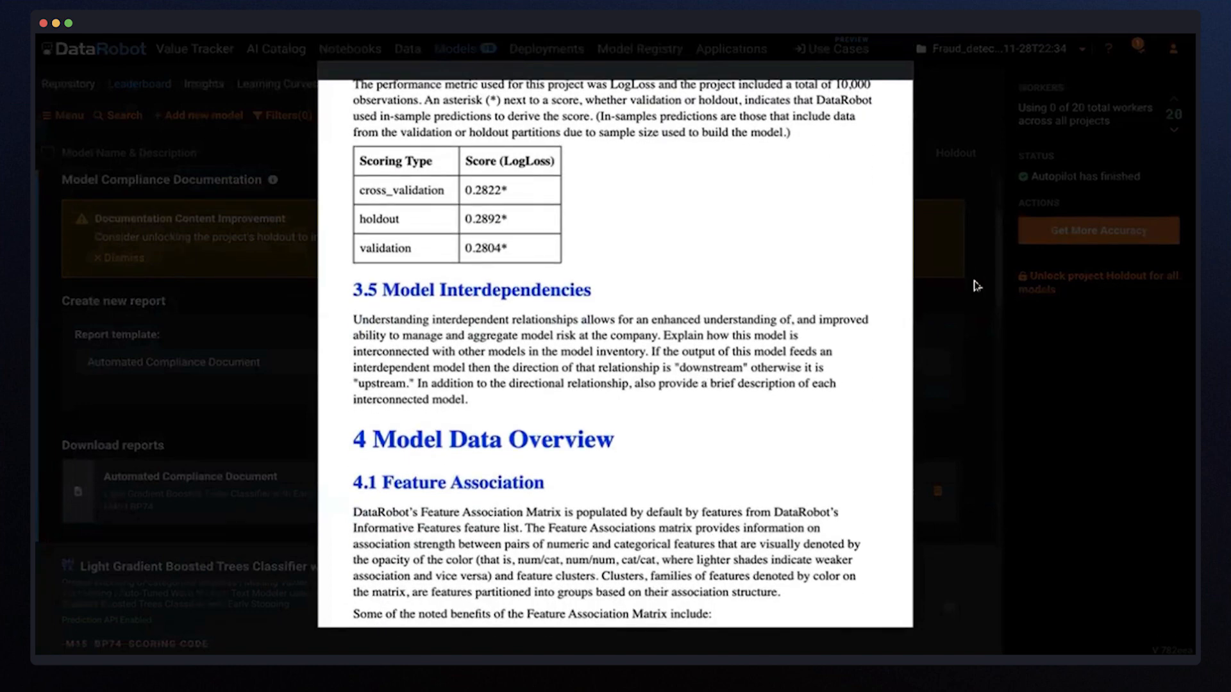
mouse_move(956, 274)
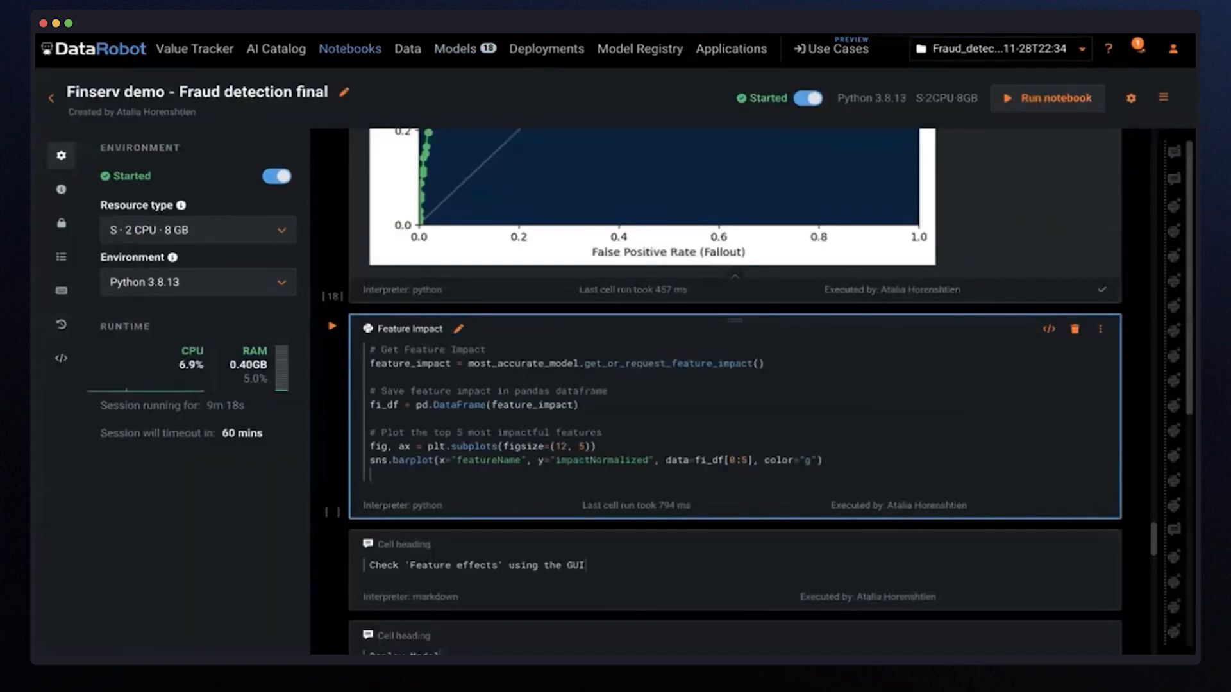
scroll("down", 3)
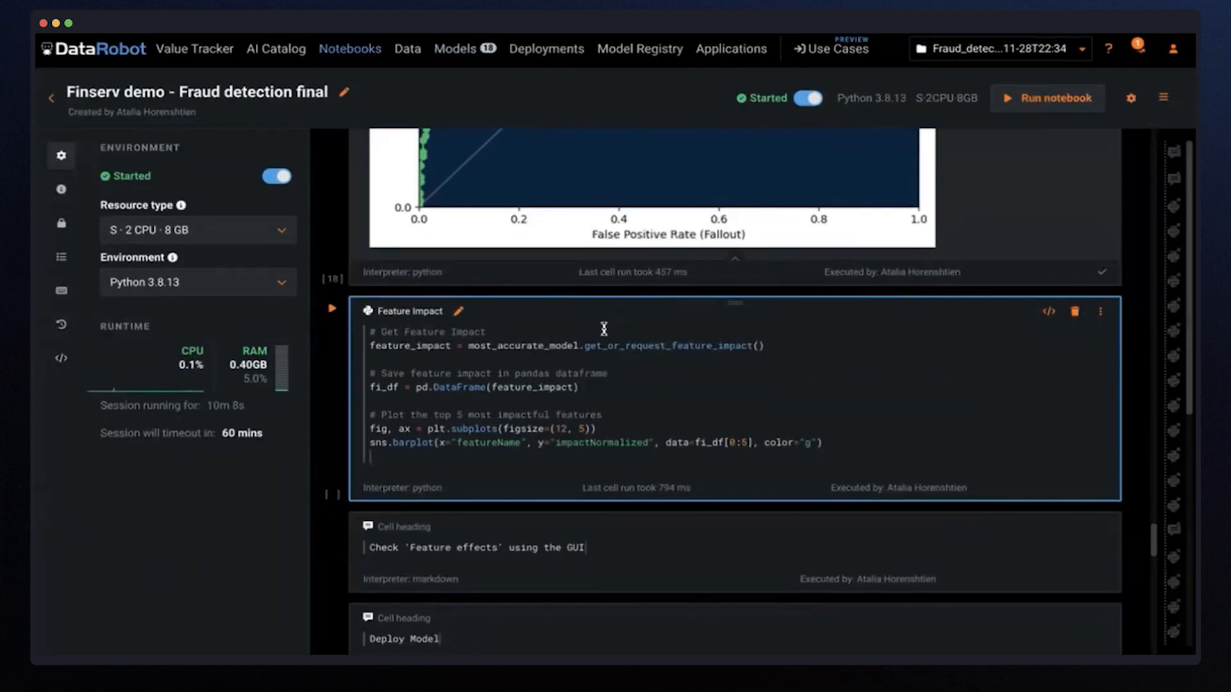
scroll("down", 3)
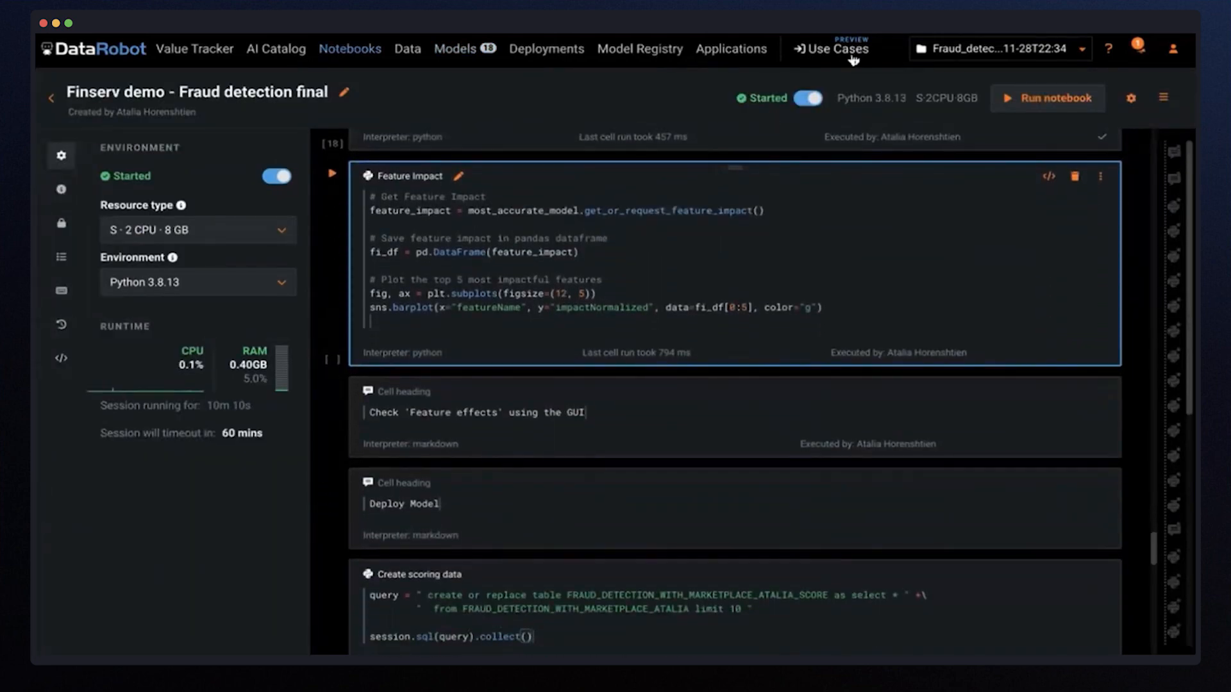
left_click(454, 49)
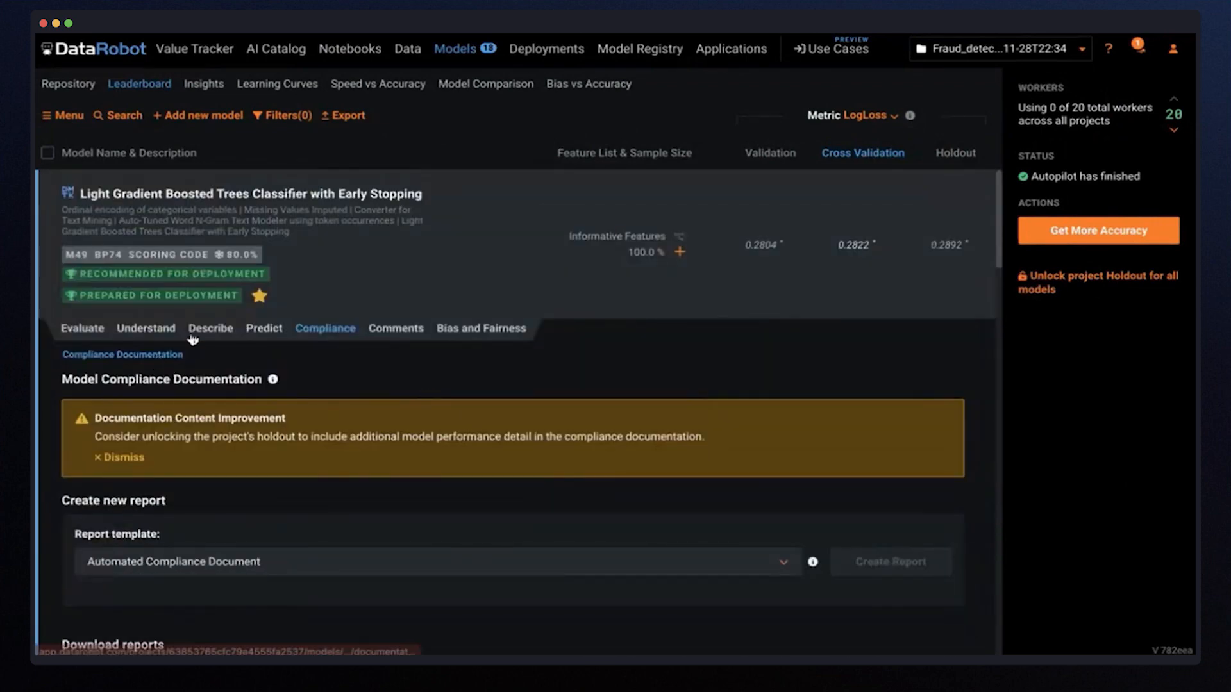
- Review the fraud model's Feature Impact chart under Understand
left_click(209, 328)
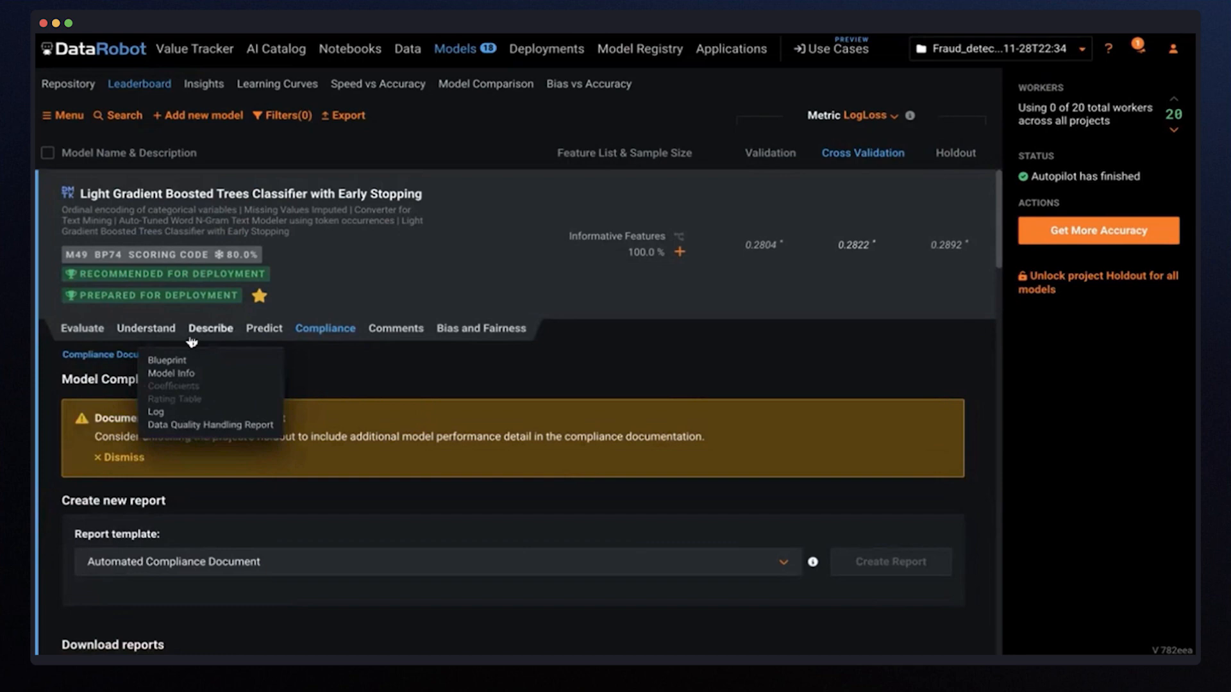
left_click(145, 328)
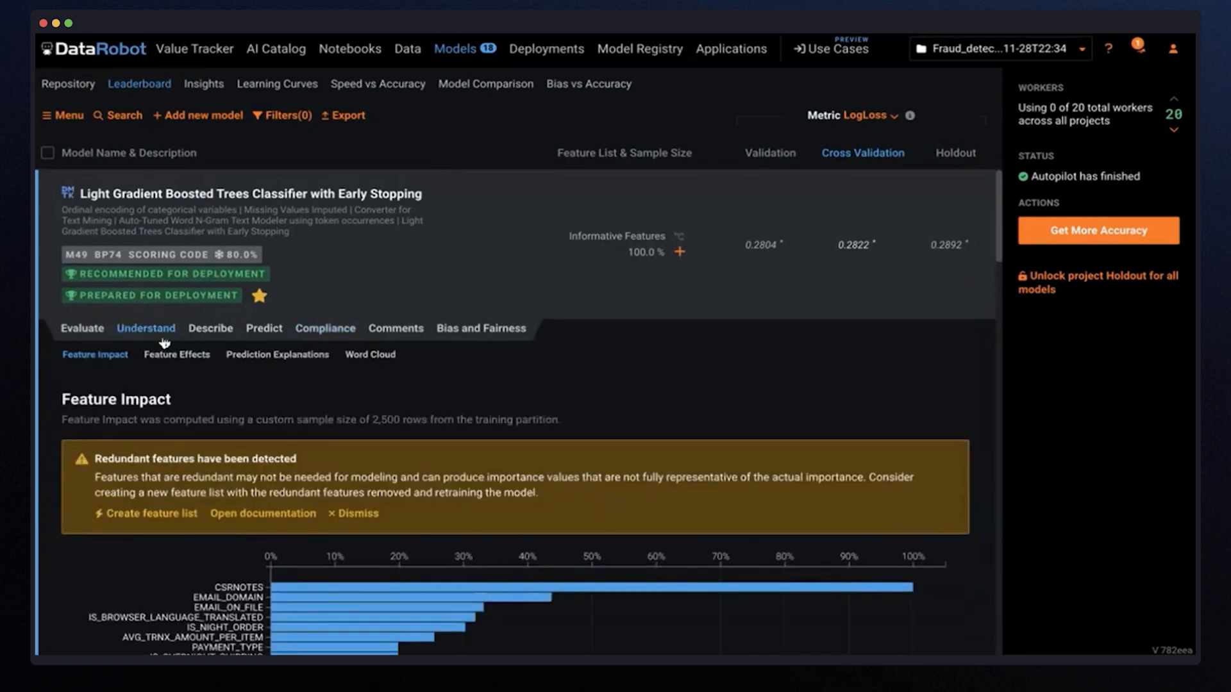
scroll("down", 3)
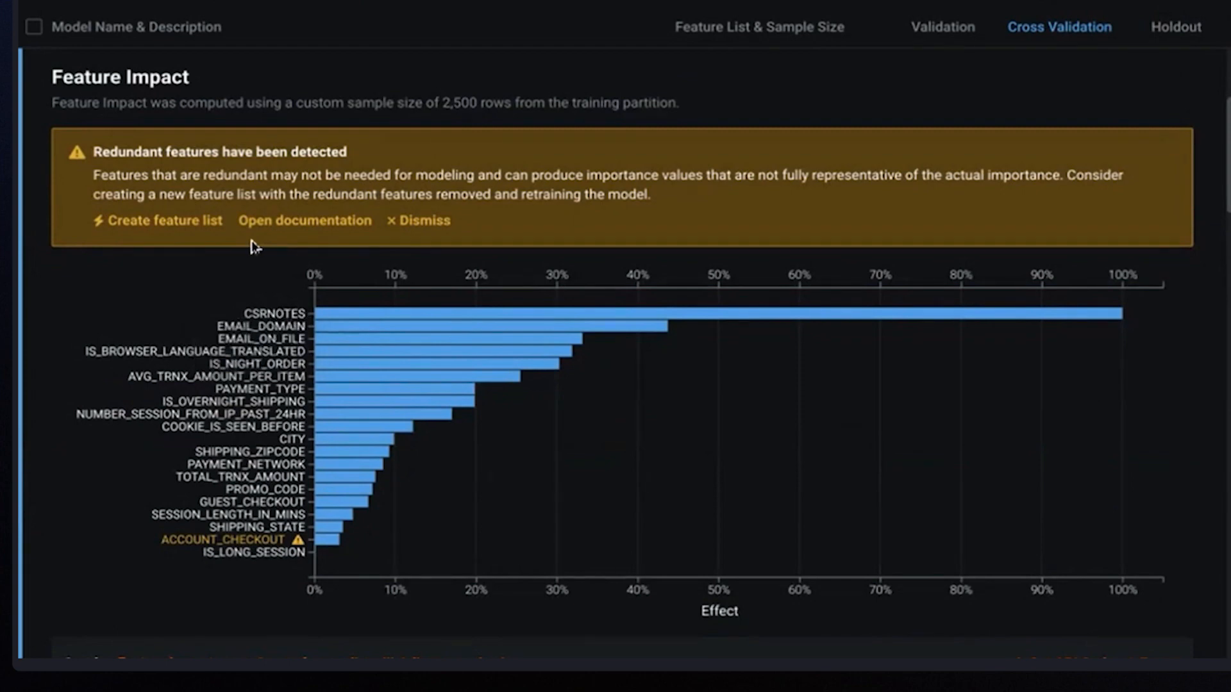
scroll("up", 3)
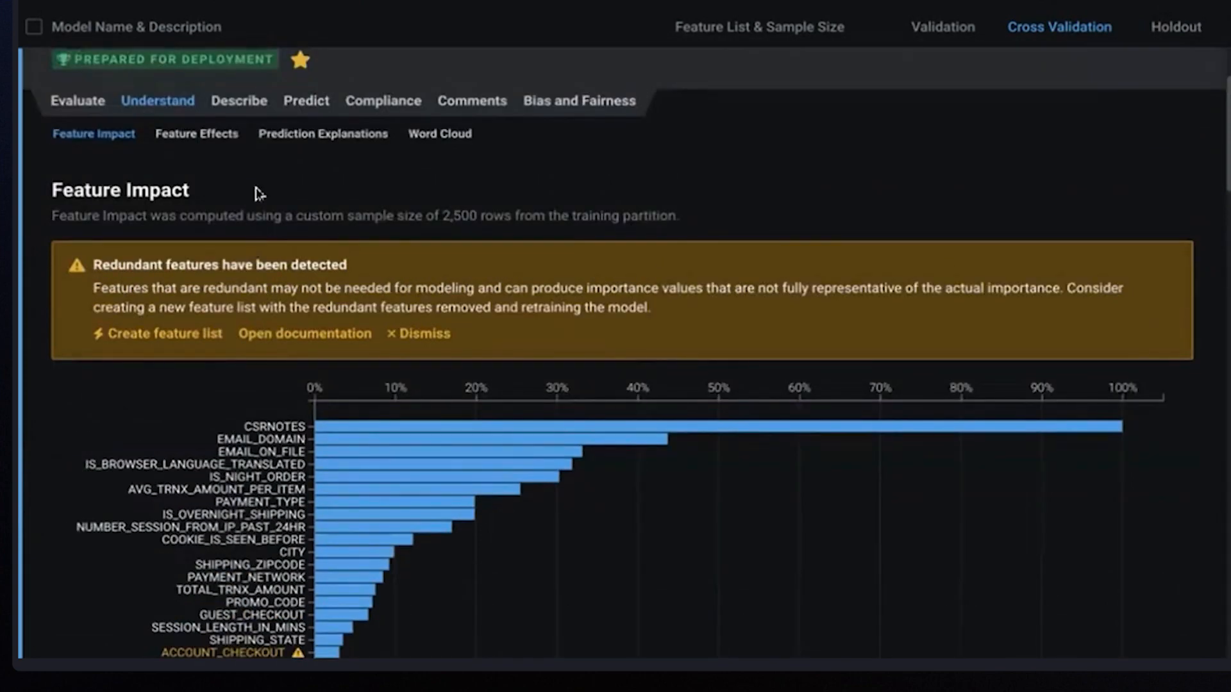
mouse_move(259, 128)
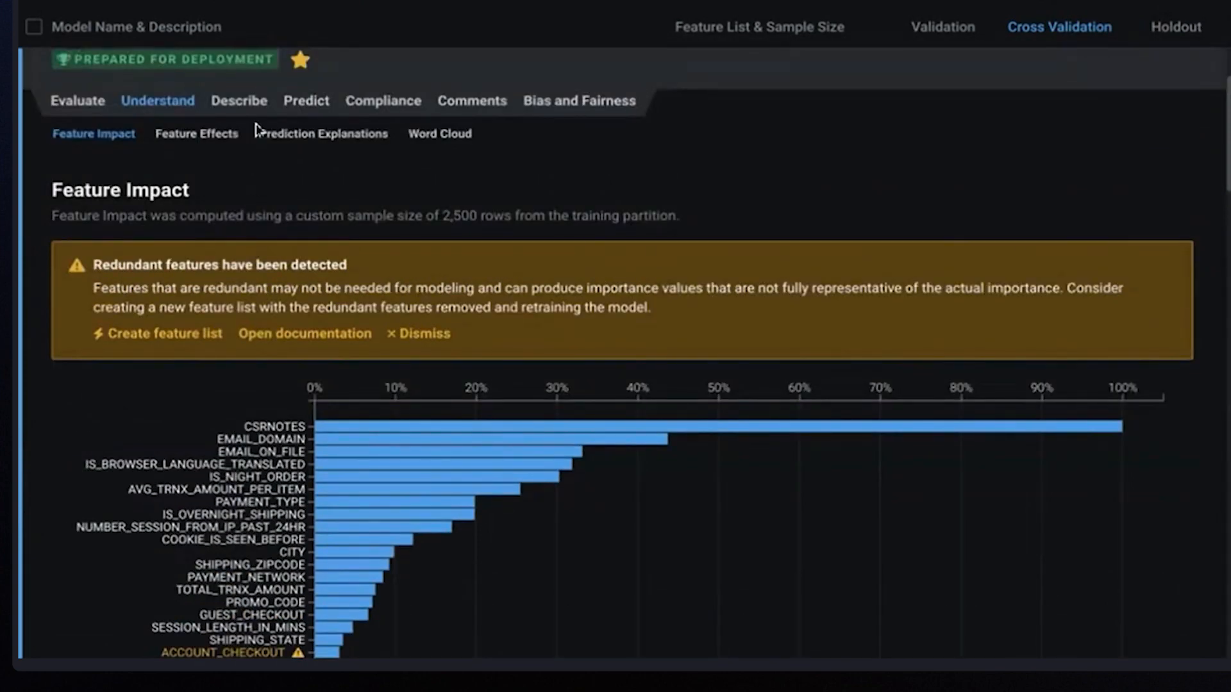
- View Feature Effects partial dependence for EMAIL_ON_FILE and IS_NIGHT_ORDER
left_click(196, 134)
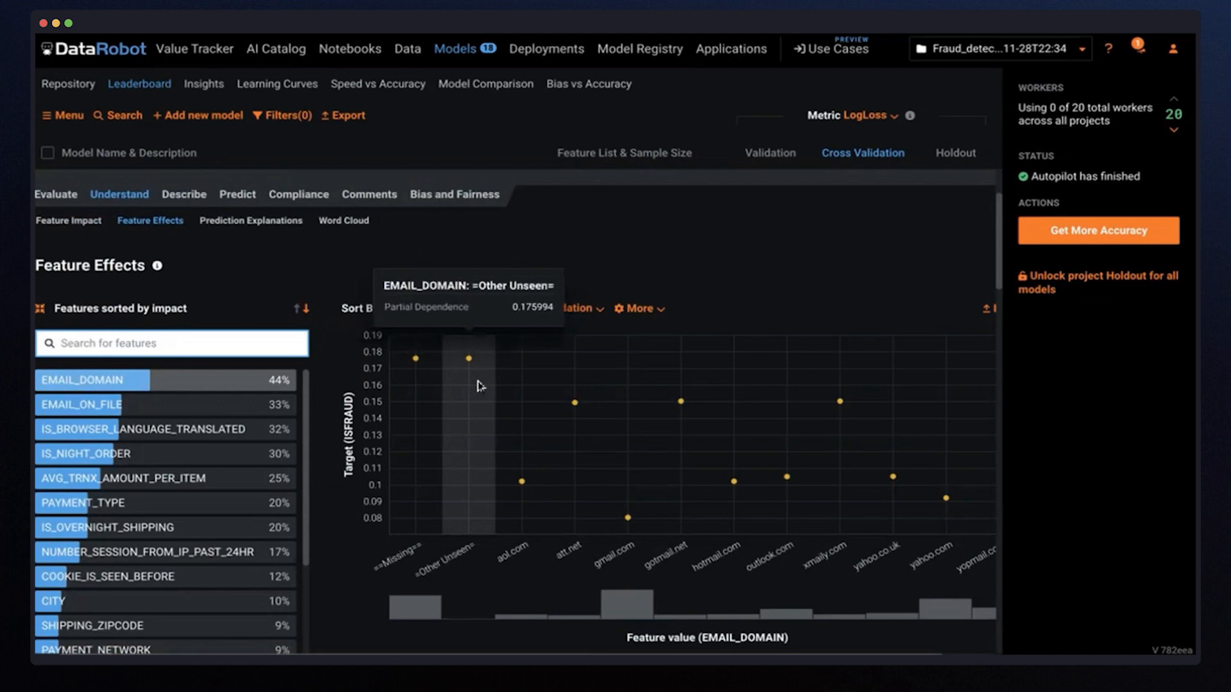
mouse_move(218, 407)
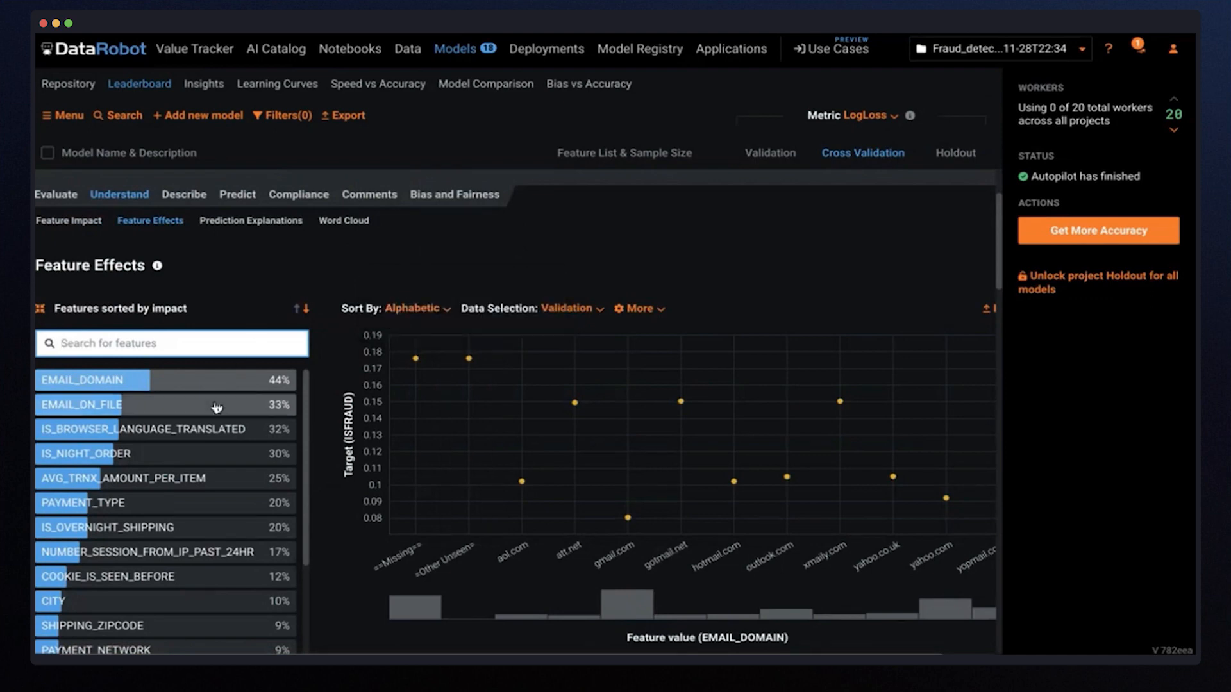
left_click(82, 404)
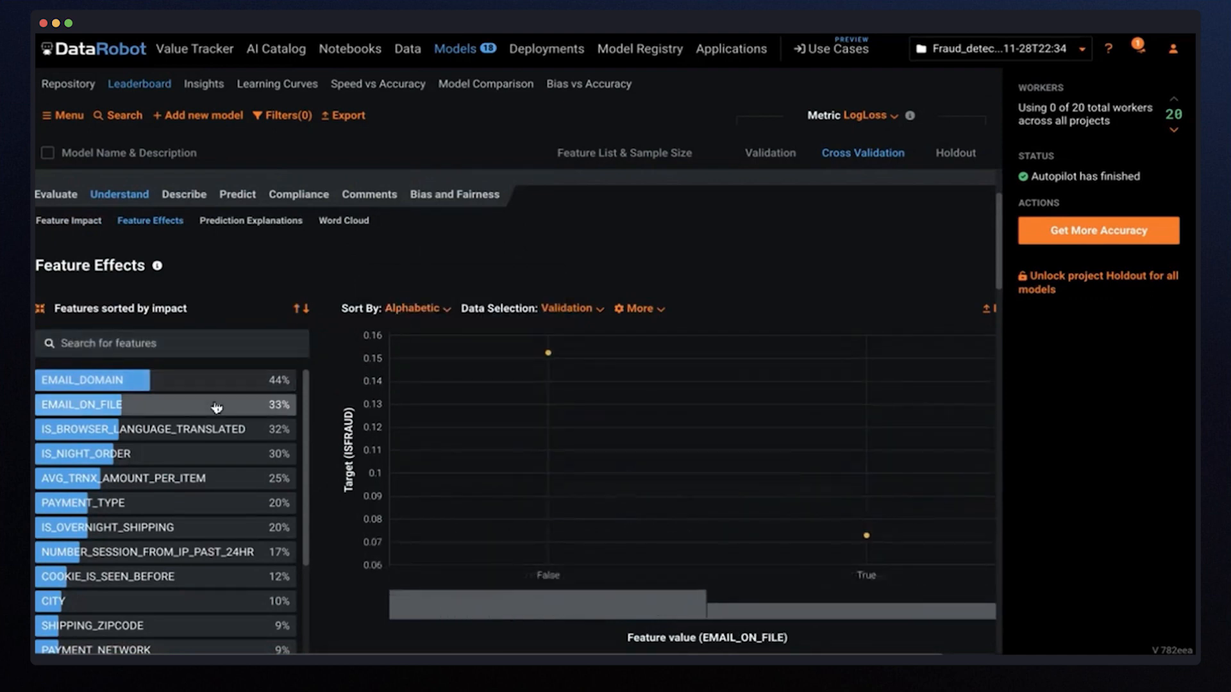
left_click(86, 452)
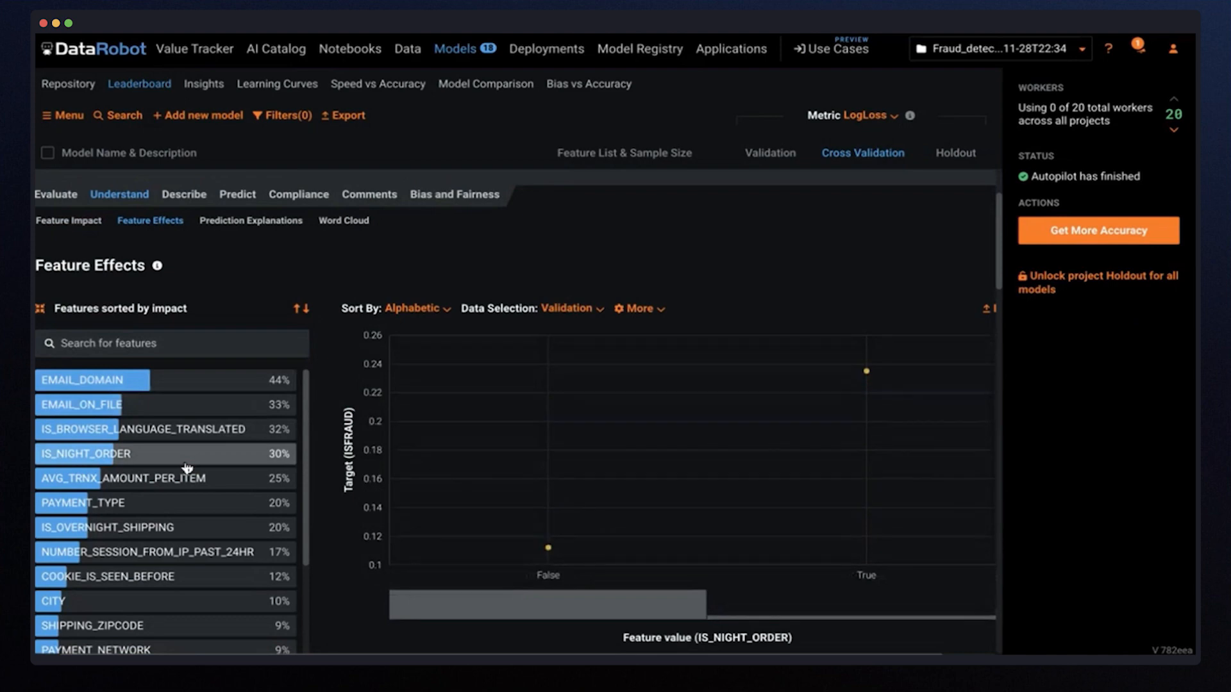
mouse_move(332, 252)
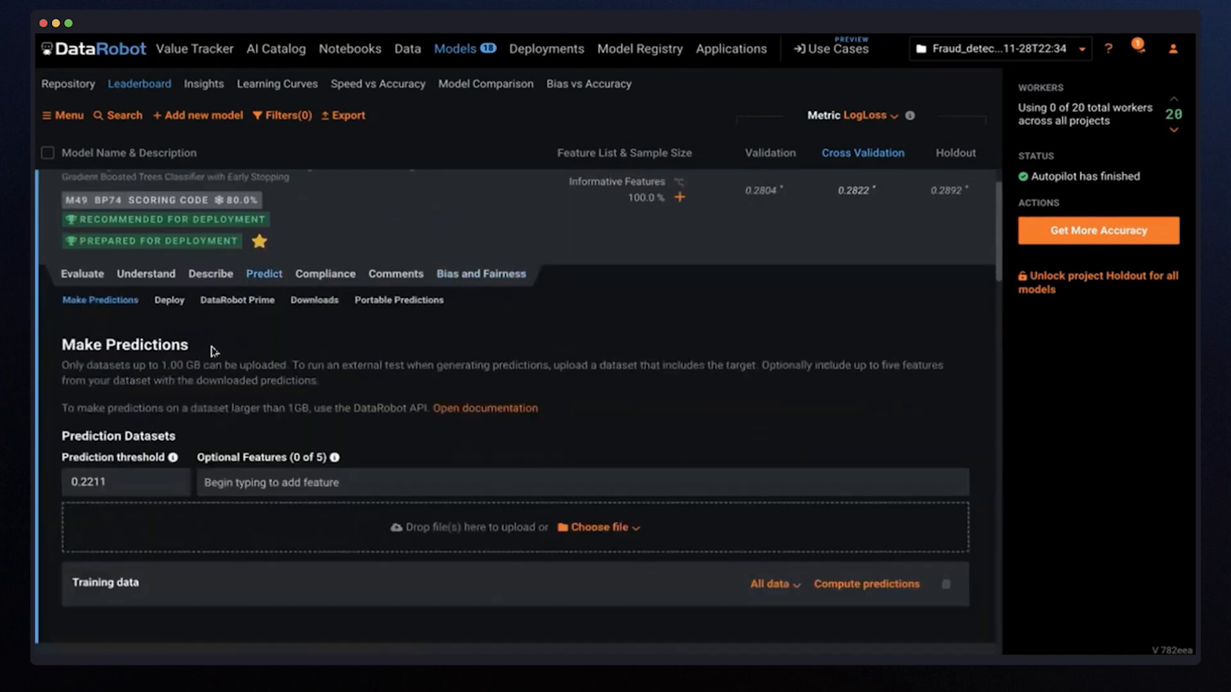
- Bring up the model's Predict options and its Deploy choices
scroll("down", 3)
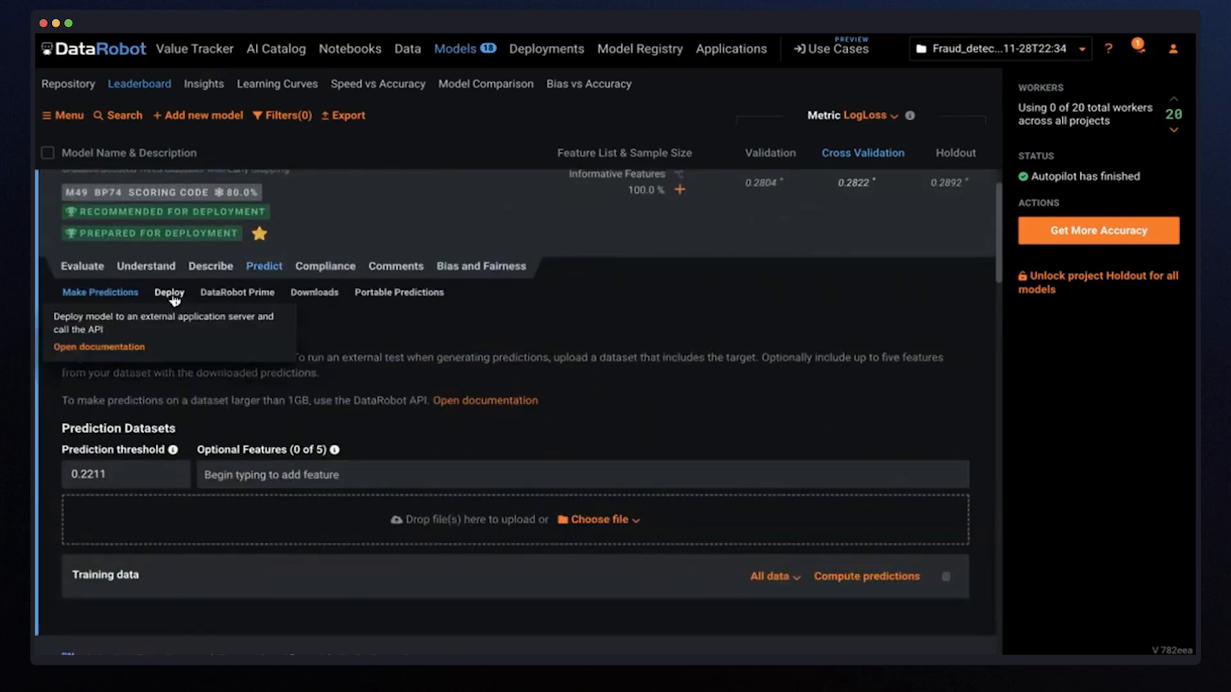
left_click(169, 293)
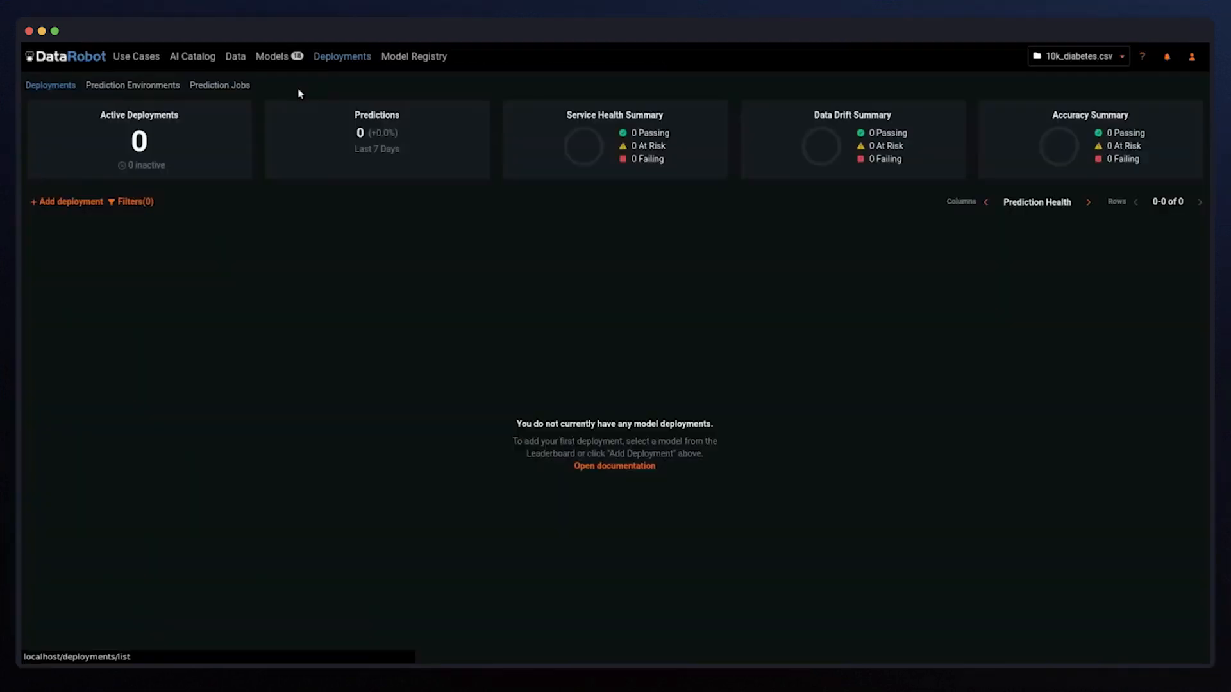
- Start a new prediction environment named Snowflake Demo from the Prediction Environments list
left_click(132, 85)
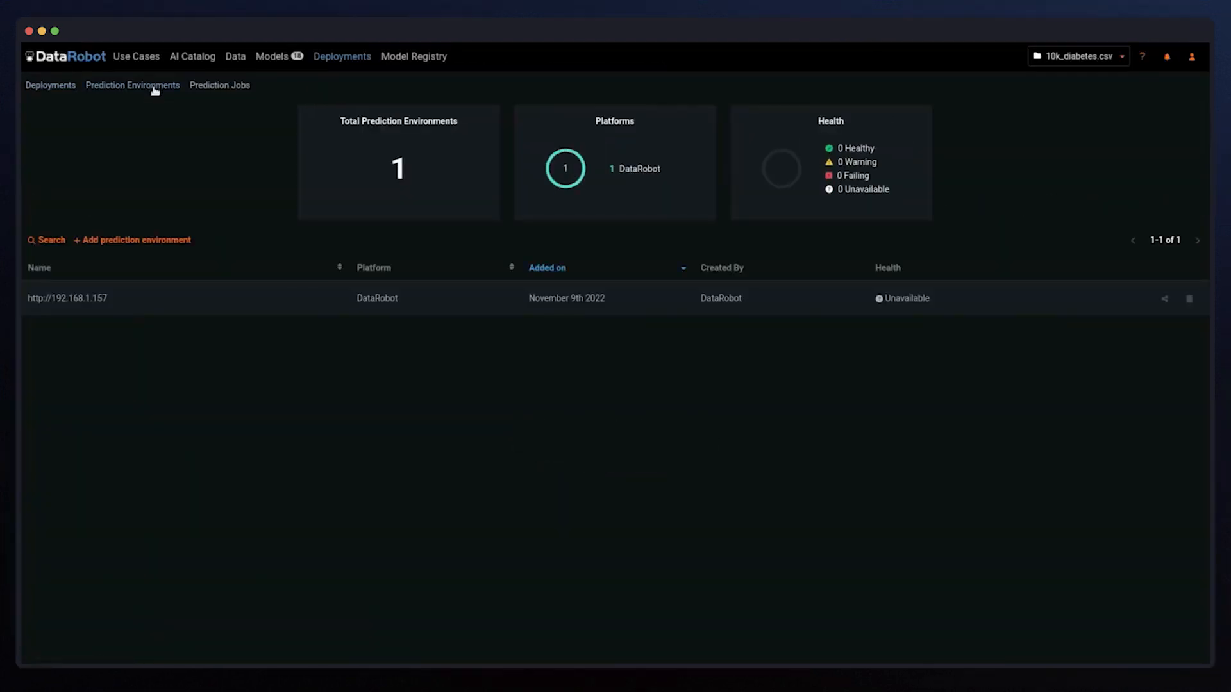
left_click(132, 240)
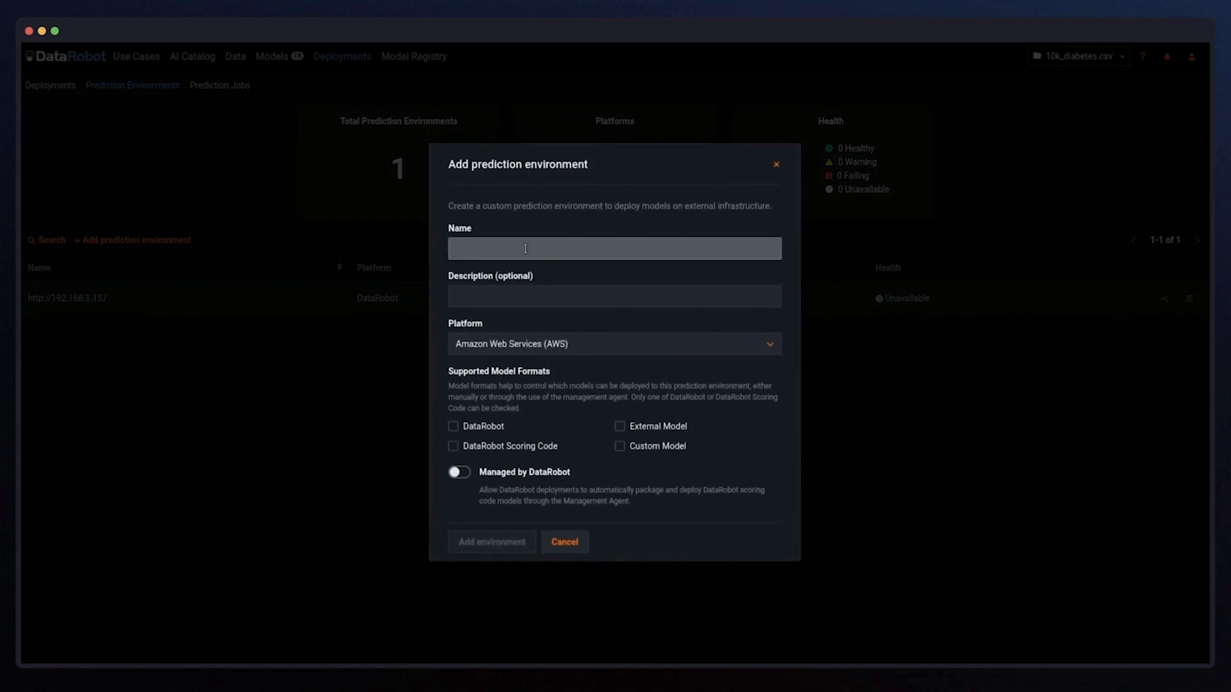
type("Snow")
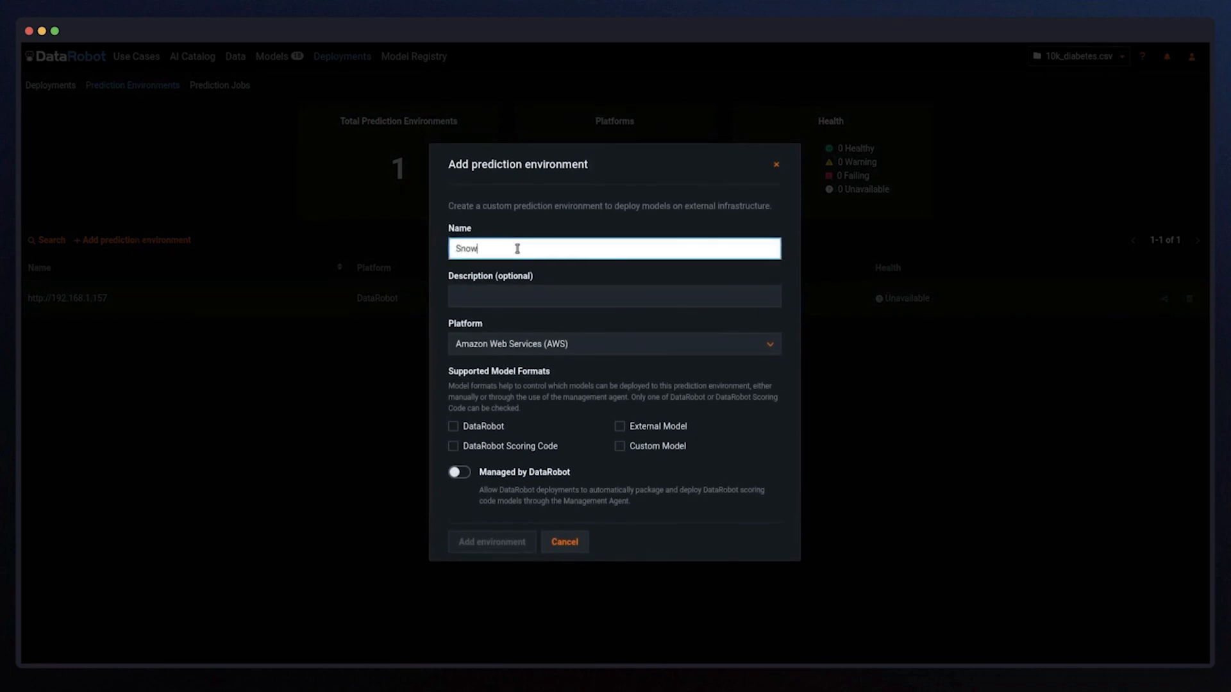
type("flake Demo")
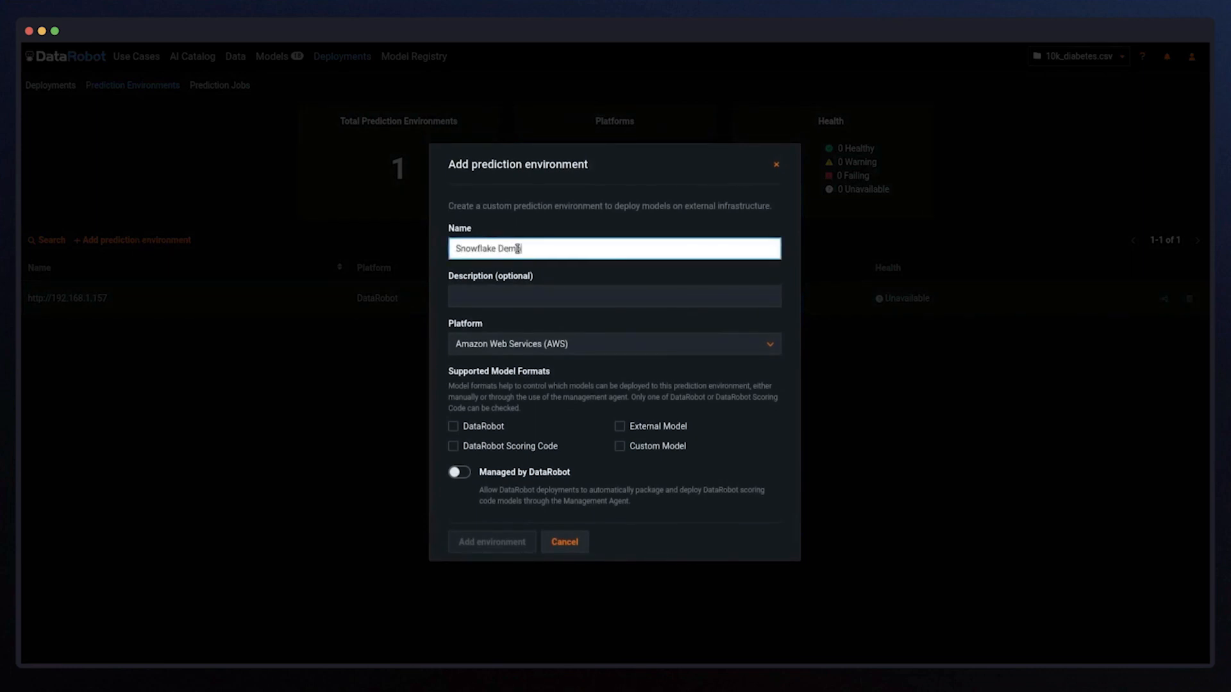
- Set platform Snowflake, Managed by DataRobot, with the Snowflake connection, credentials and schema
left_click(614, 344)
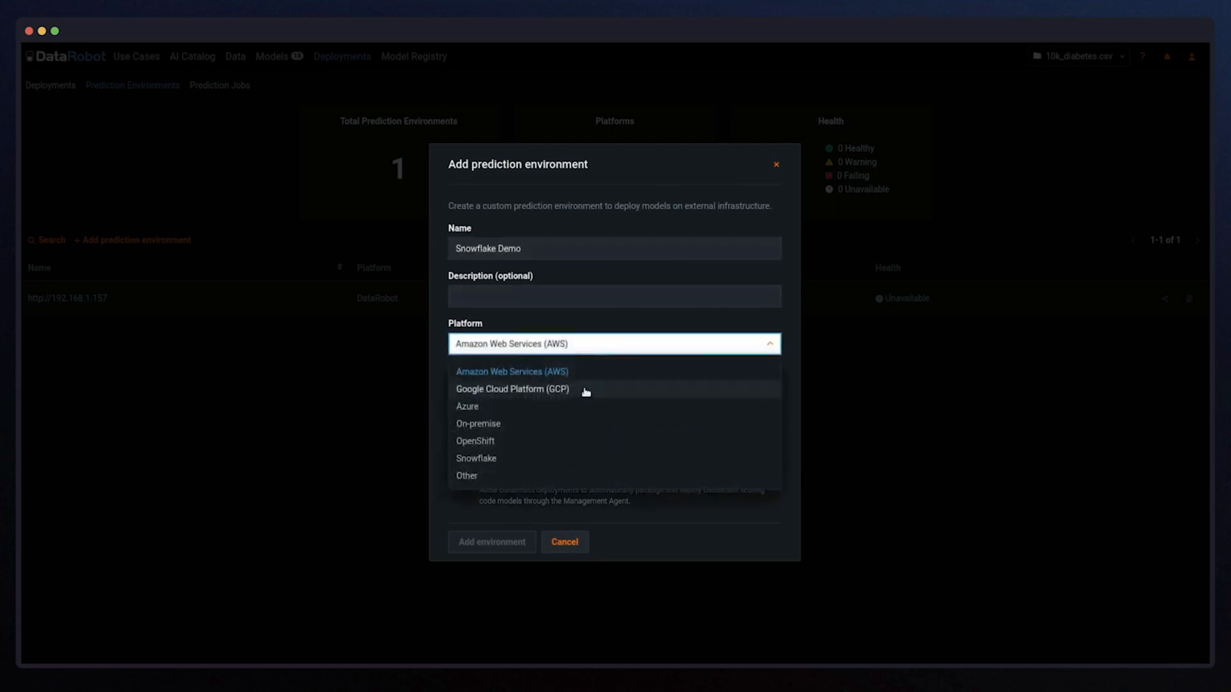
left_click(476, 458)
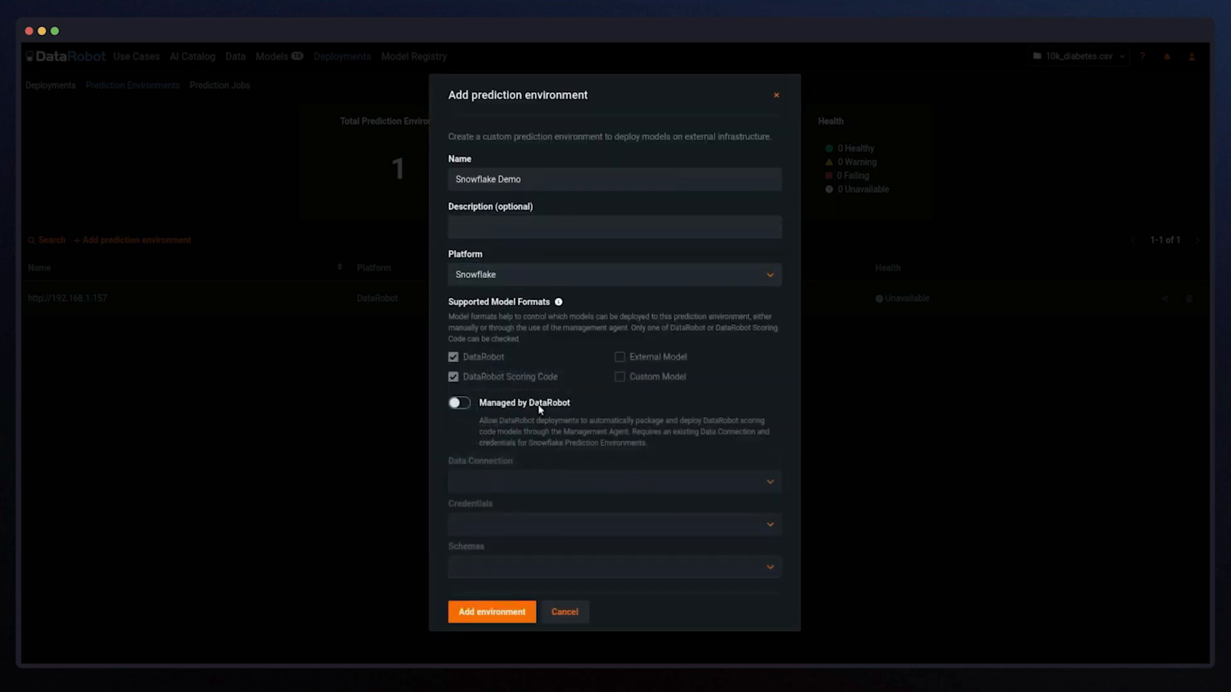
left_click(459, 403)
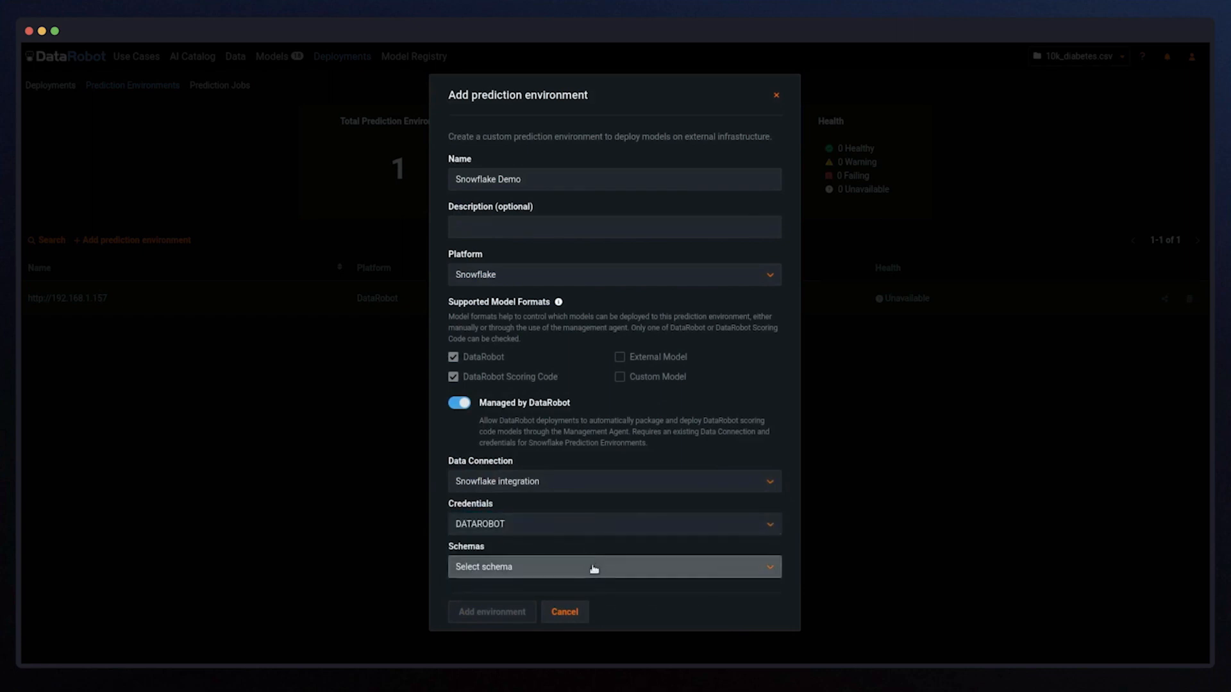
left_click(491, 612)
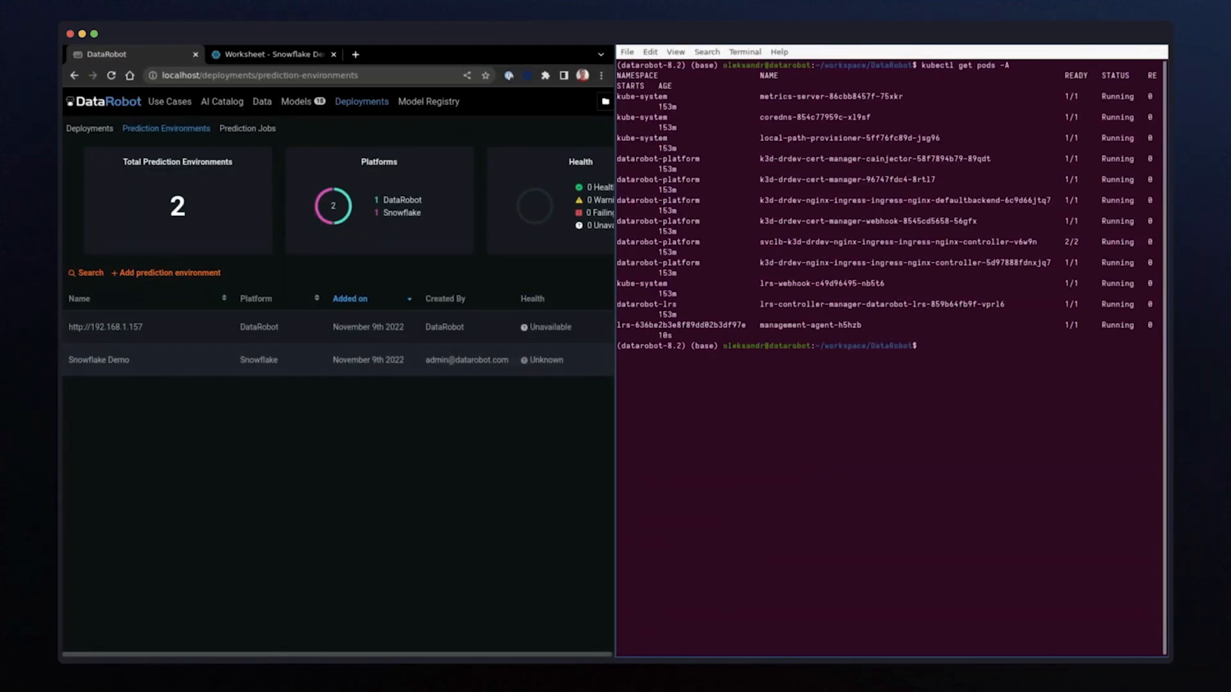
- Check the management agent pod logs with kubectl while the environment connects
type("kubectl log")
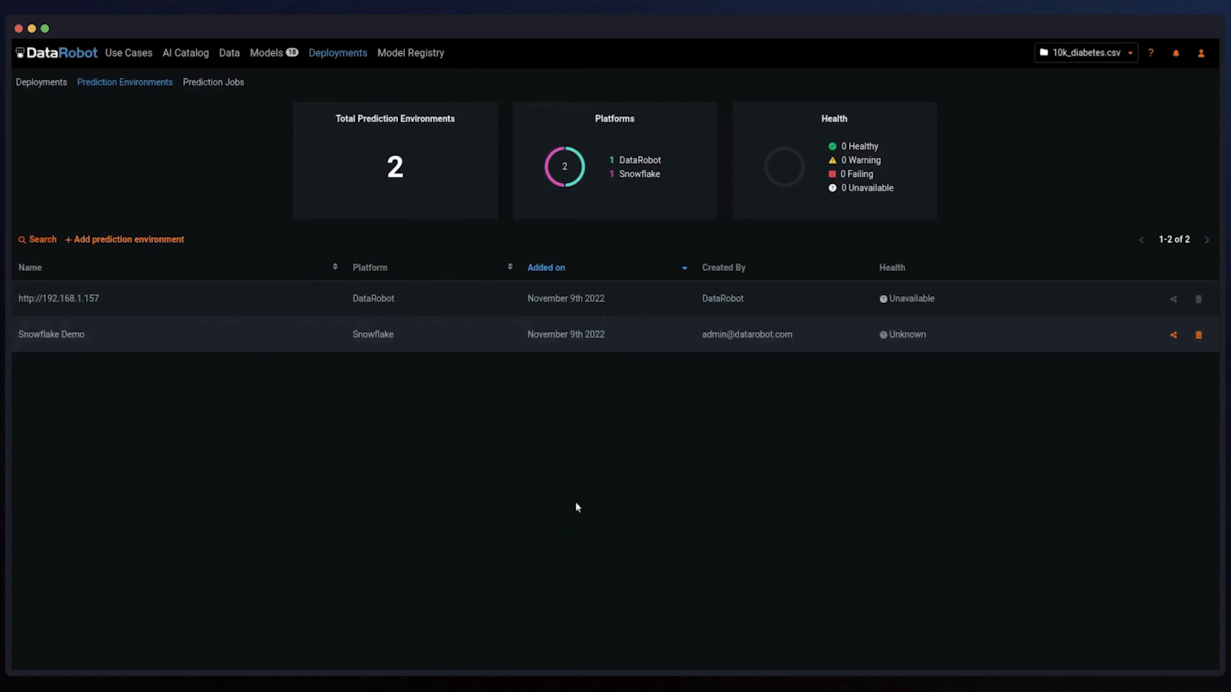
mouse_move(1047, 291)
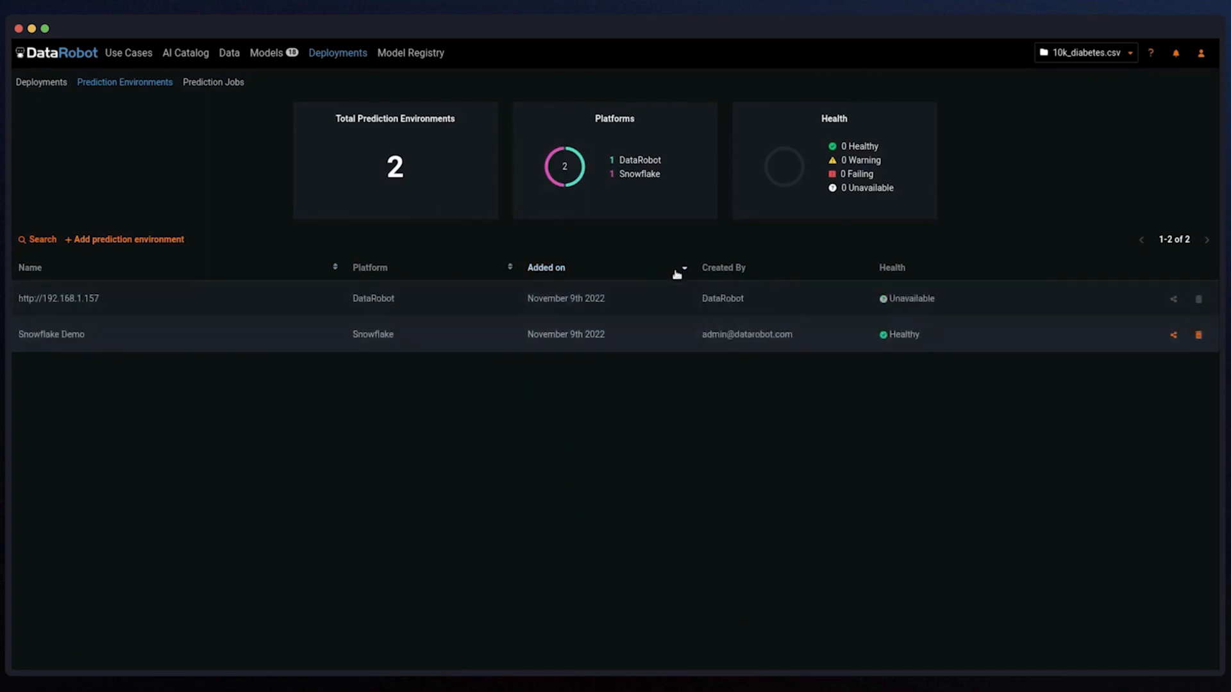
mouse_move(883, 339)
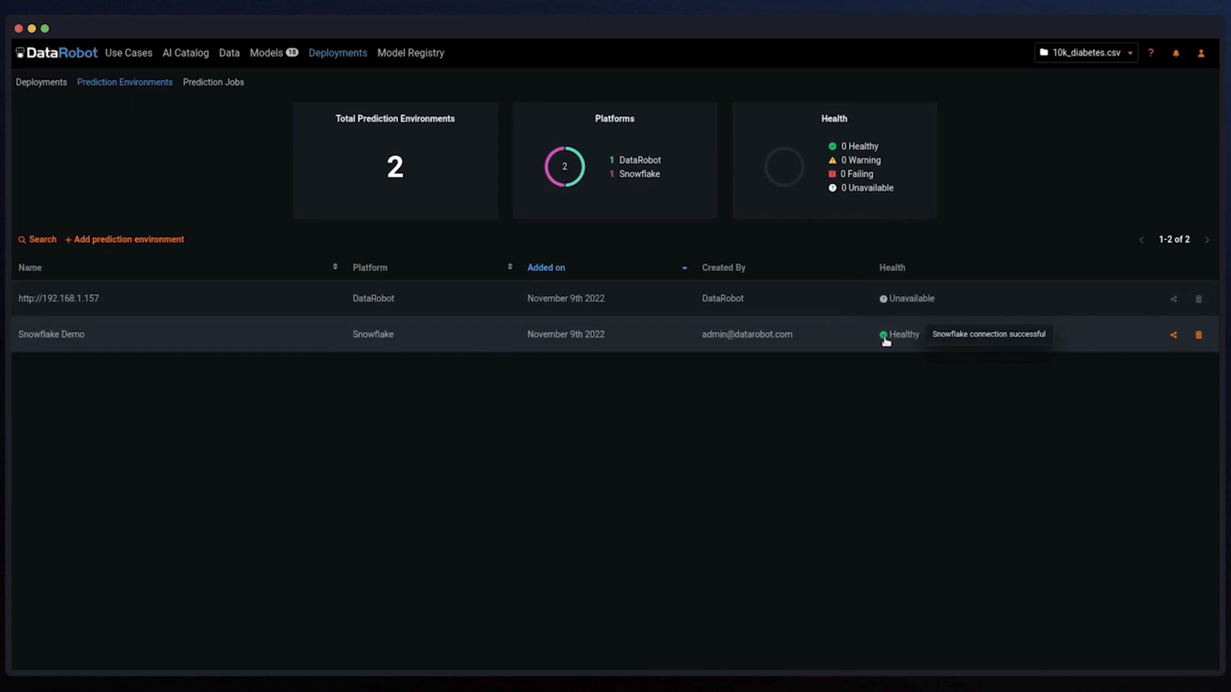
mouse_move(839, 352)
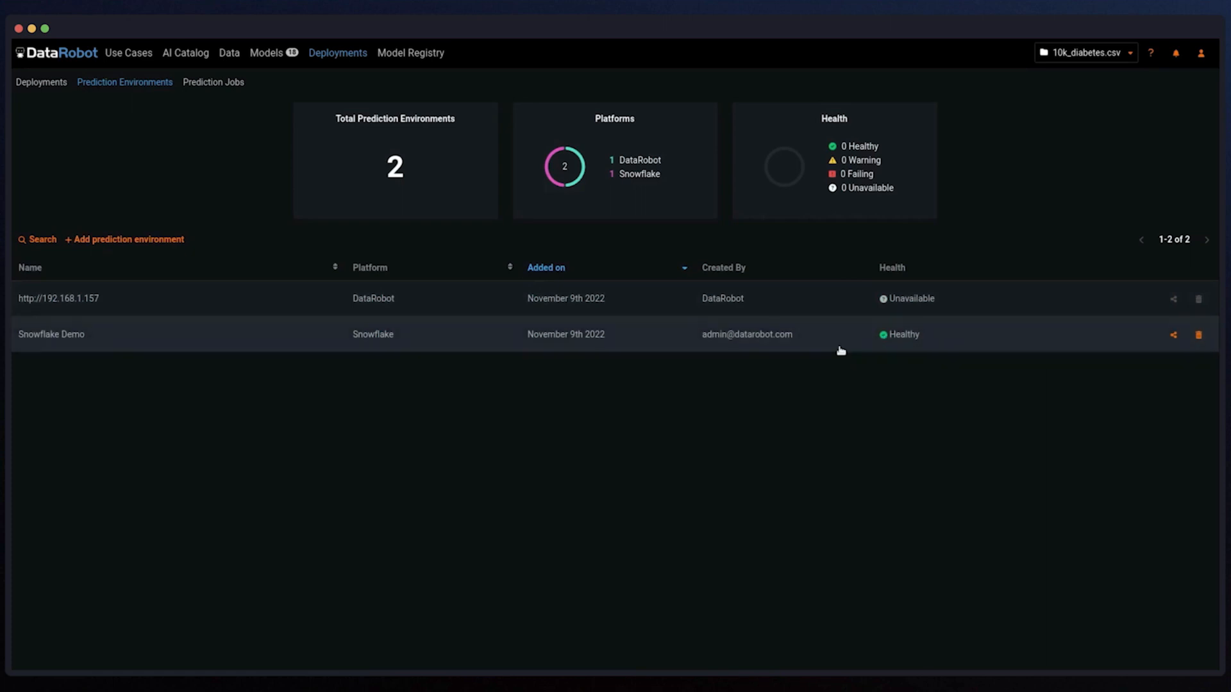
mouse_move(410, 53)
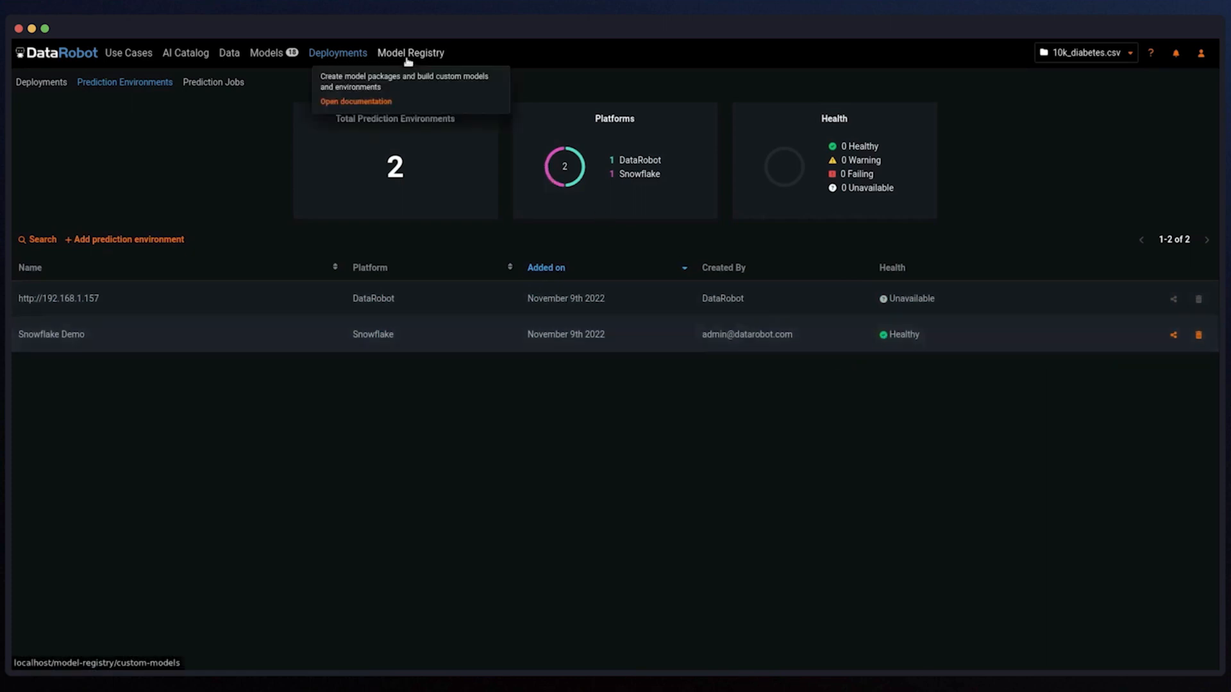
- Deploy the fraud model package from the Model Registry to the Snowflake prediction environment
left_click(411, 53)
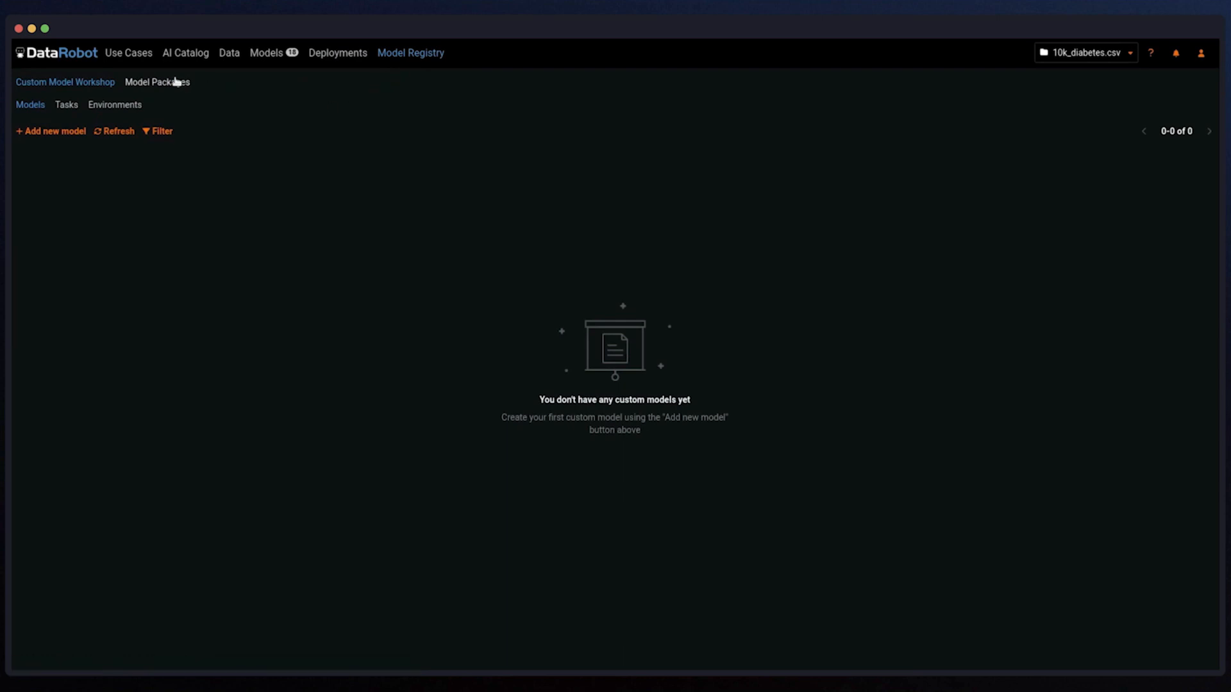
left_click(156, 82)
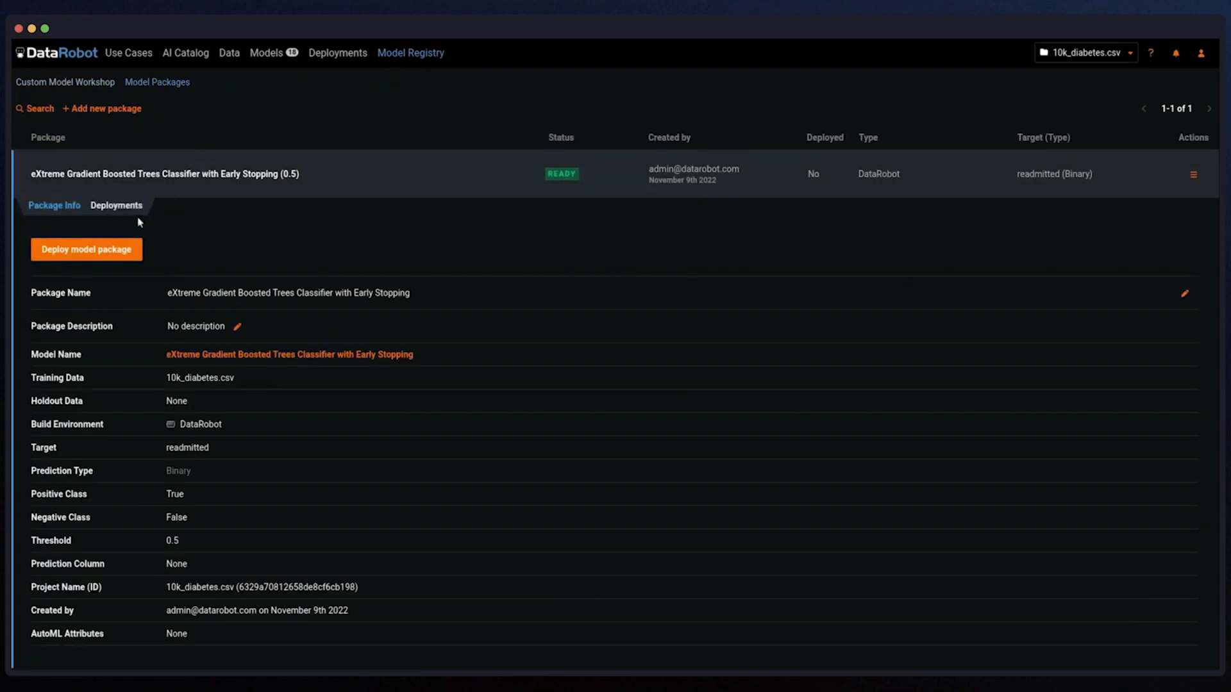
left_click(86, 249)
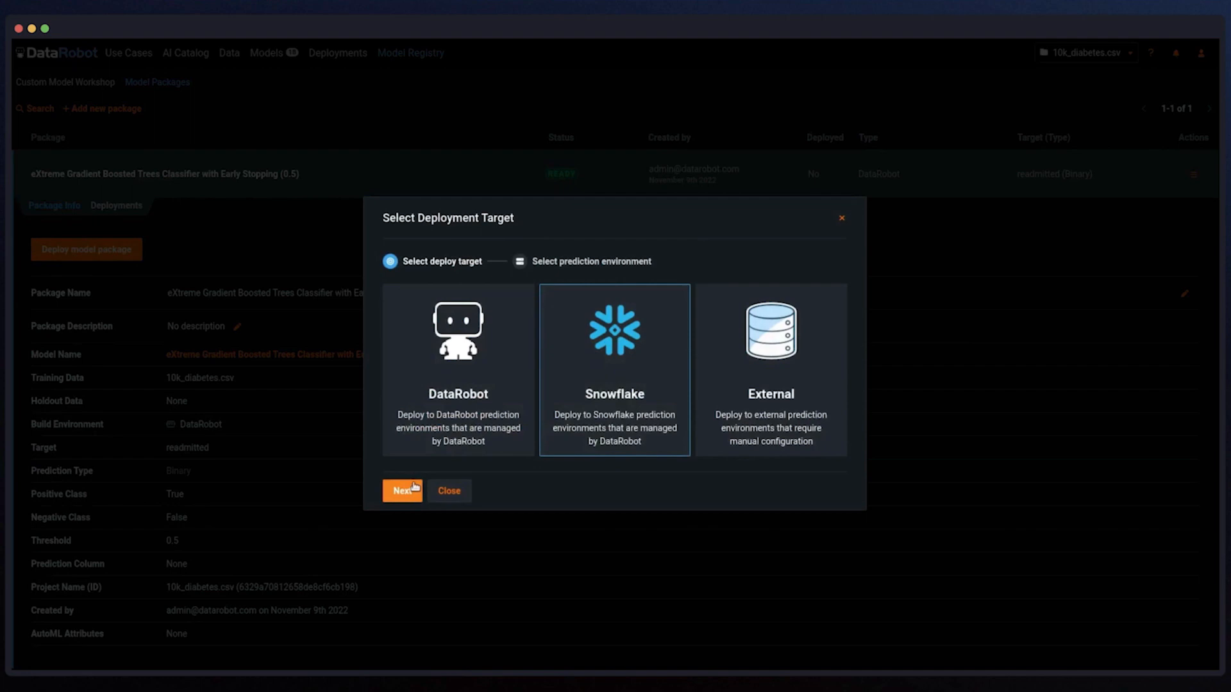
left_click(403, 491)
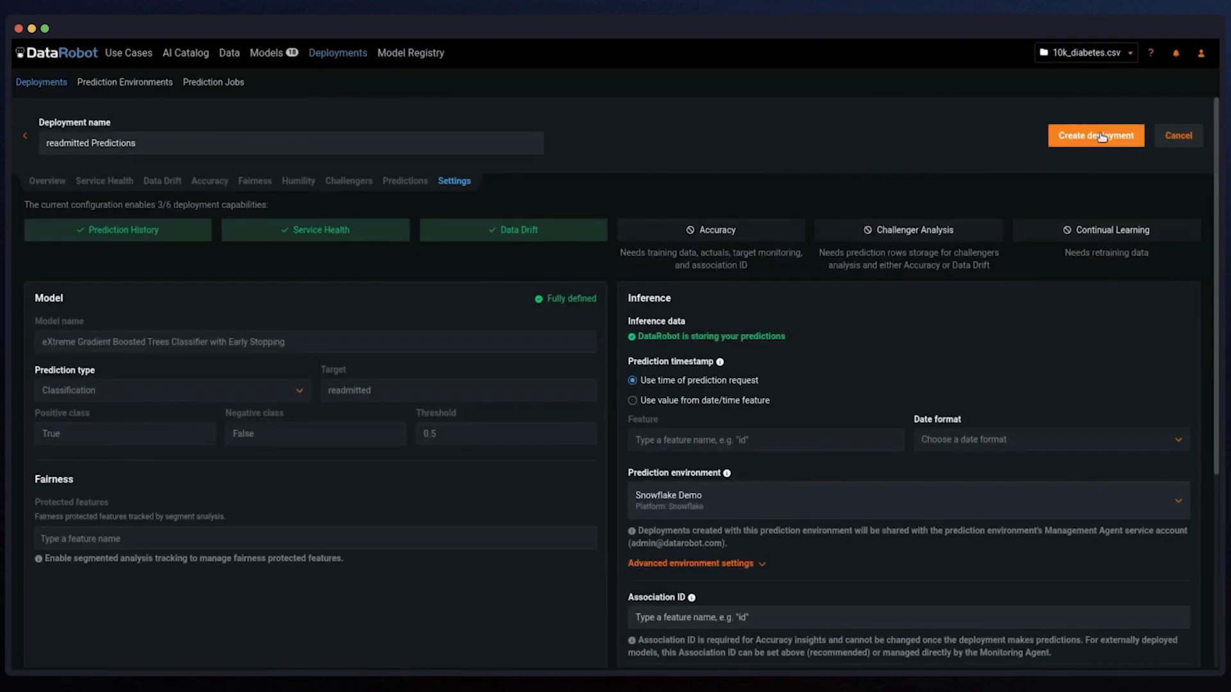
- Create the deployment with Low importance and bring its portable SQL scoring code to Snowflake
left_click(1096, 134)
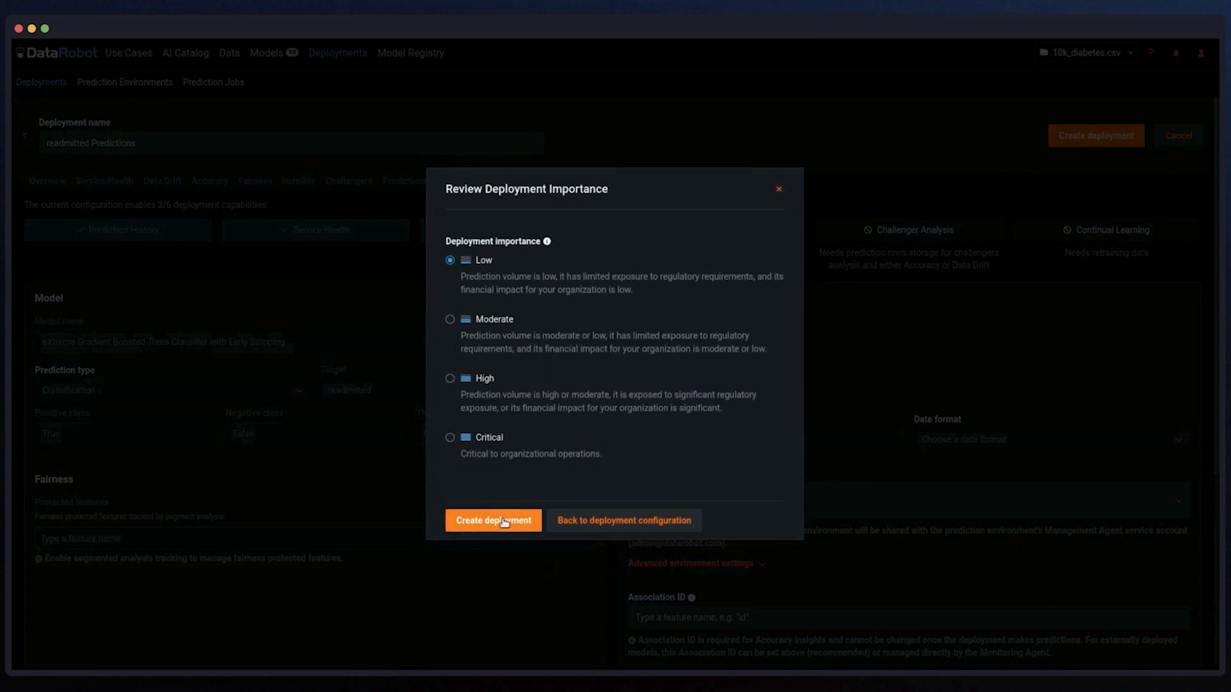
left_click(493, 520)
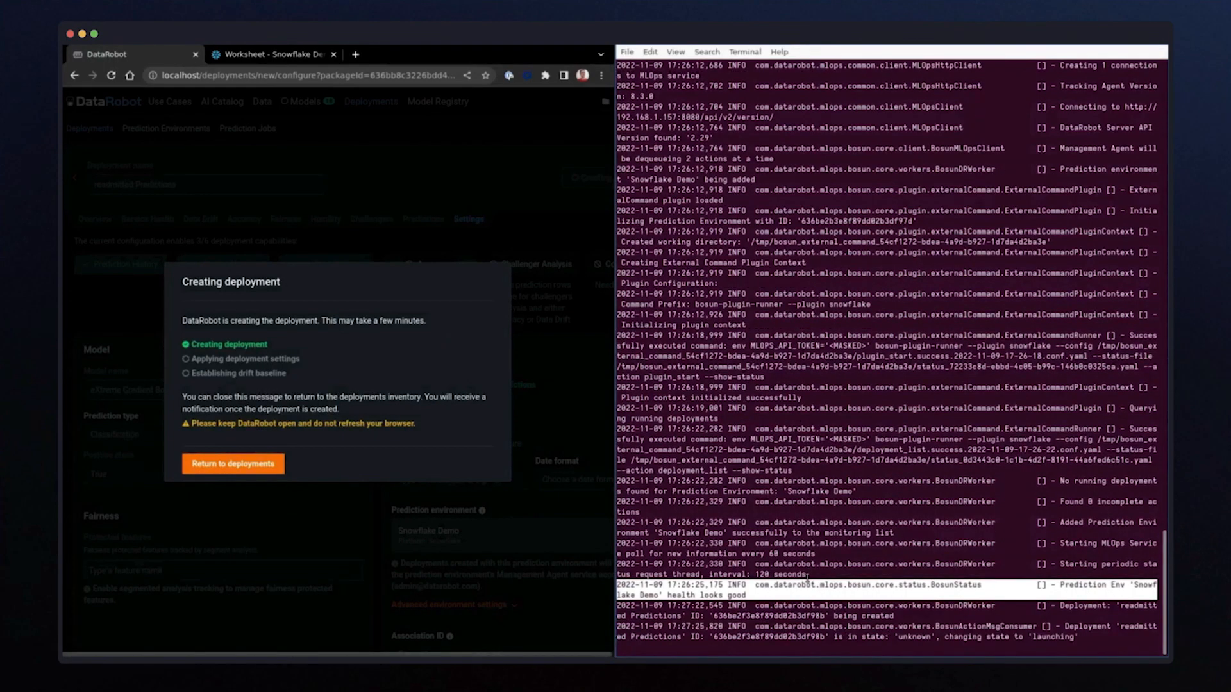
left_click(232, 463)
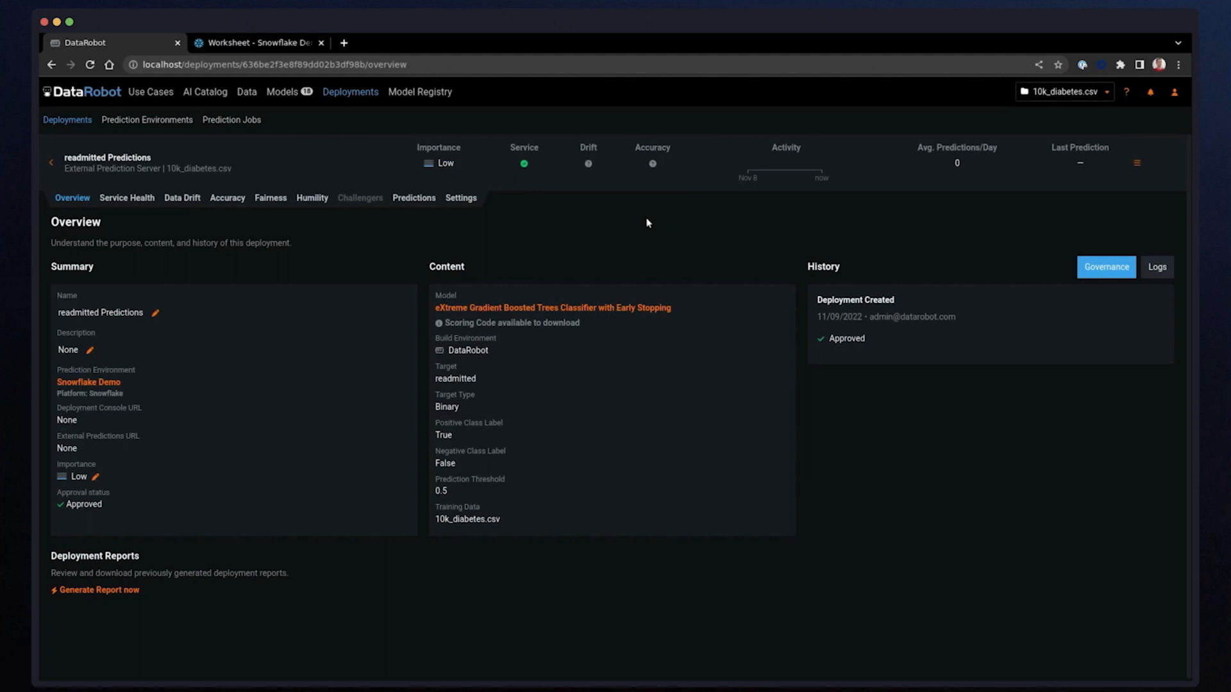
left_click(414, 197)
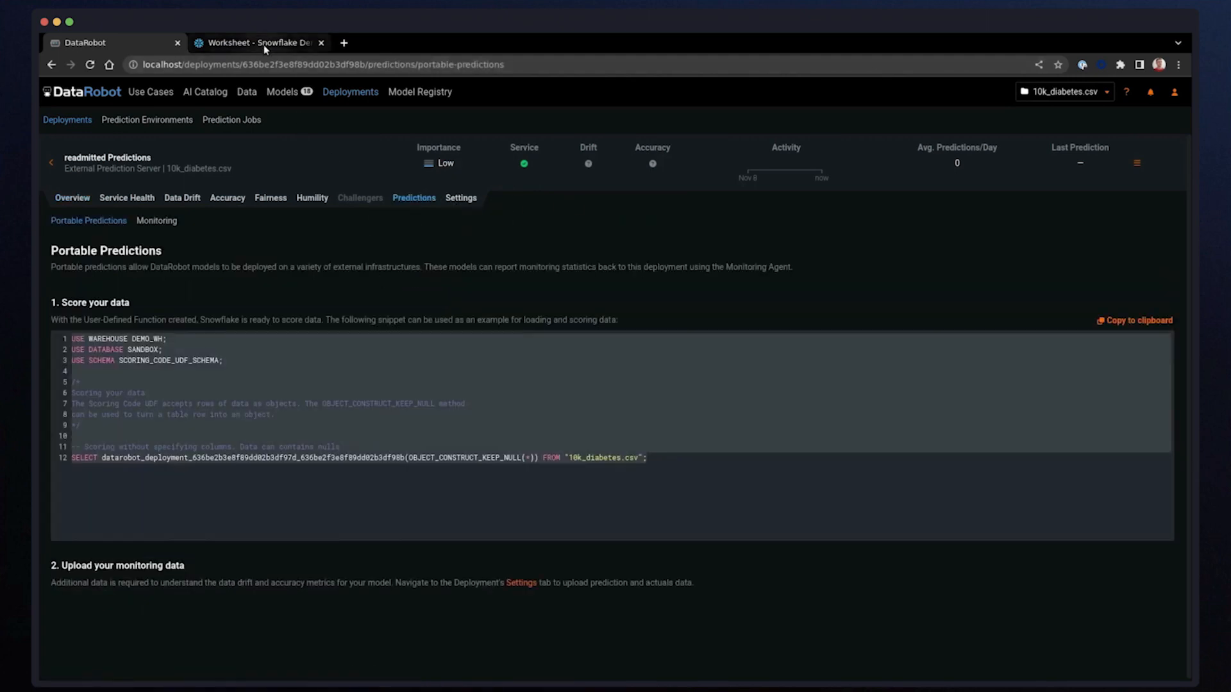
left_click(259, 42)
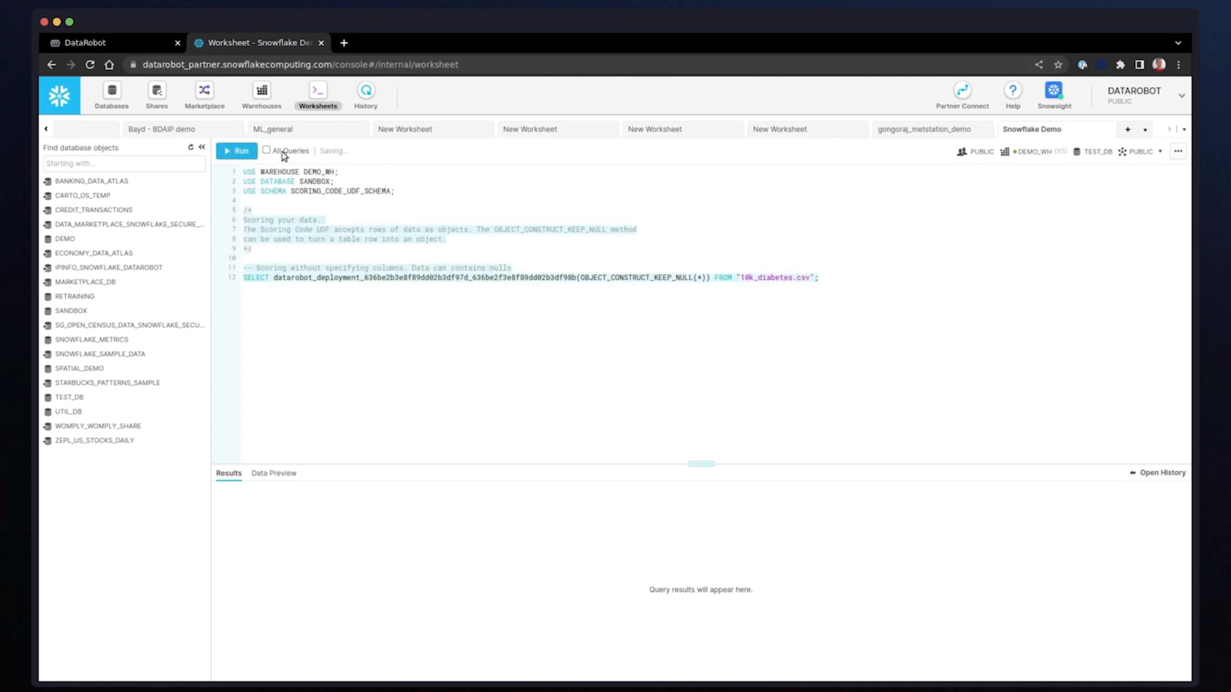
- Run All Queries in the Snowflake Demo worksheet to score with the deployed model
left_click(267, 151)
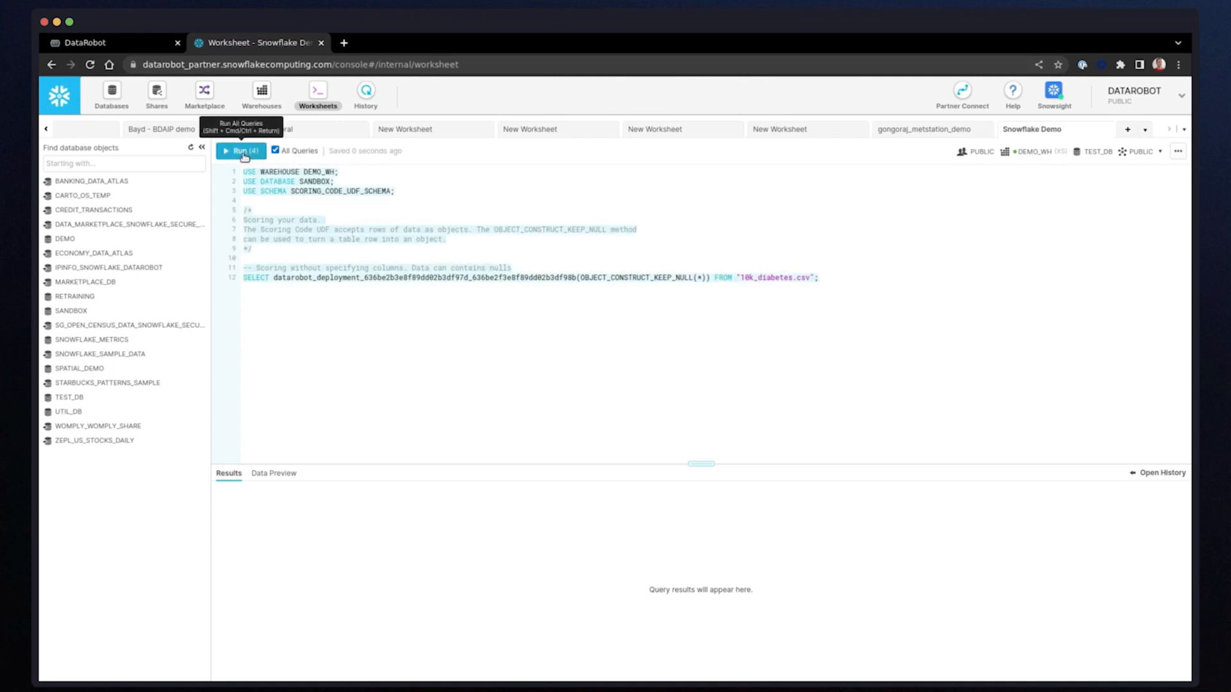
left_click(241, 151)
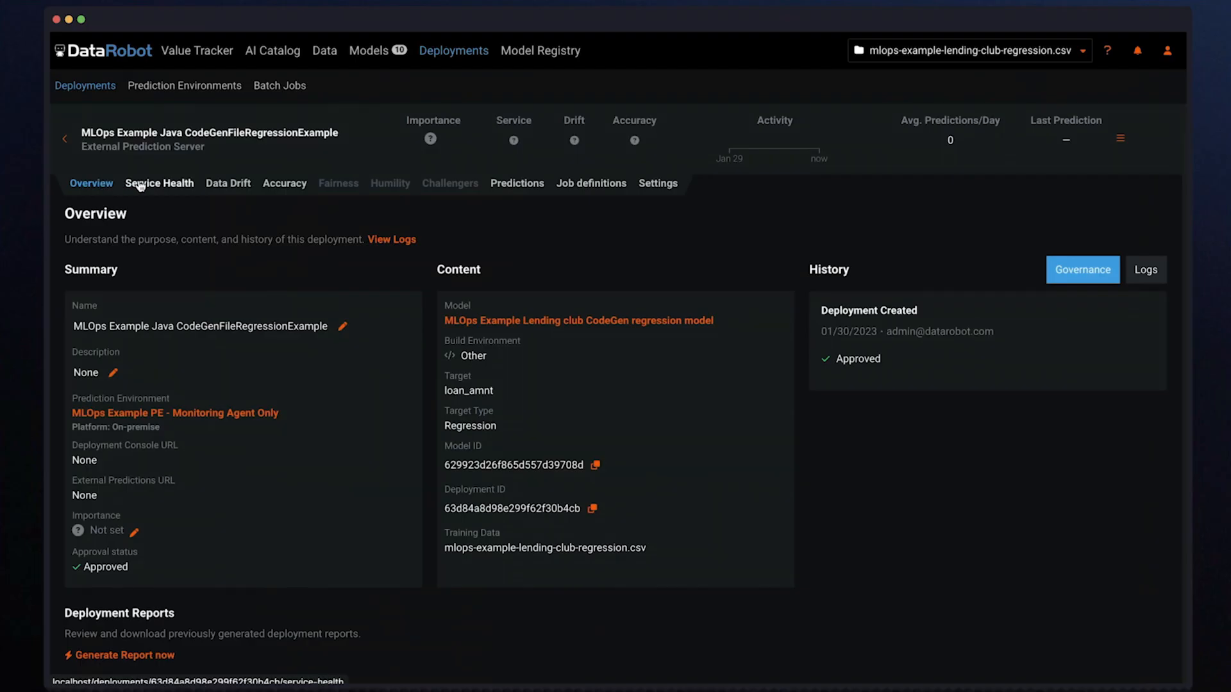
- Check the deployment's Data Drift and Accuracy, then begin a new monitoring job definition
left_click(228, 183)
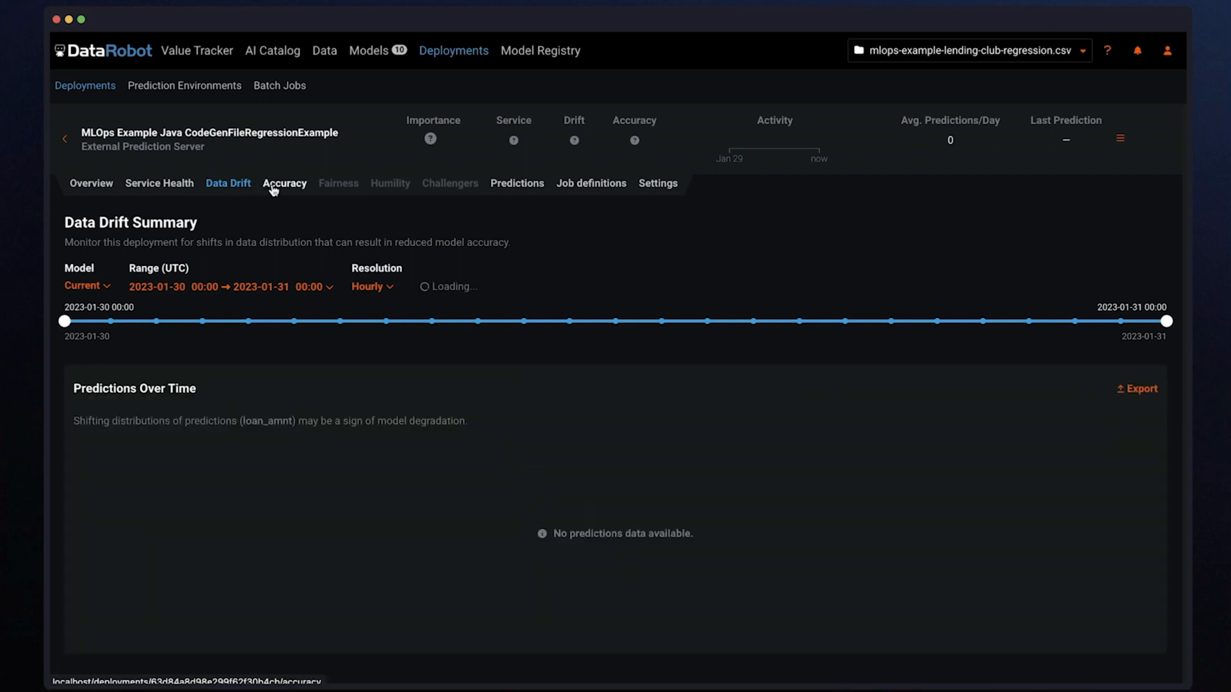
left_click(284, 183)
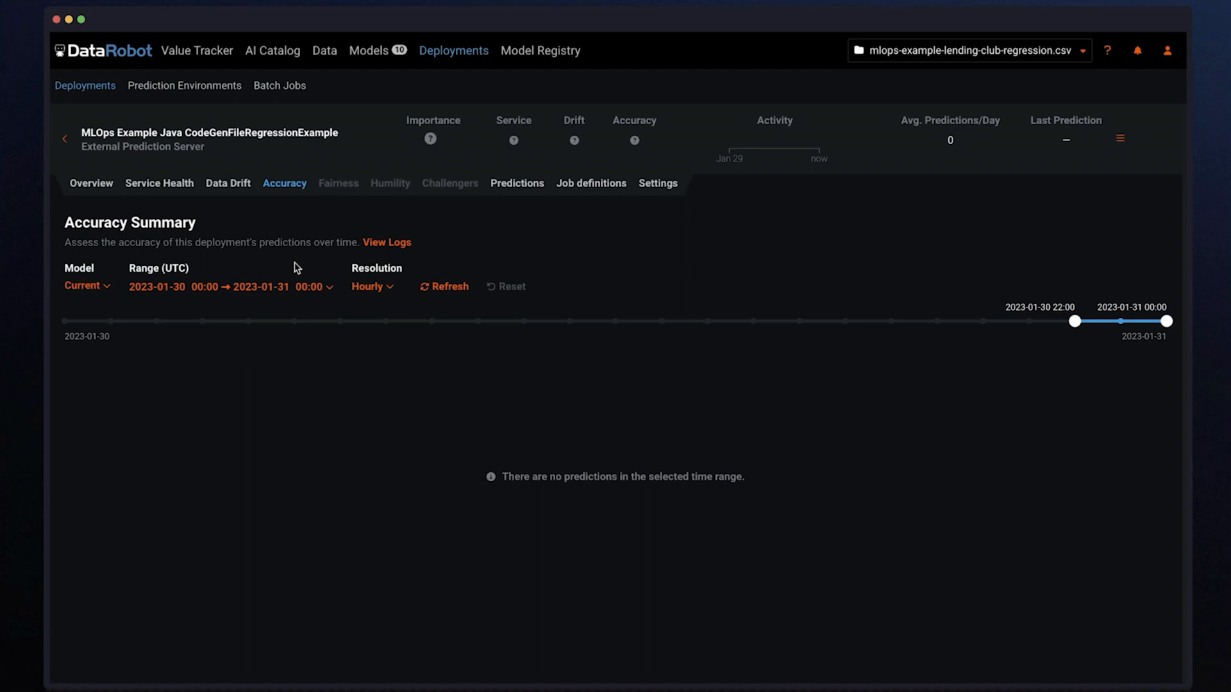
mouse_move(337, 236)
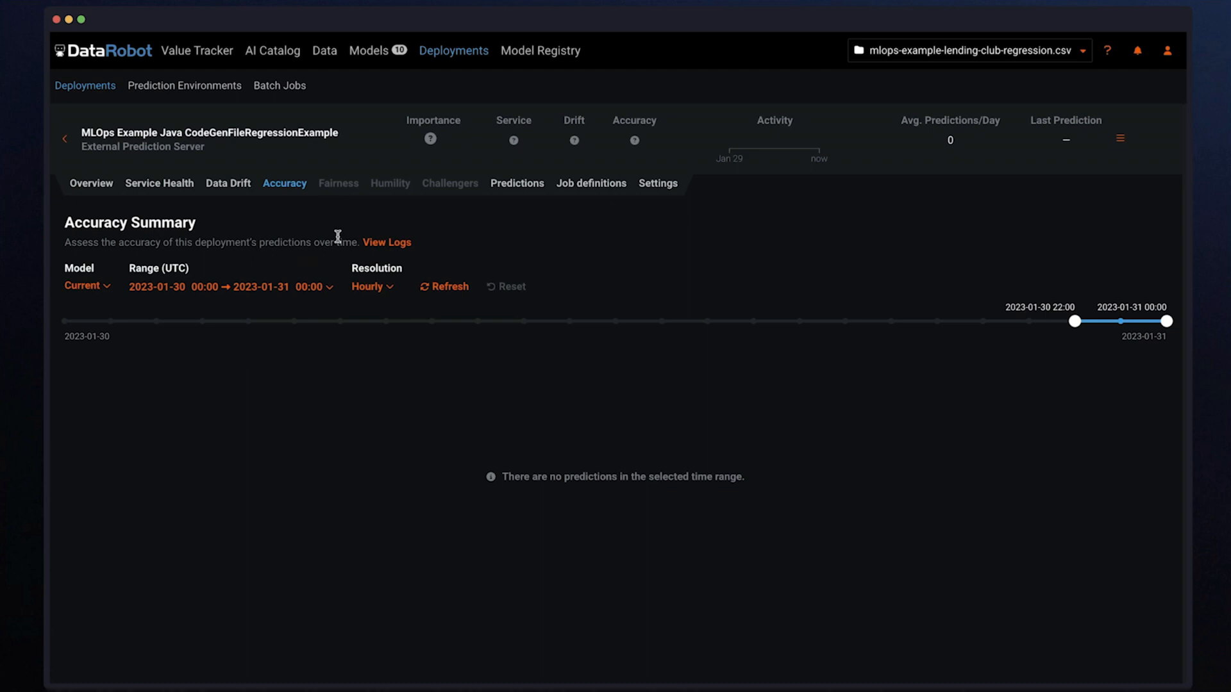
mouse_move(487, 220)
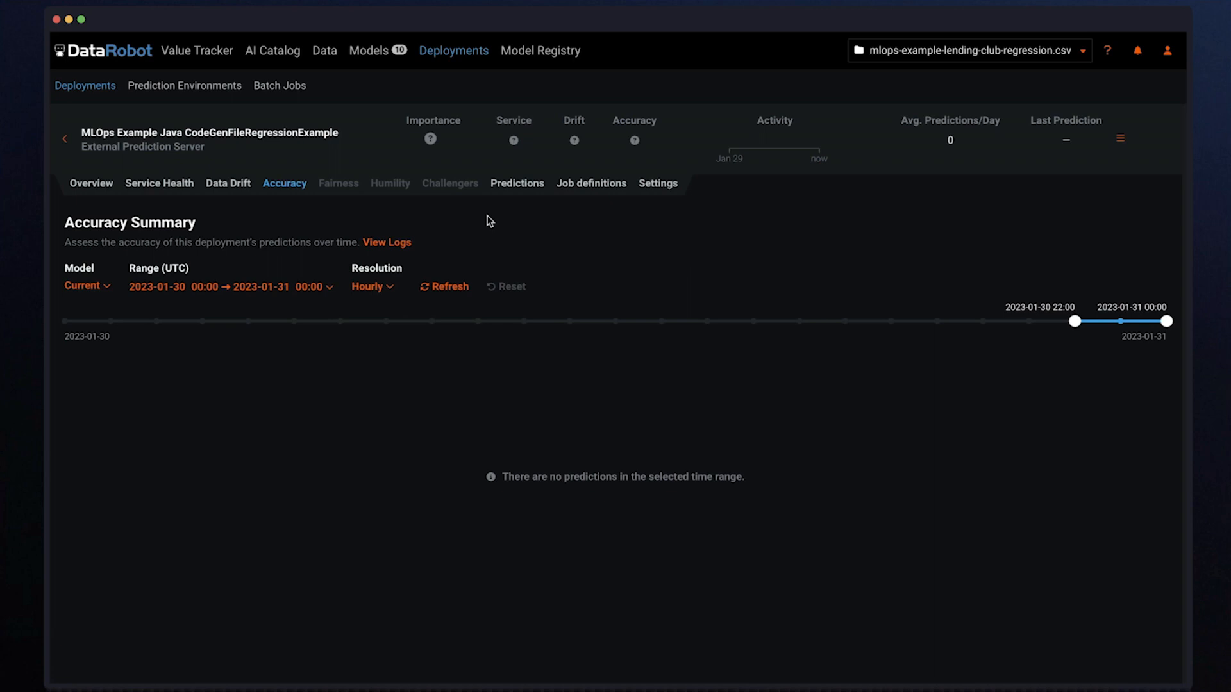
mouse_move(590, 184)
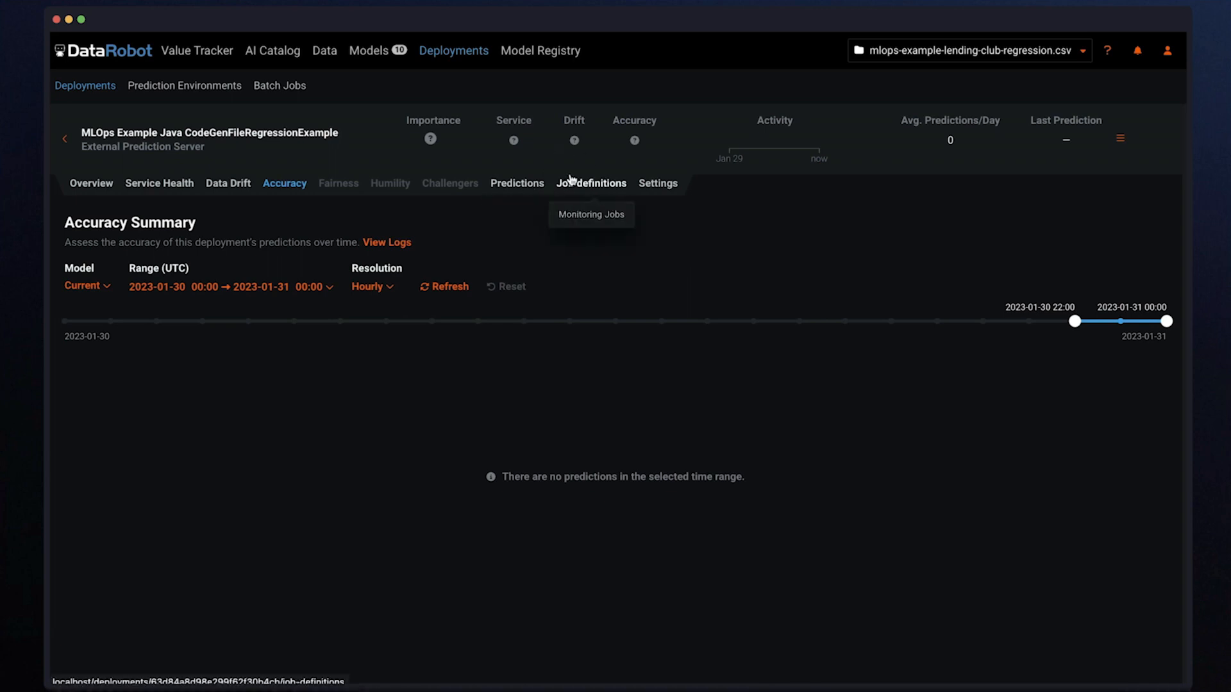
left_click(590, 183)
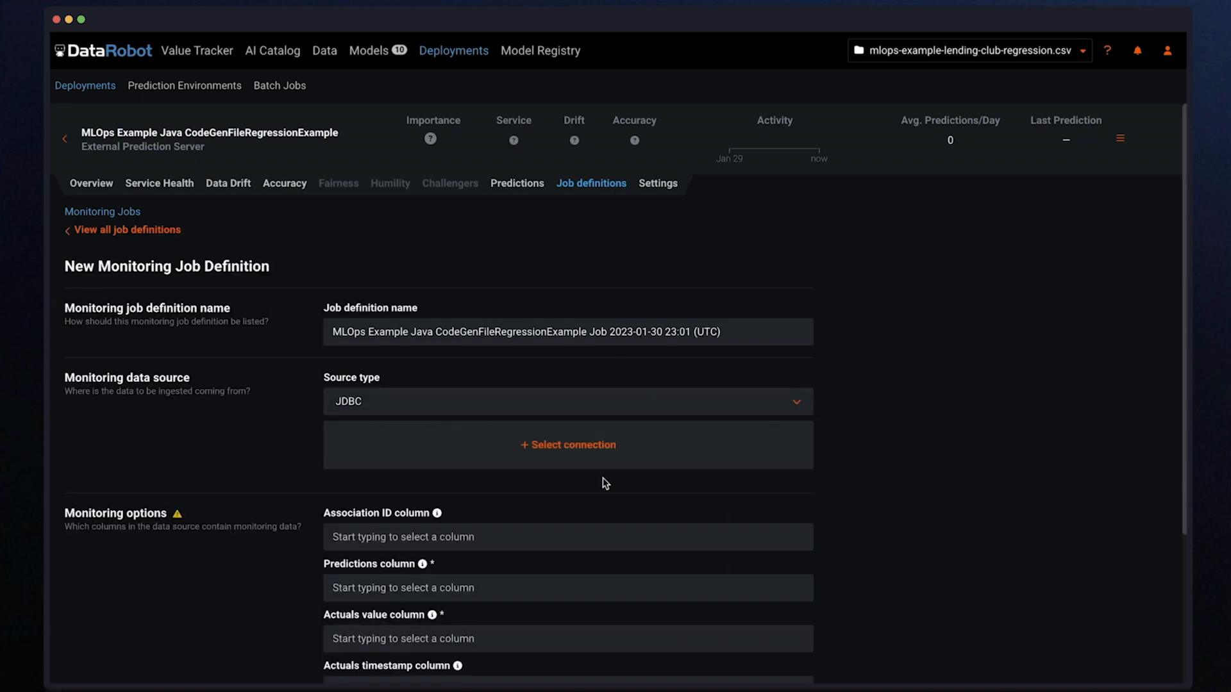
- Name the monitoring job definition test1 and choose its data source connection
scroll("down", 3)
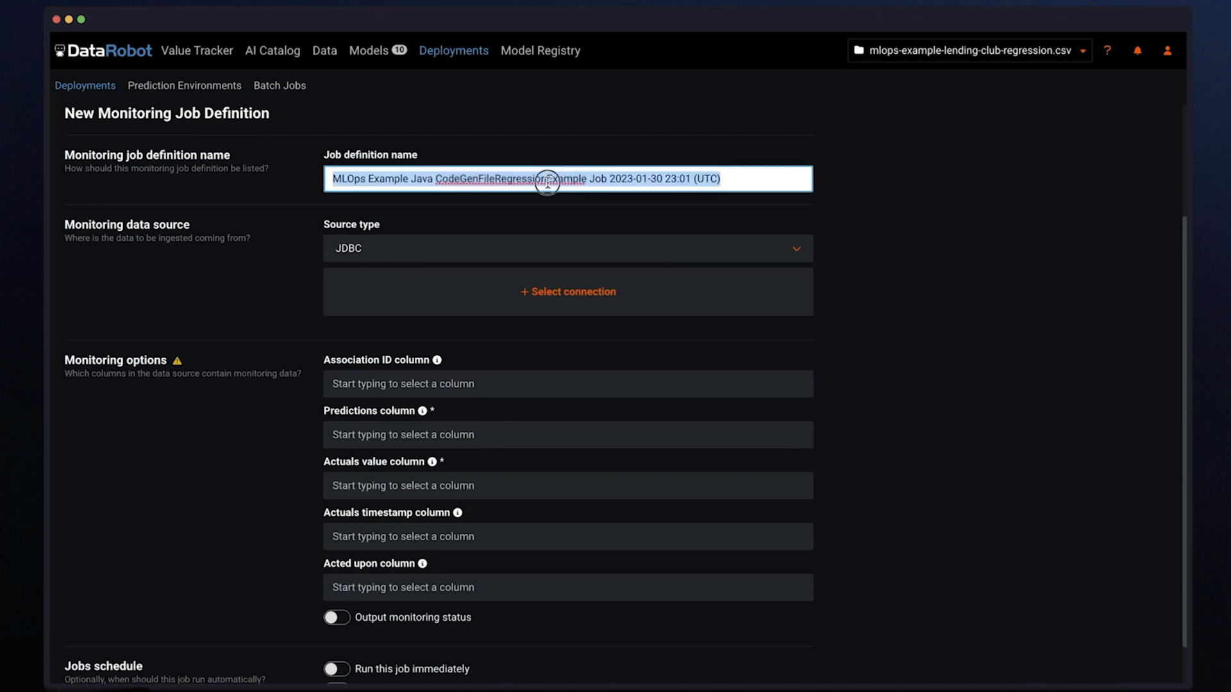
type("test1")
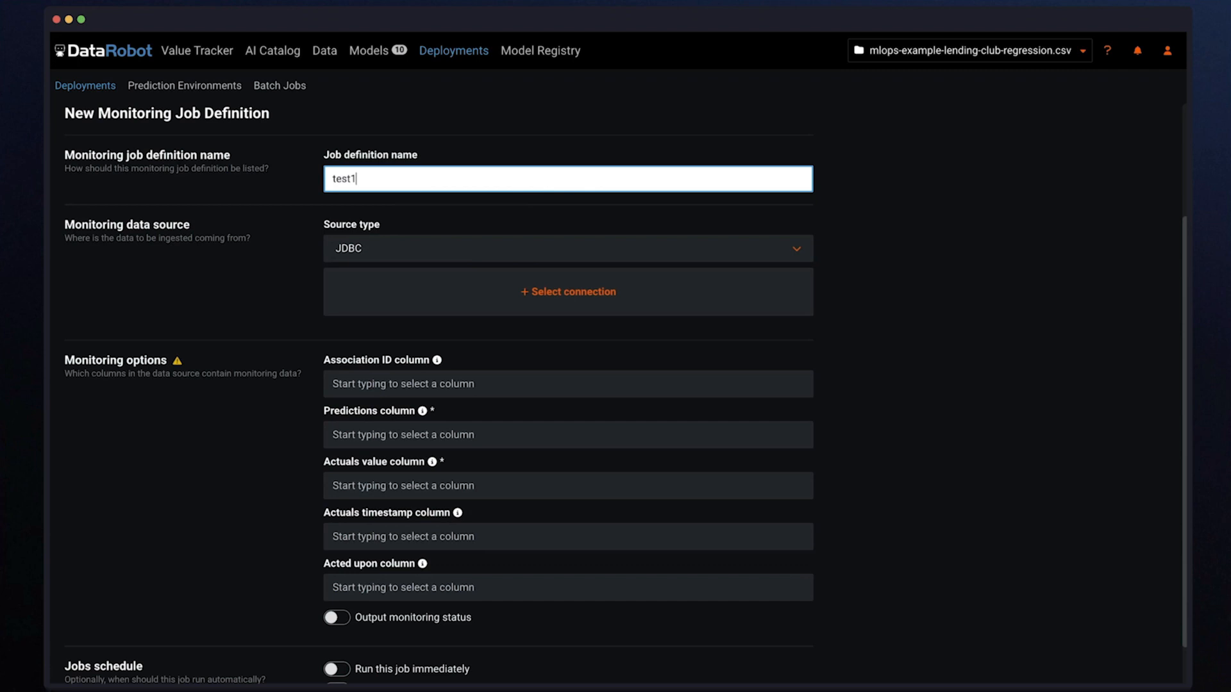
mouse_move(238, 285)
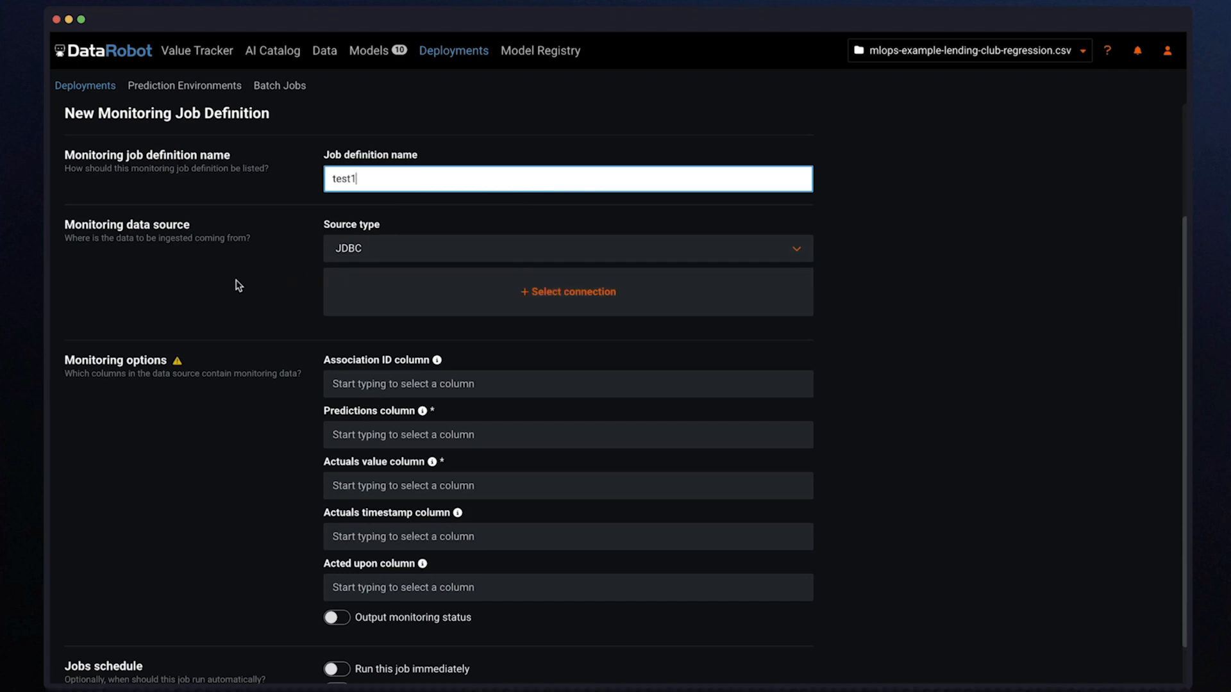
mouse_move(278, 296)
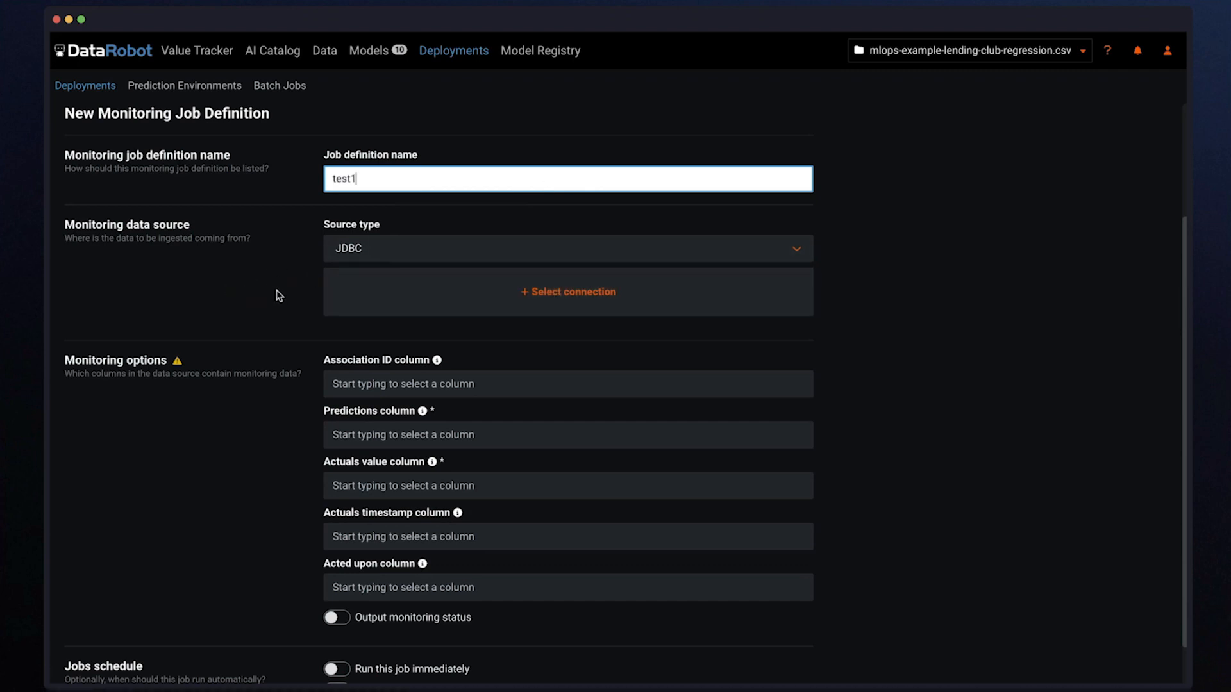
mouse_move(424, 305)
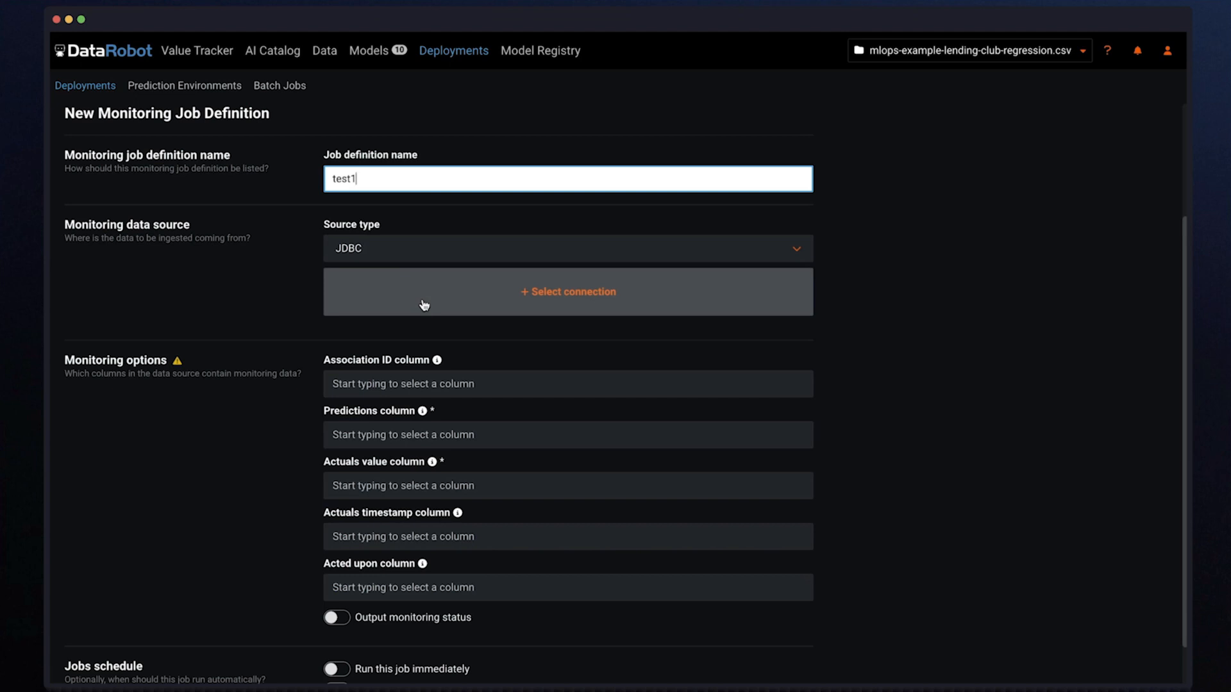
left_click(567, 291)
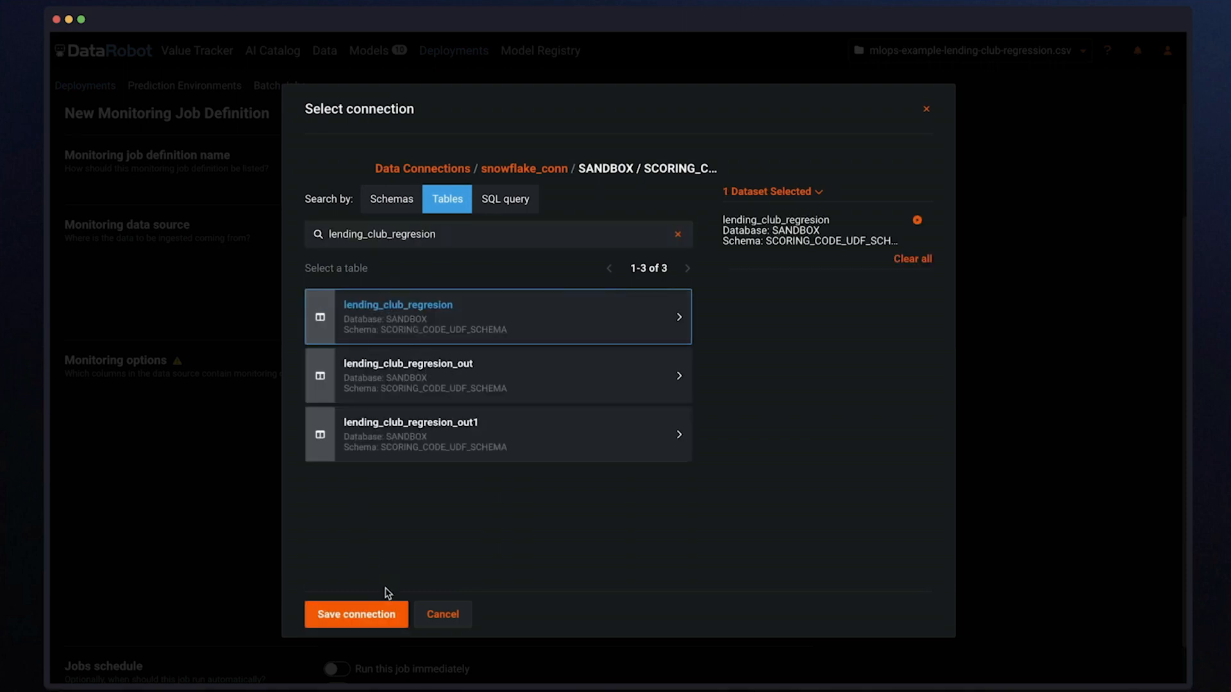
- Use lending_club_regresion as source with id as association ID and loan_amnt as actuals
left_click(356, 614)
type("id")
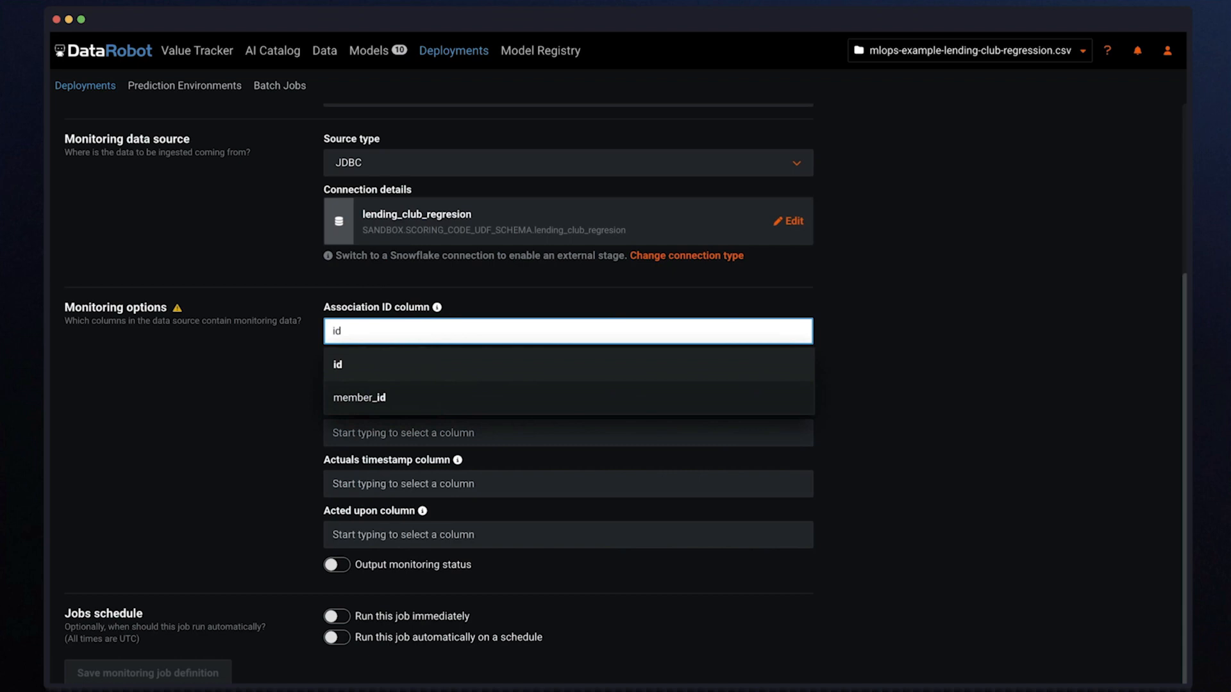
left_click(337, 363)
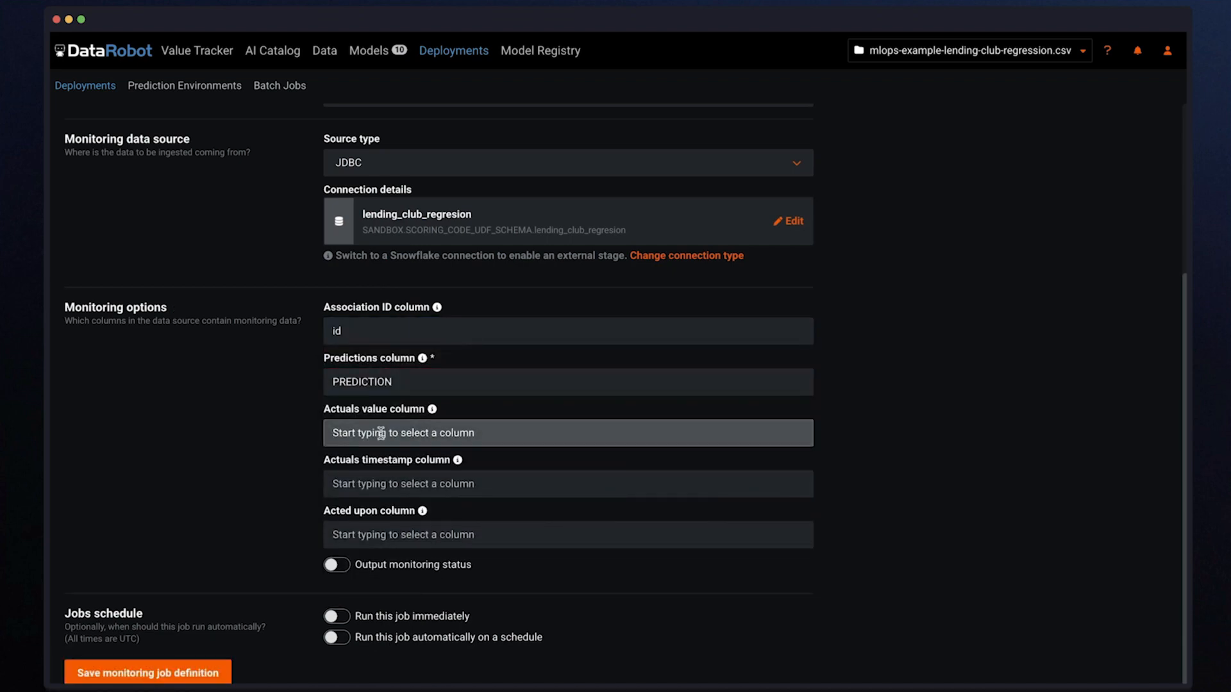
left_click(567, 433)
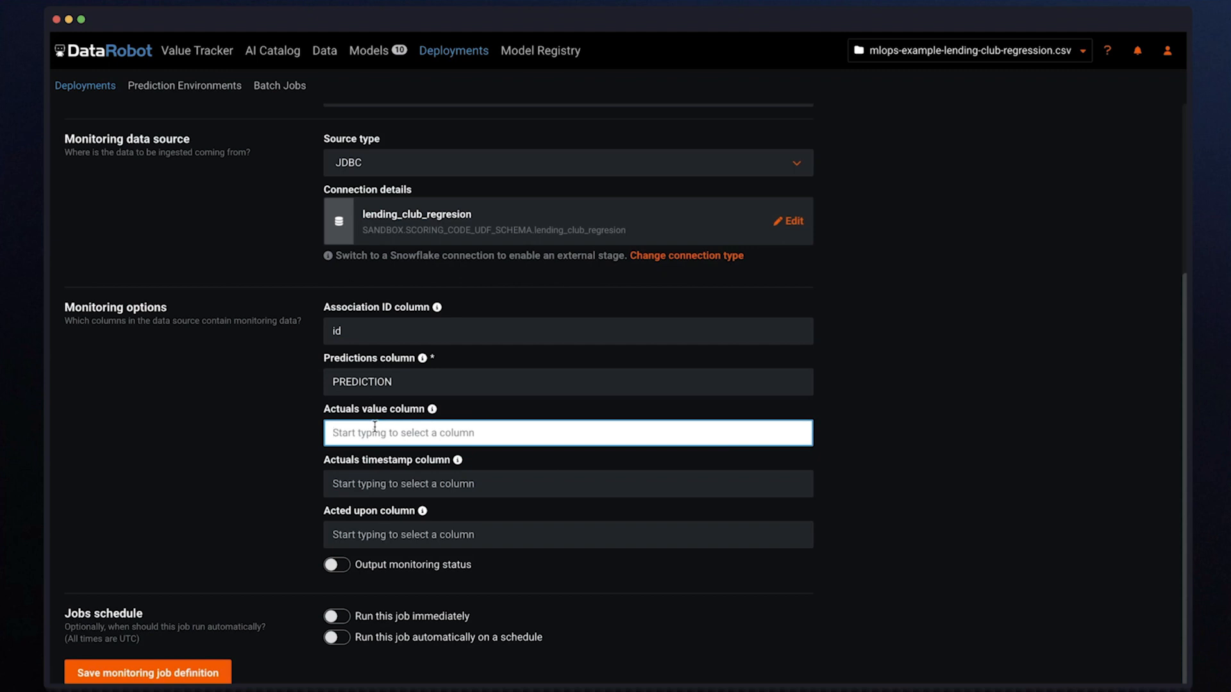
type("loa")
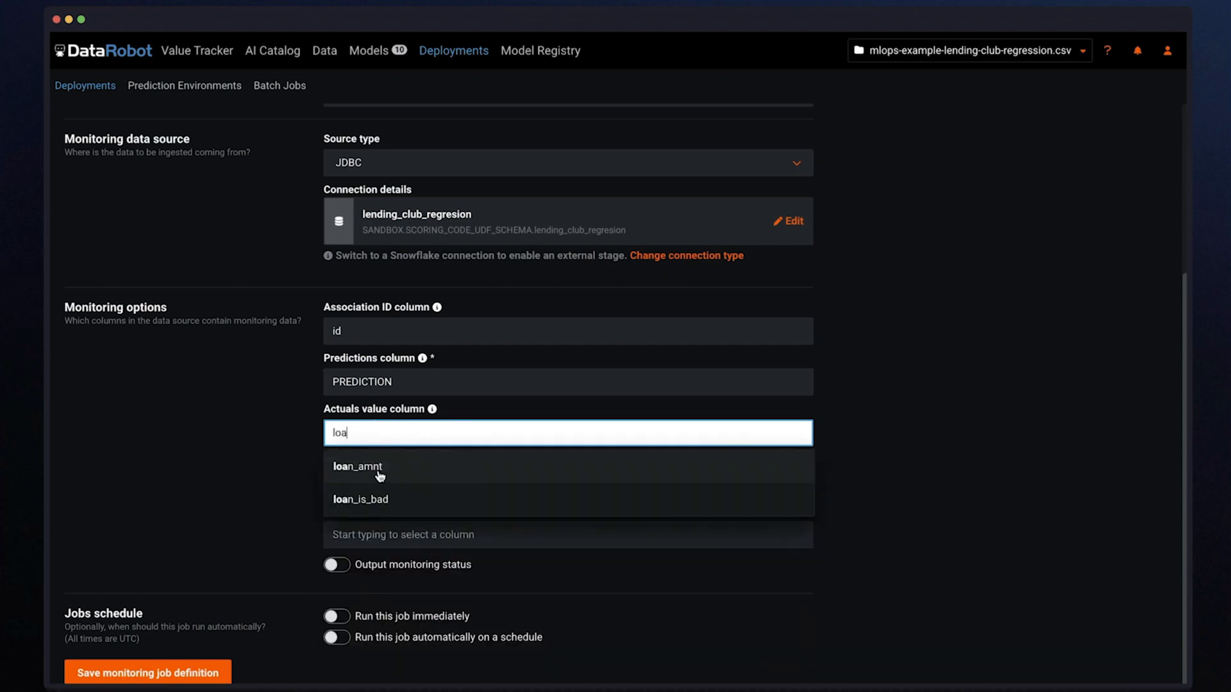
left_click(358, 467)
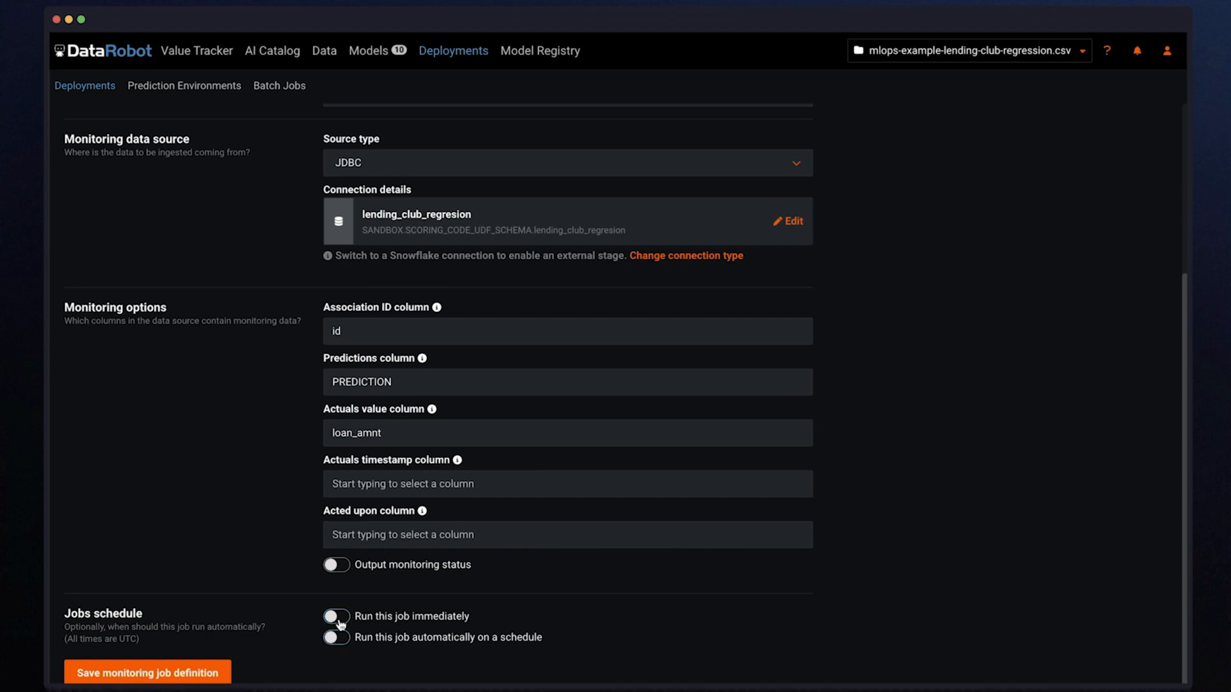
- Enable Run immediately and save and run the test1 monitoring job
left_click(336, 616)
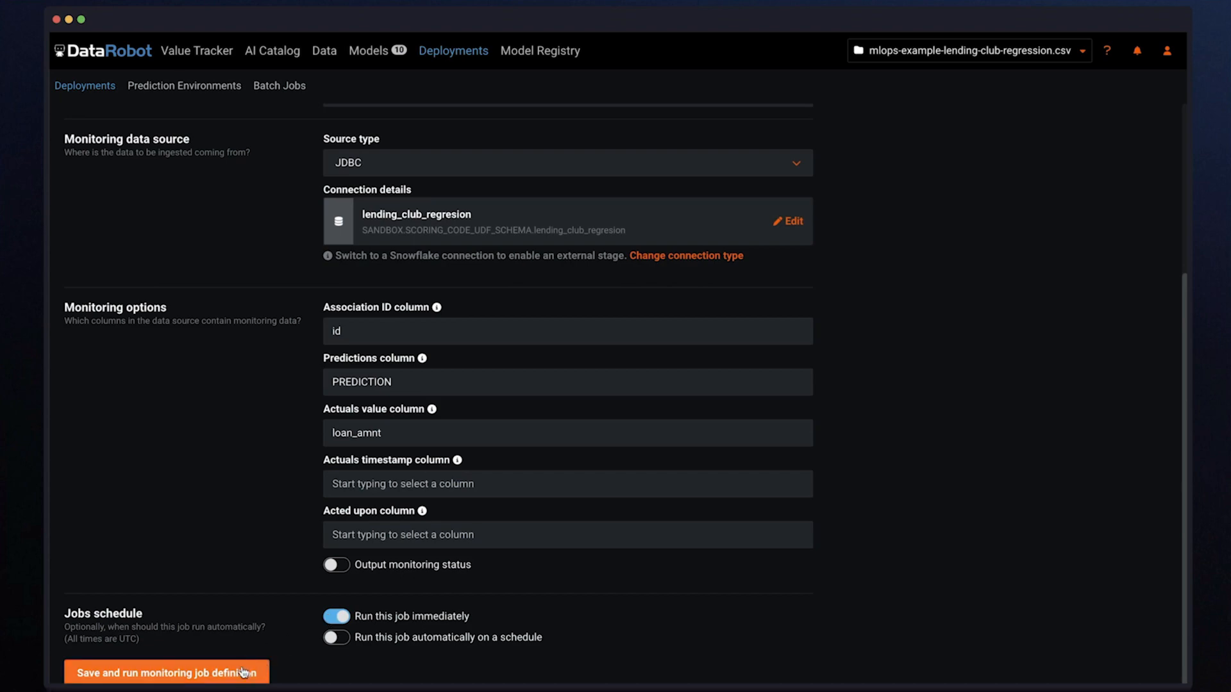
left_click(165, 672)
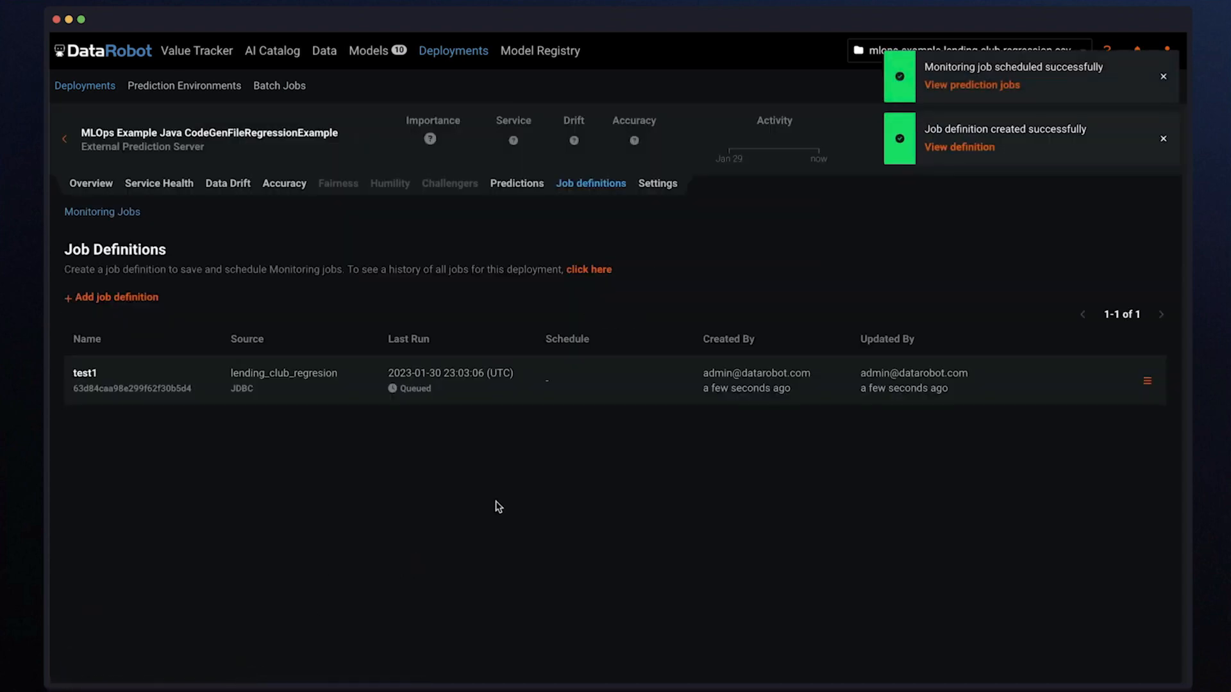
mouse_move(530, 443)
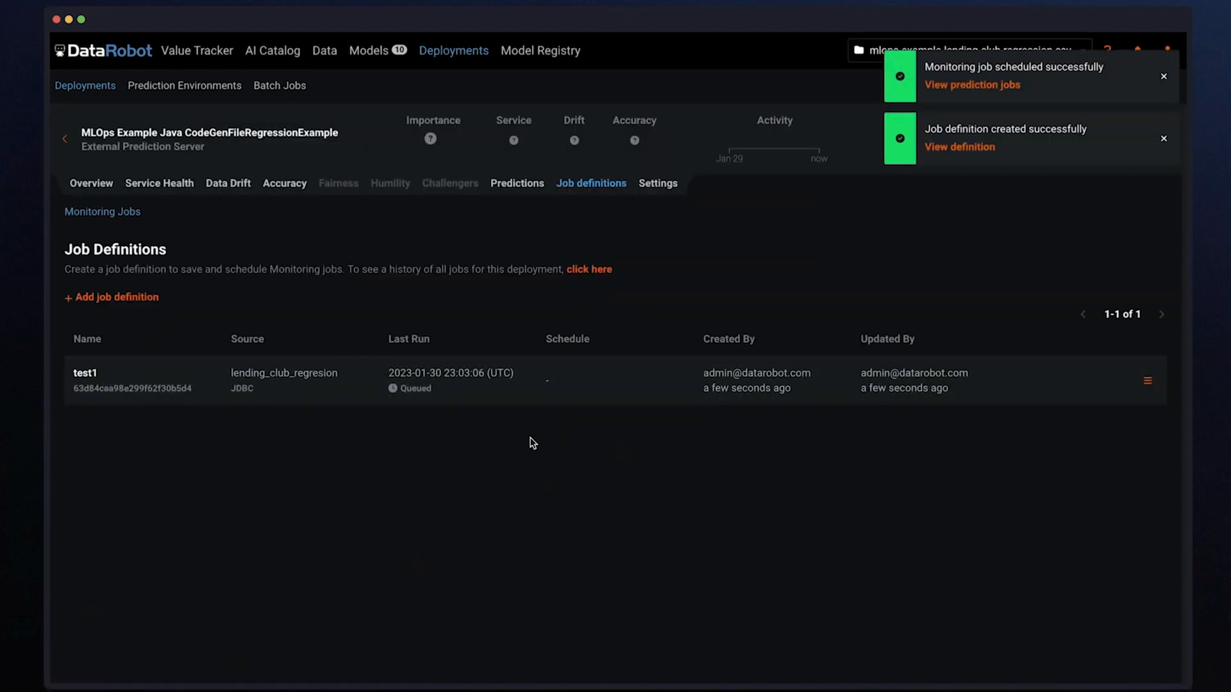
- Confirm test1 succeeded in Batch Jobs, then view the deployment's Data Drift summary
left_click(279, 84)
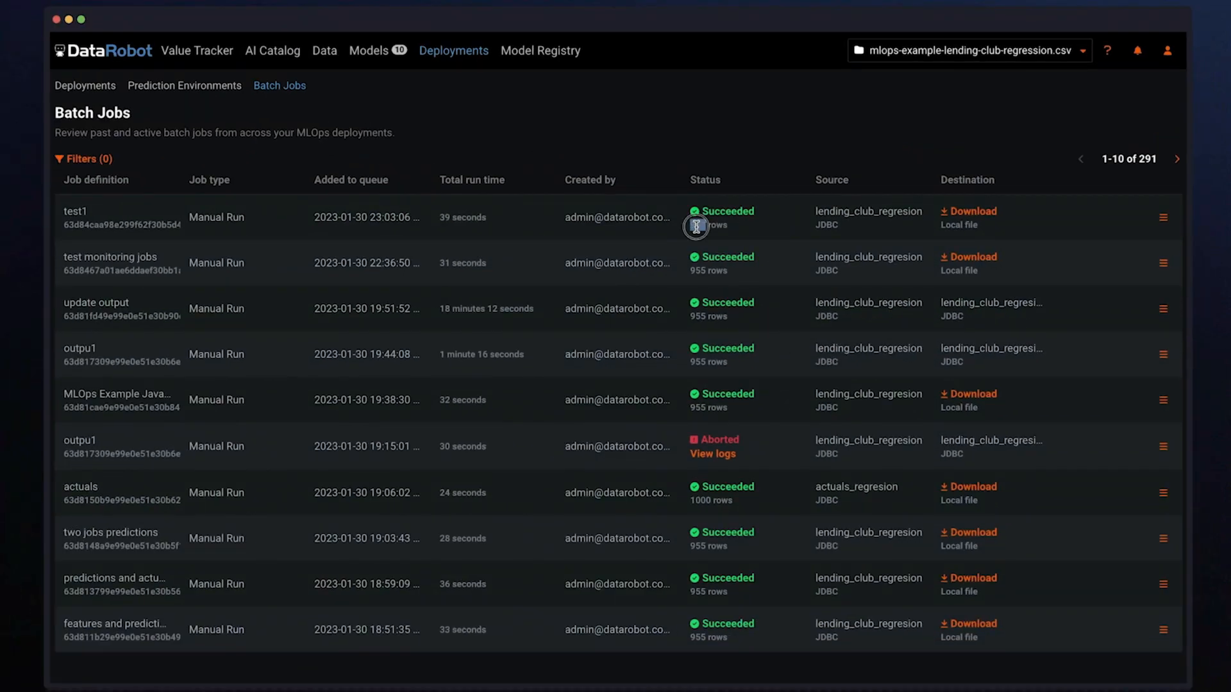
left_click(74, 218)
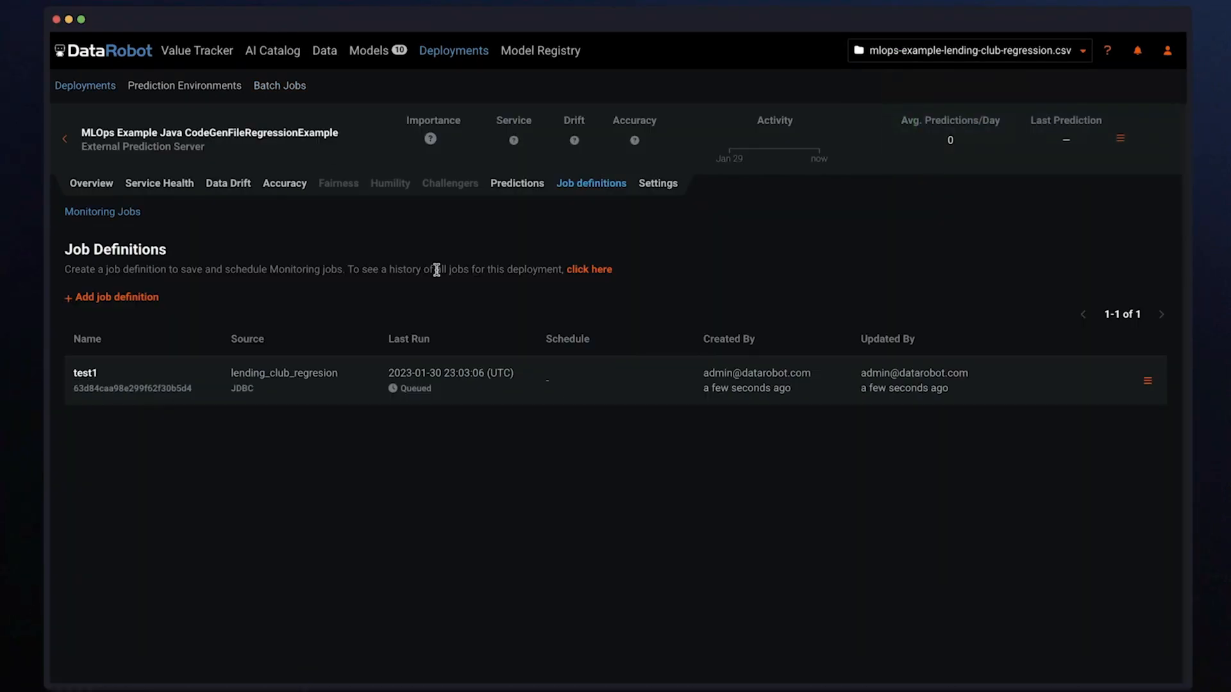
left_click(228, 183)
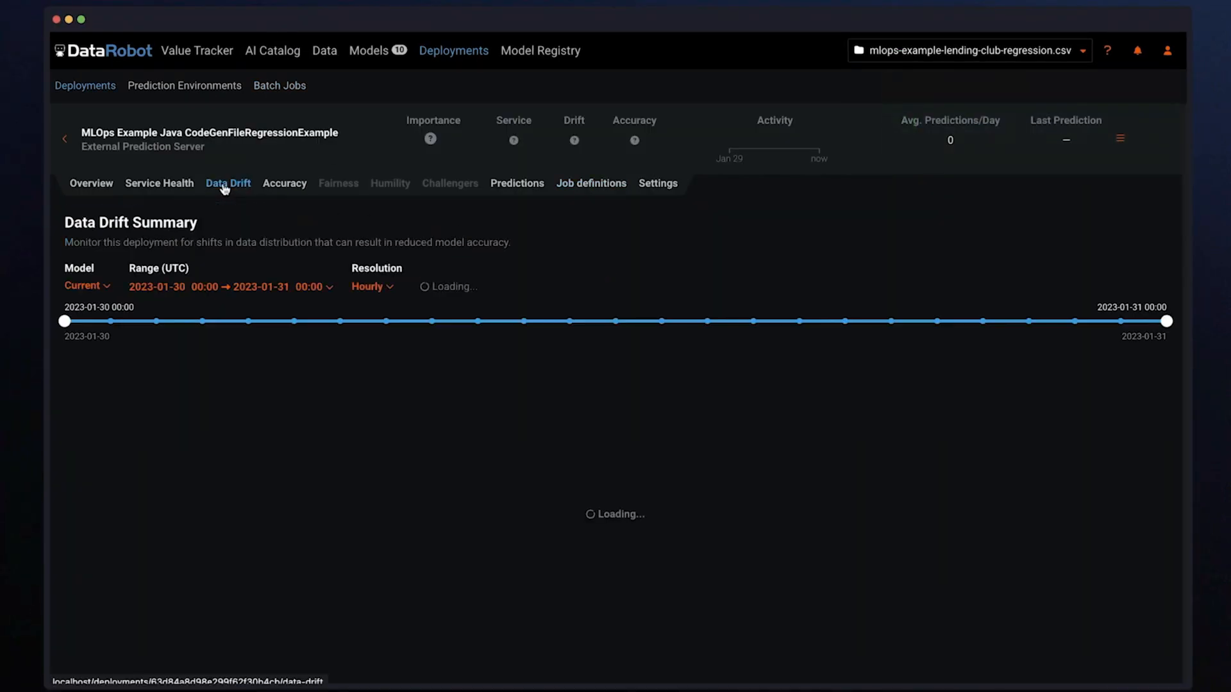